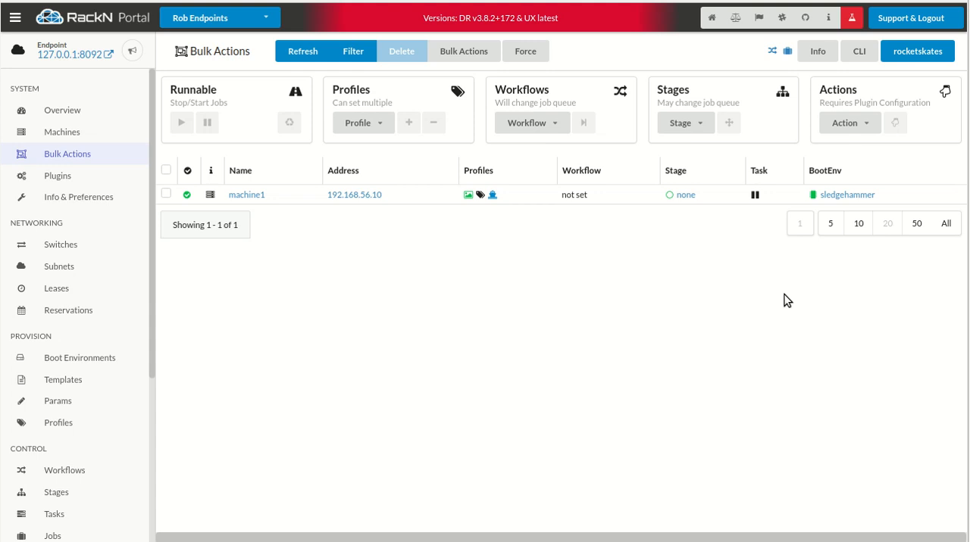
Open Content Packages and scroll through the installed Endpoint Content list
scroll("down", 3)
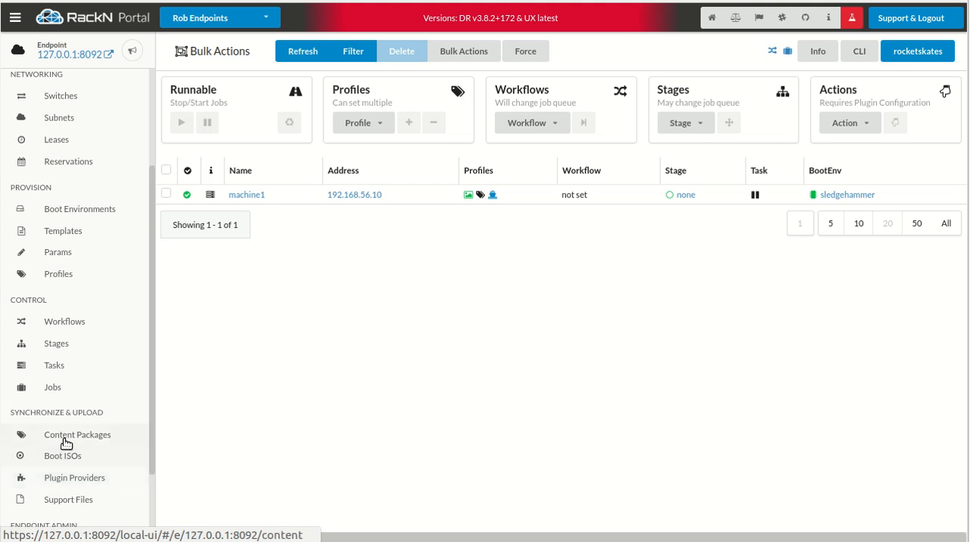
left_click(77, 434)
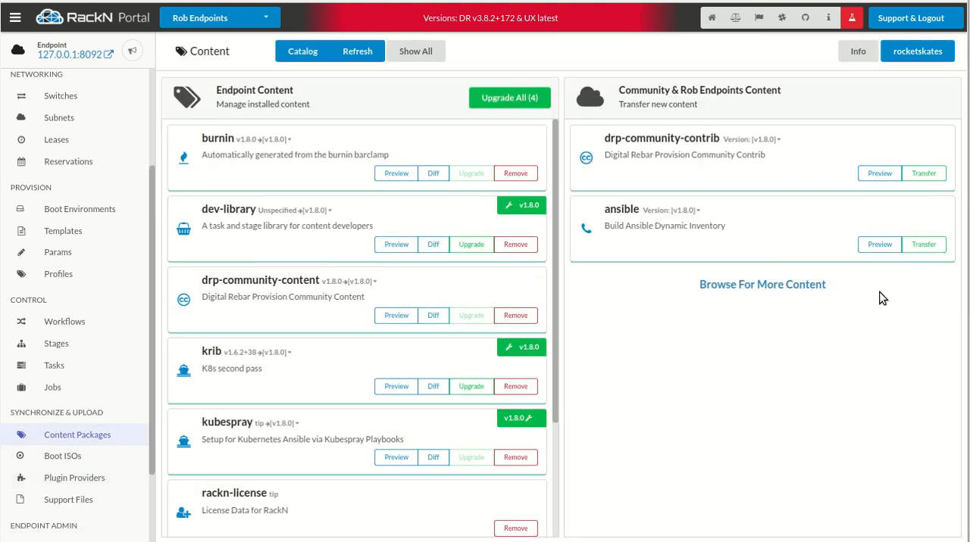
mouse_move(224, 258)
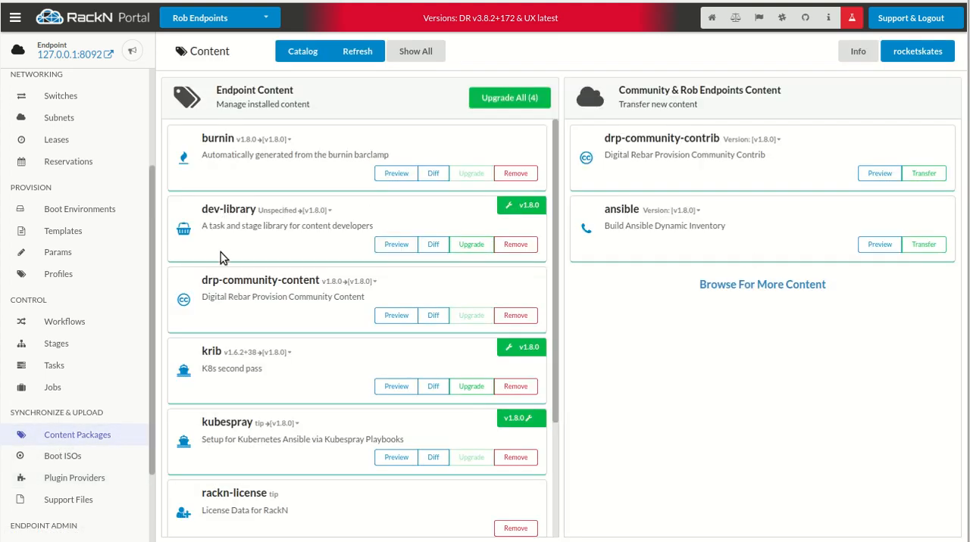
scroll("down", 3)
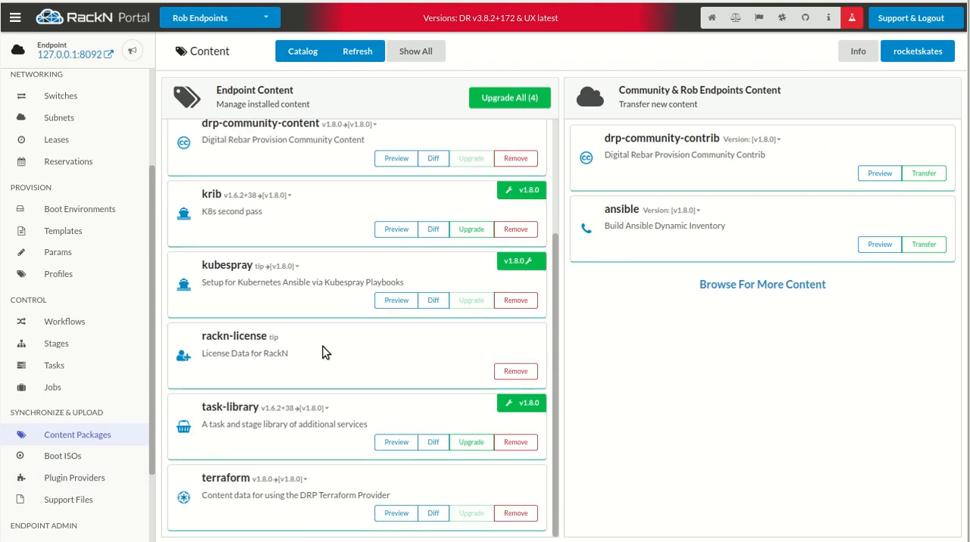
mouse_move(277, 407)
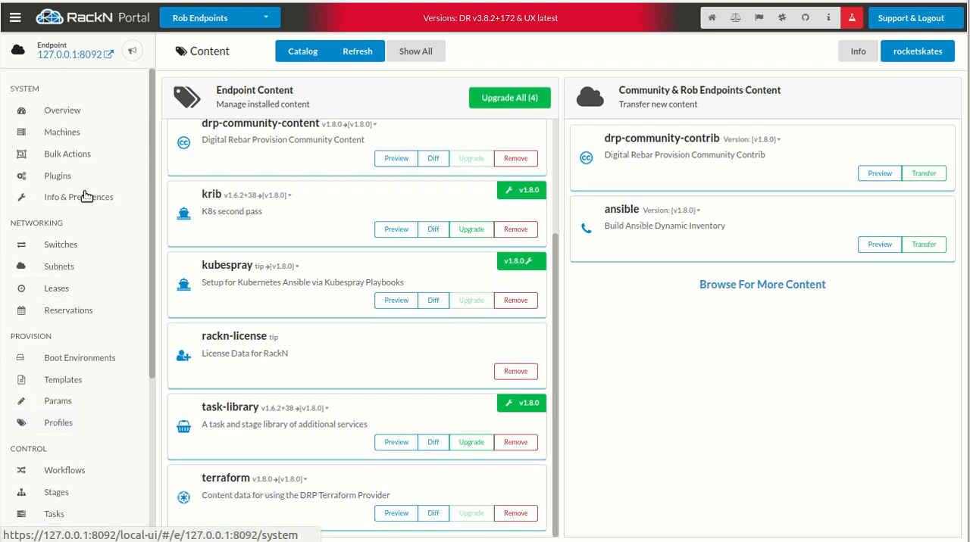
View machine1's JSON data from Bulk Actions, then toggle hardware columns on and off
left_click(68, 153)
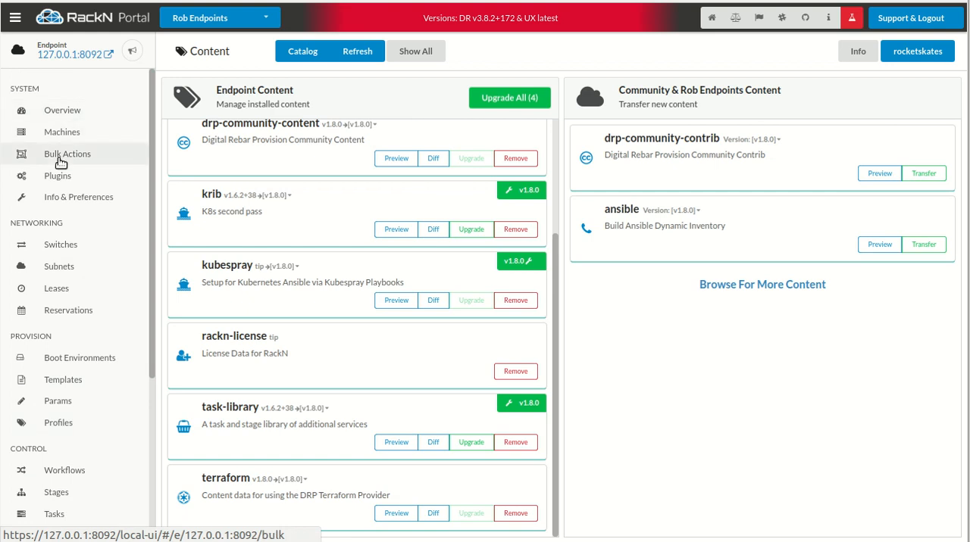
left_click(67, 153)
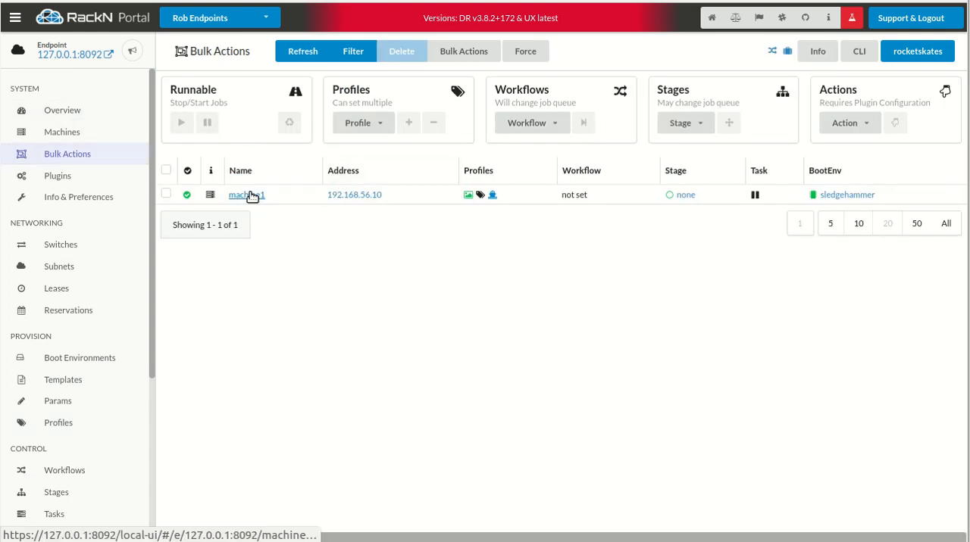
left_click(246, 195)
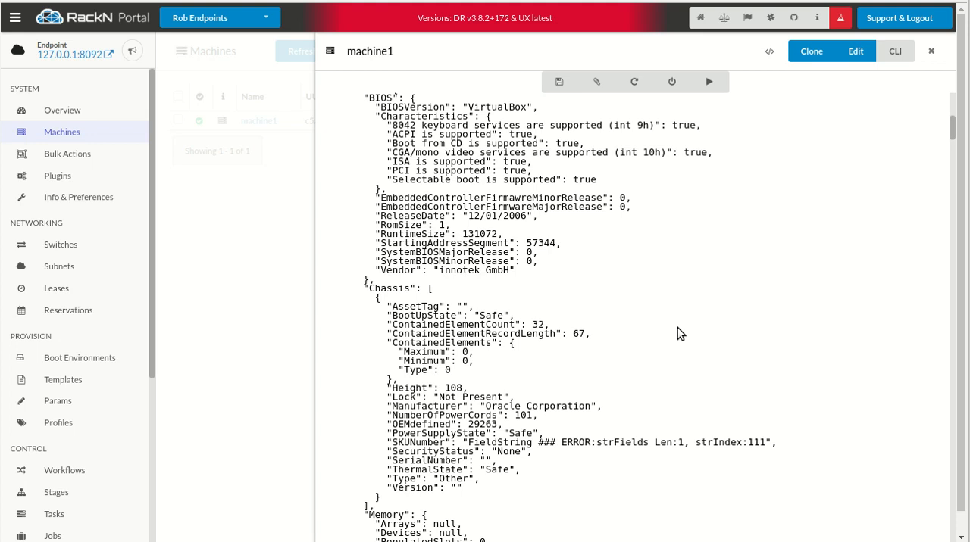
scroll("down", 3)
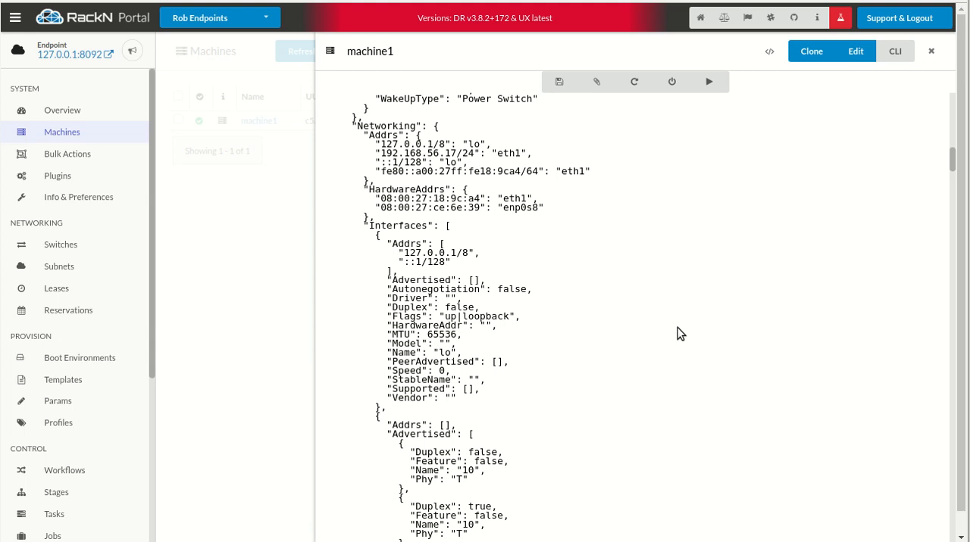
mouse_move(200, 310)
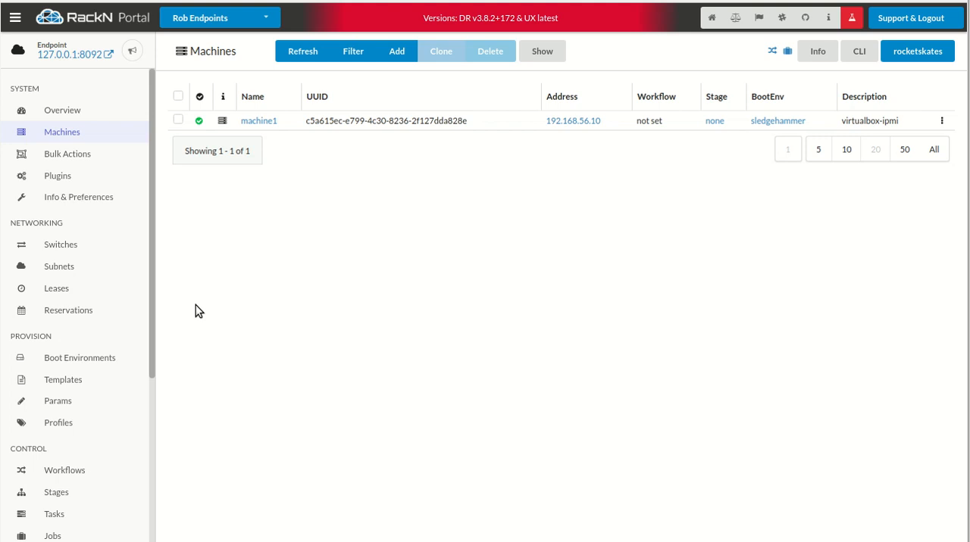
mouse_move(497, 50)
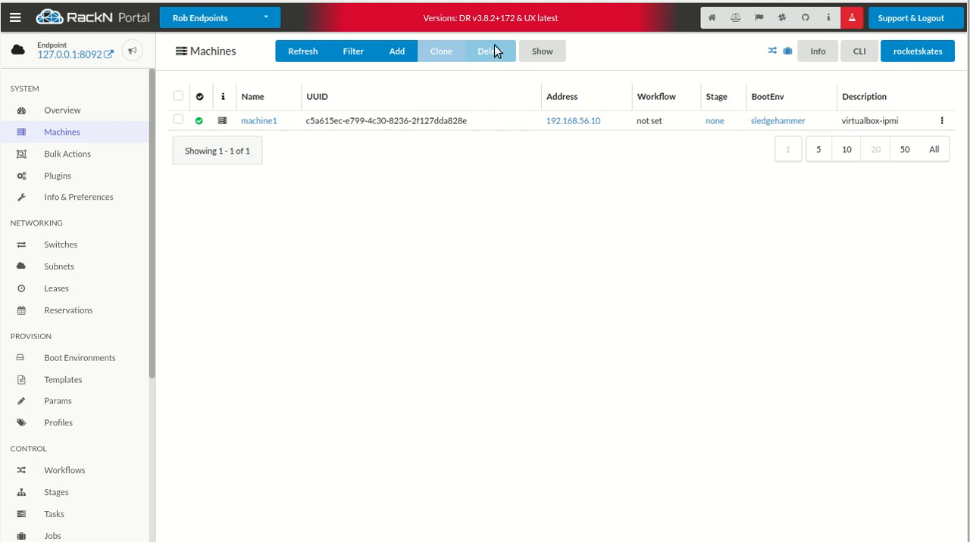
left_click(542, 50)
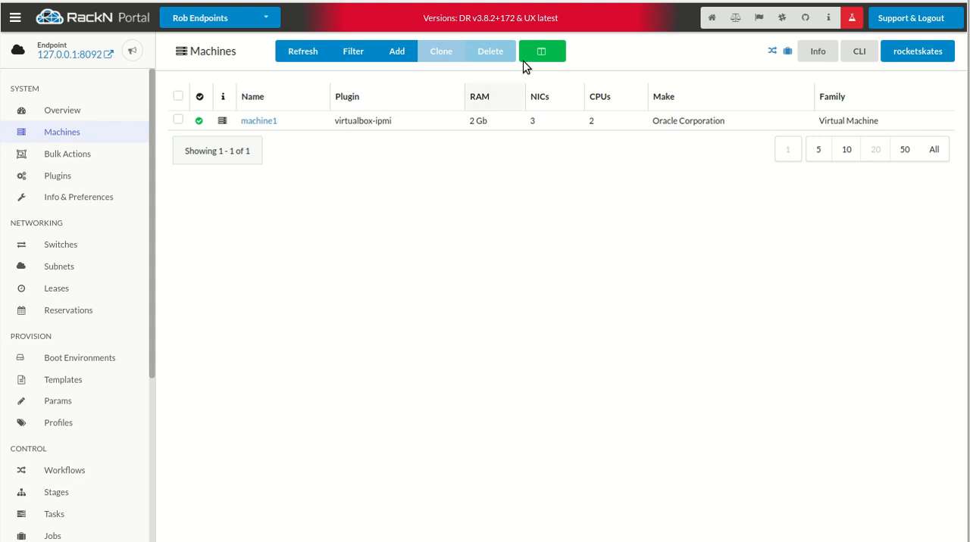
mouse_move(489, 55)
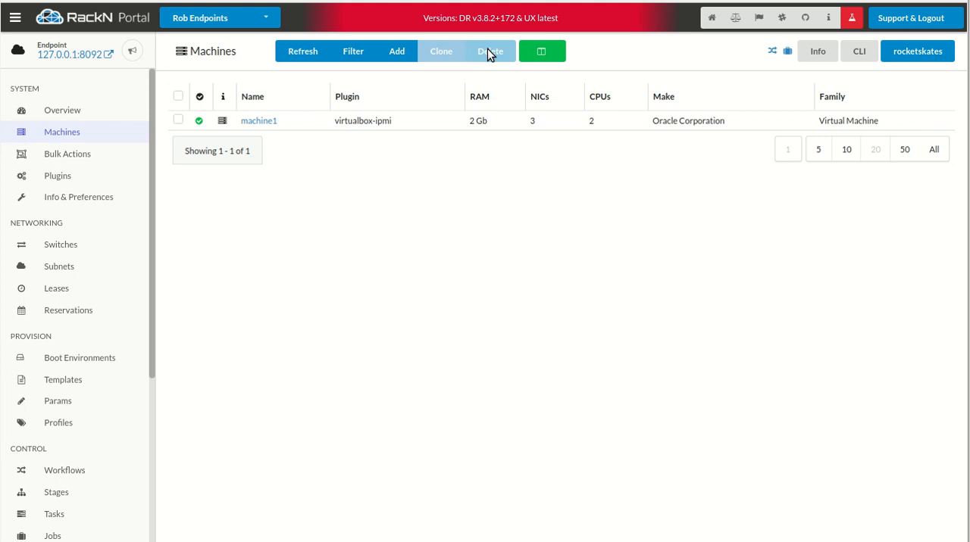
left_click(542, 51)
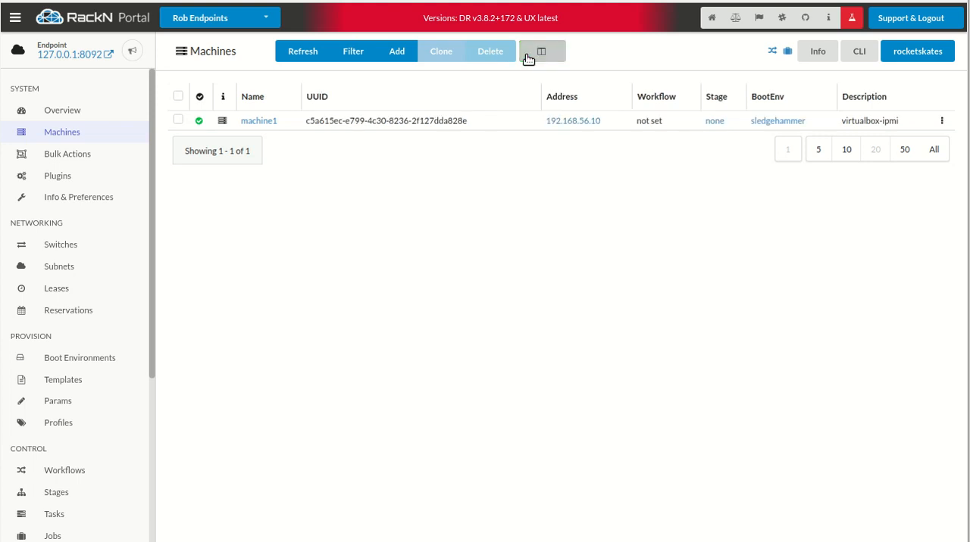
mouse_move(303, 281)
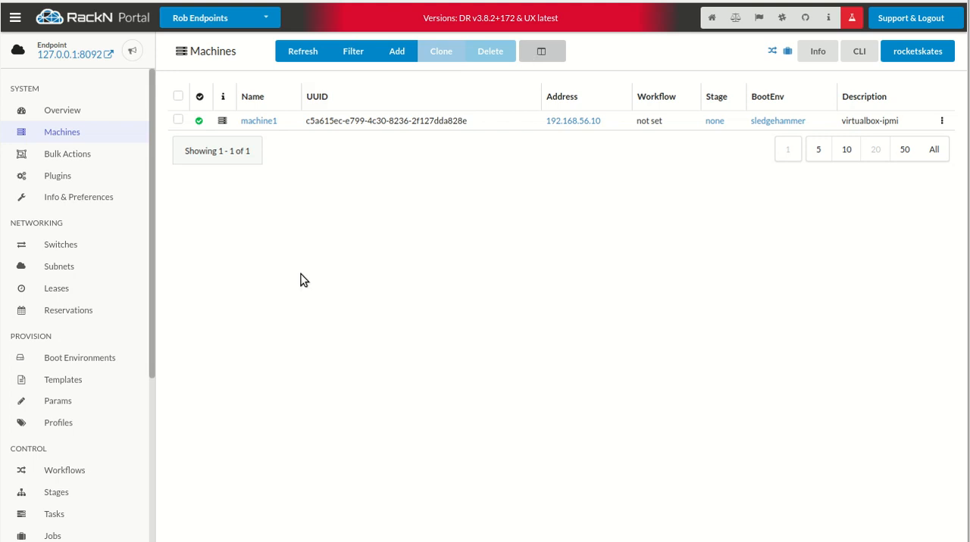
mouse_move(172, 356)
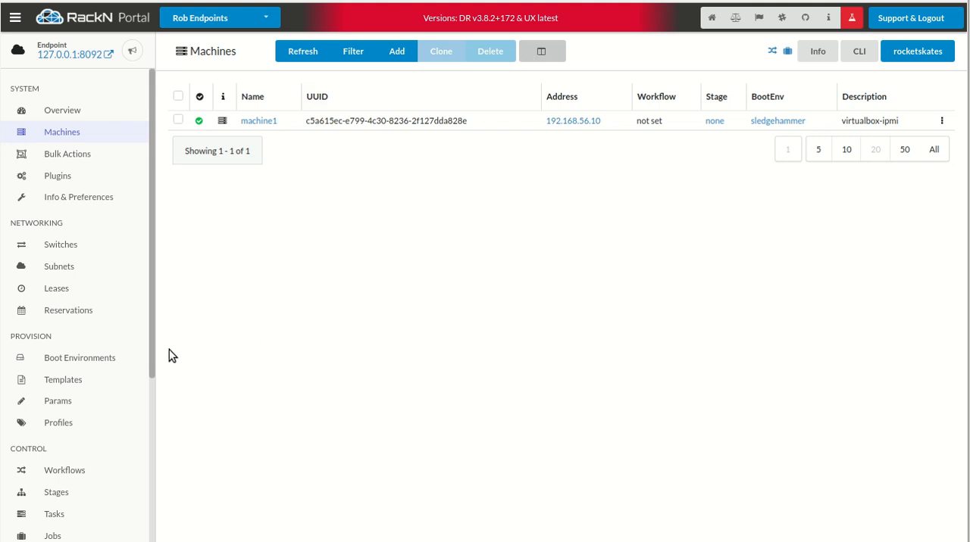
Add workflow 'inventory' in Workflows and drag in the inventory and workflow-reset stages
left_click(65, 470)
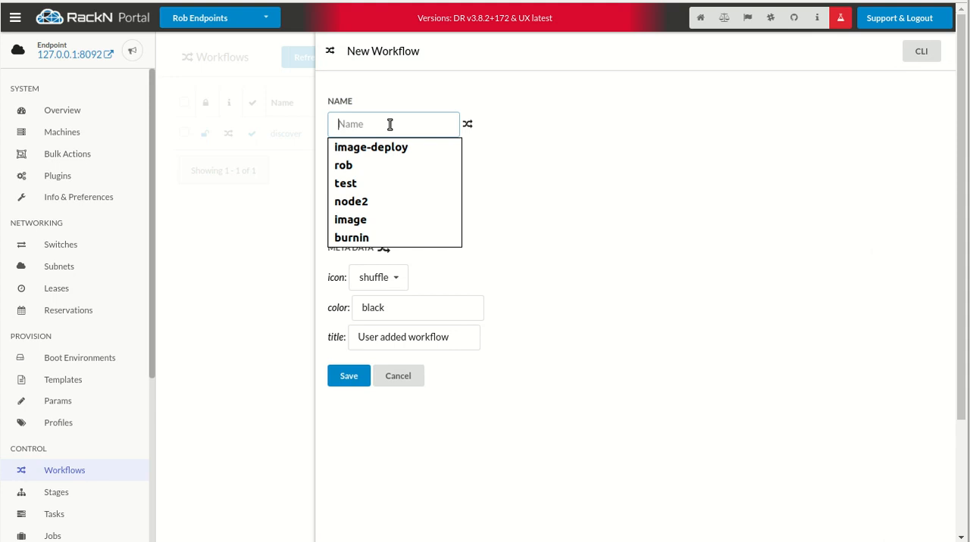
type("invne")
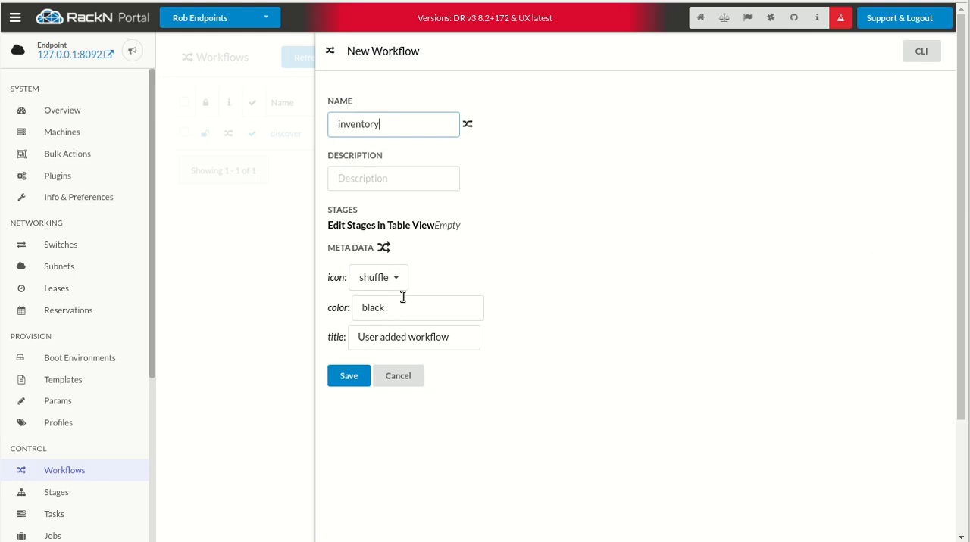
type("green")
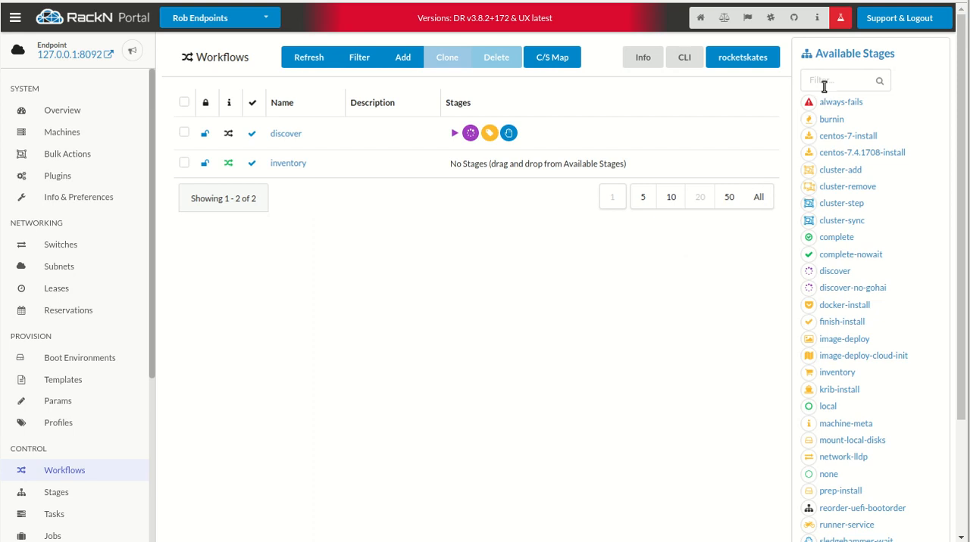
type("in")
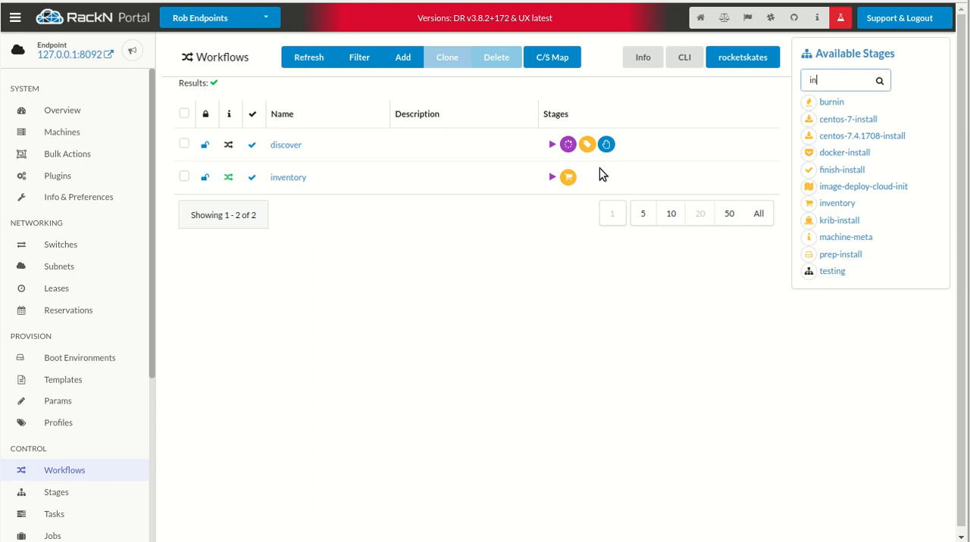
type("d")
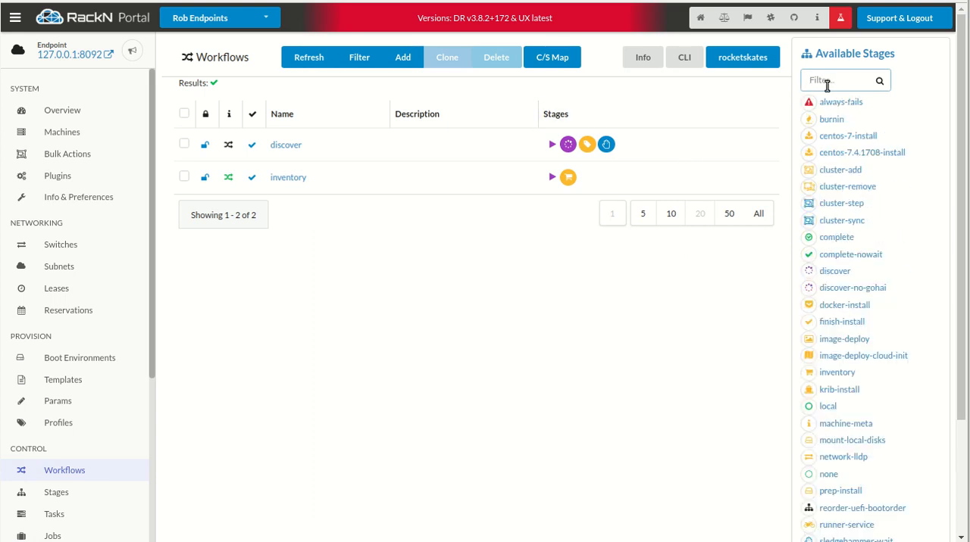
type("rese")
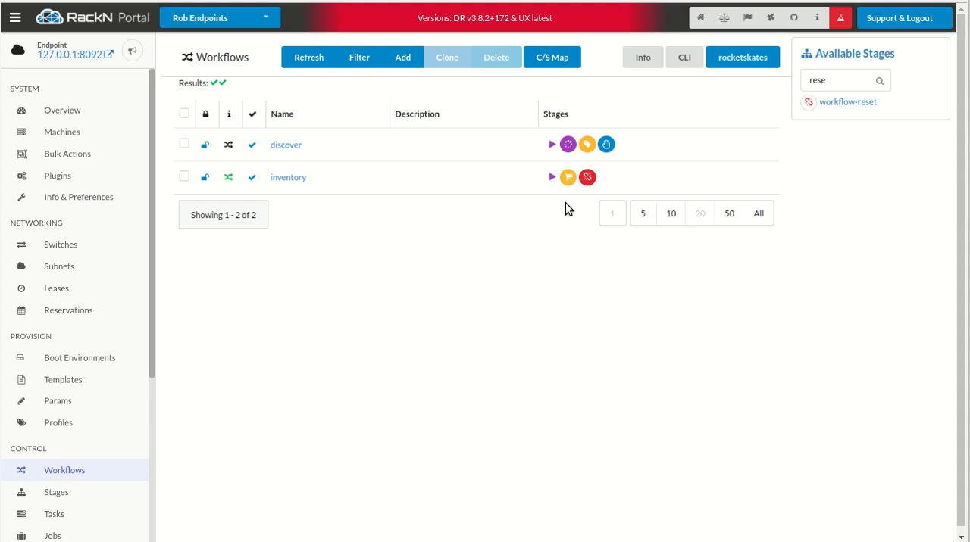
mouse_move(292, 227)
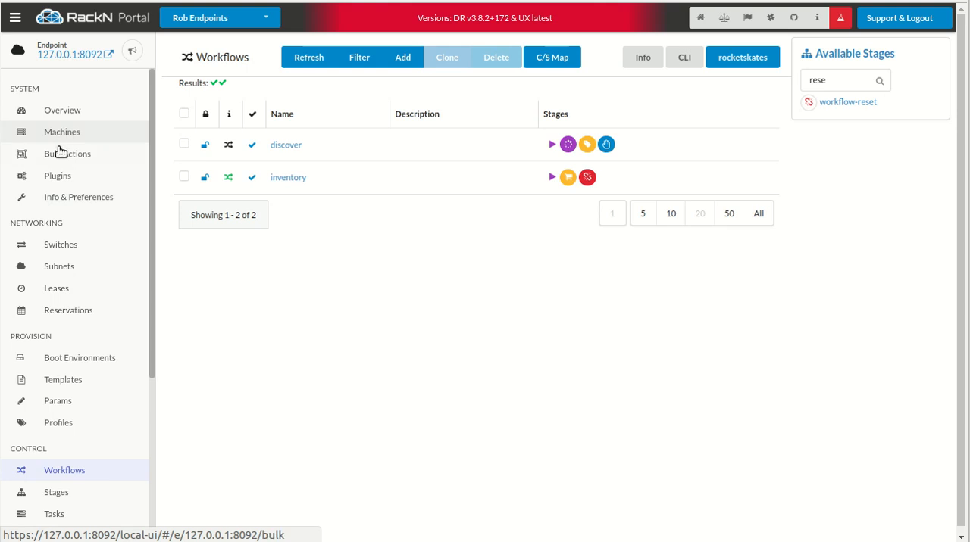
On Bulk Actions, choose the inventory workflow for machine1 and apply it
left_click(67, 153)
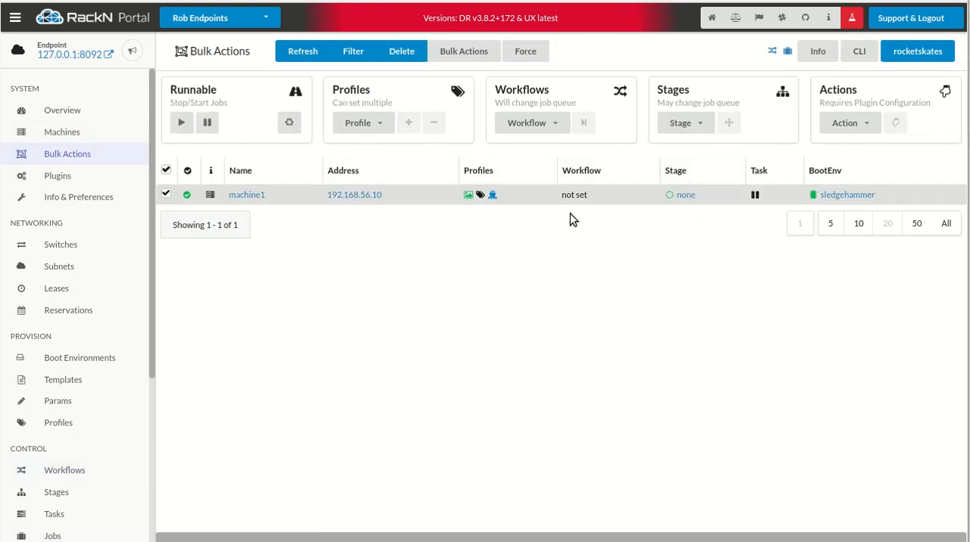
mouse_move(492, 194)
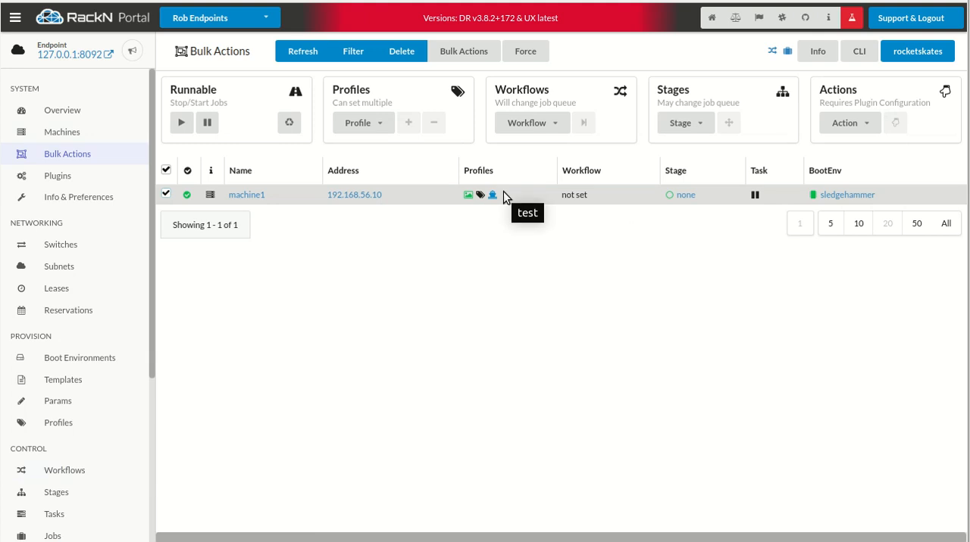
mouse_move(666, 137)
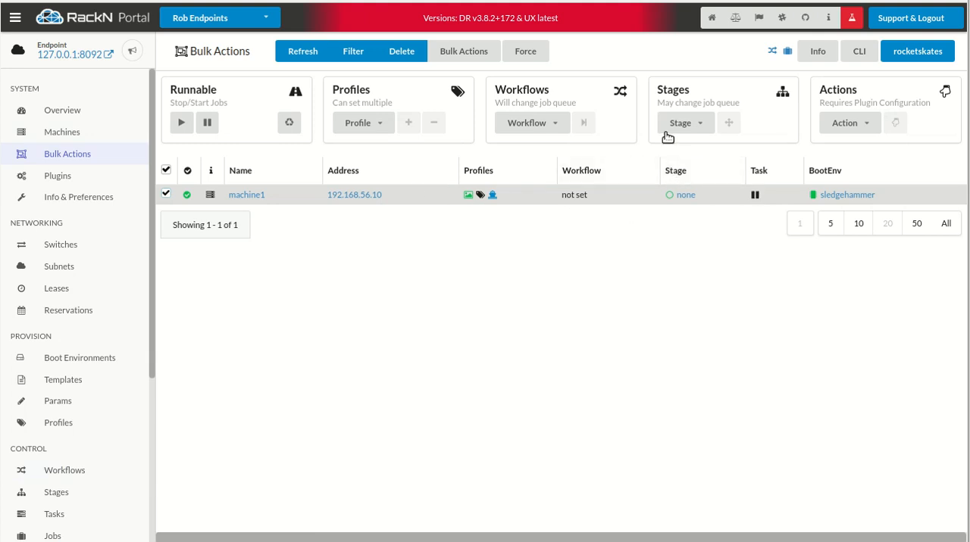
left_click(531, 122)
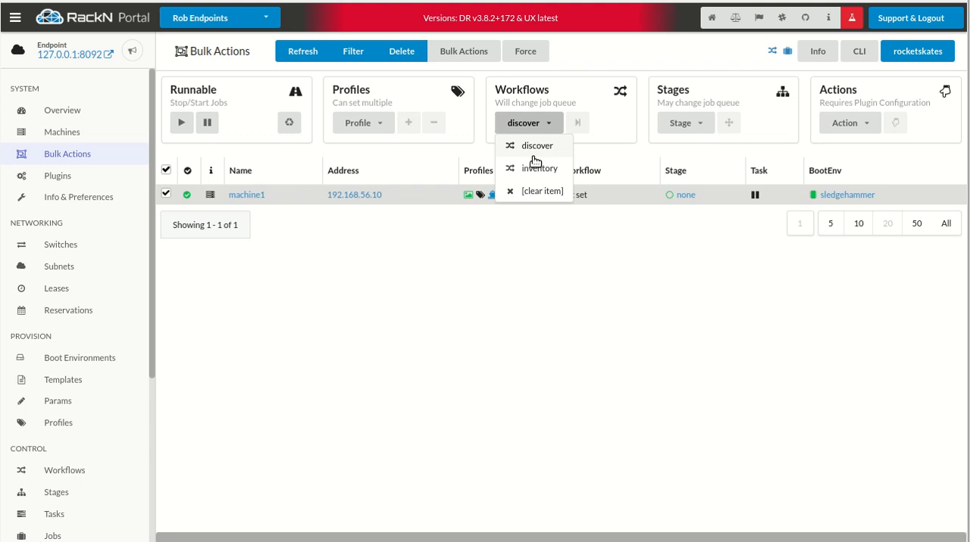
left_click(539, 167)
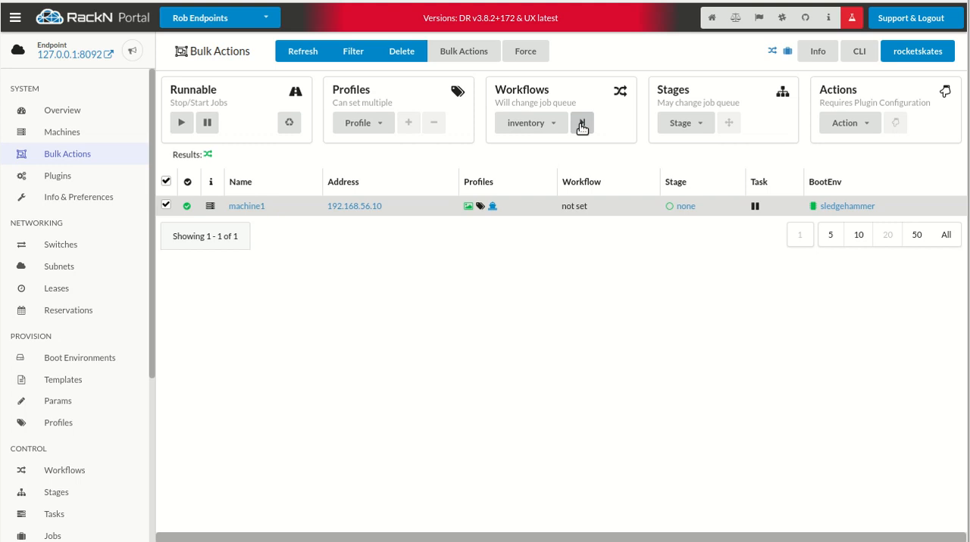
left_click(581, 122)
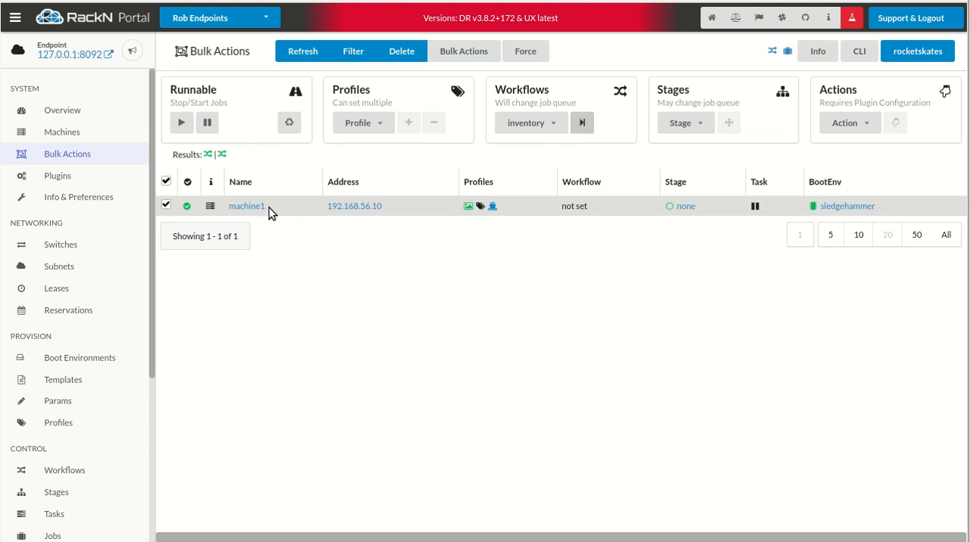
Open machine1 and expand inventory/data showing 2 CPUs, 3 NICs and 2000 RAM
left_click(246, 205)
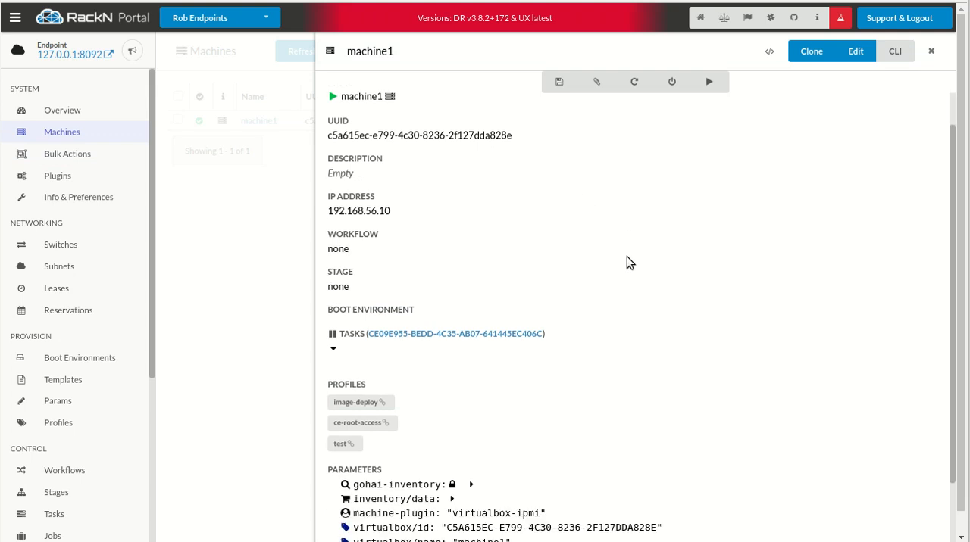
scroll("down", 3)
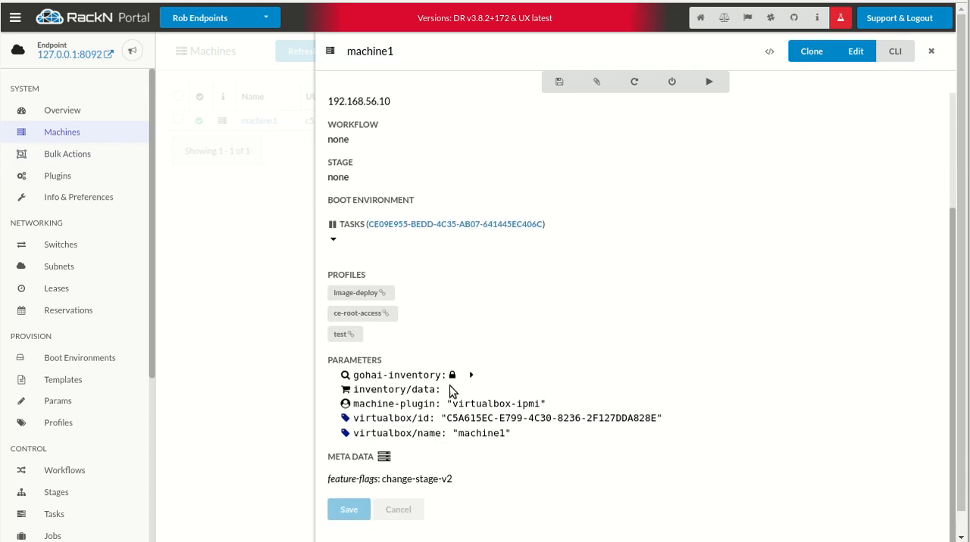
left_click(454, 390)
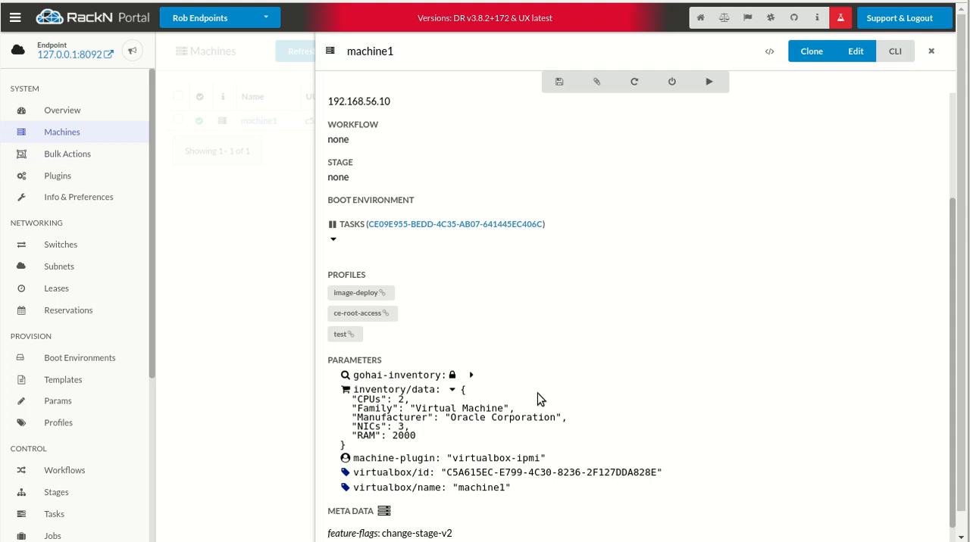
scroll("down", 3)
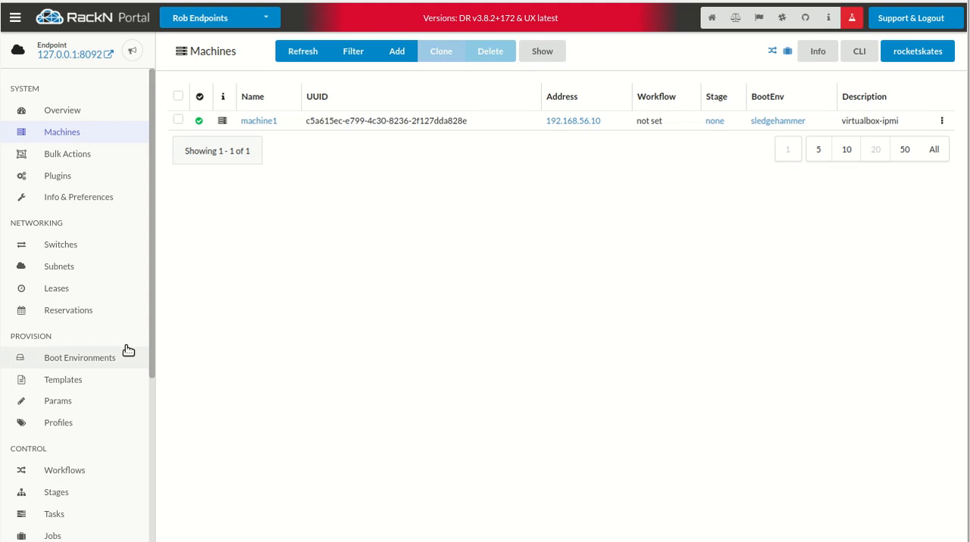
Start a new profile in Profiles named 'inventory'
scroll("down", 3)
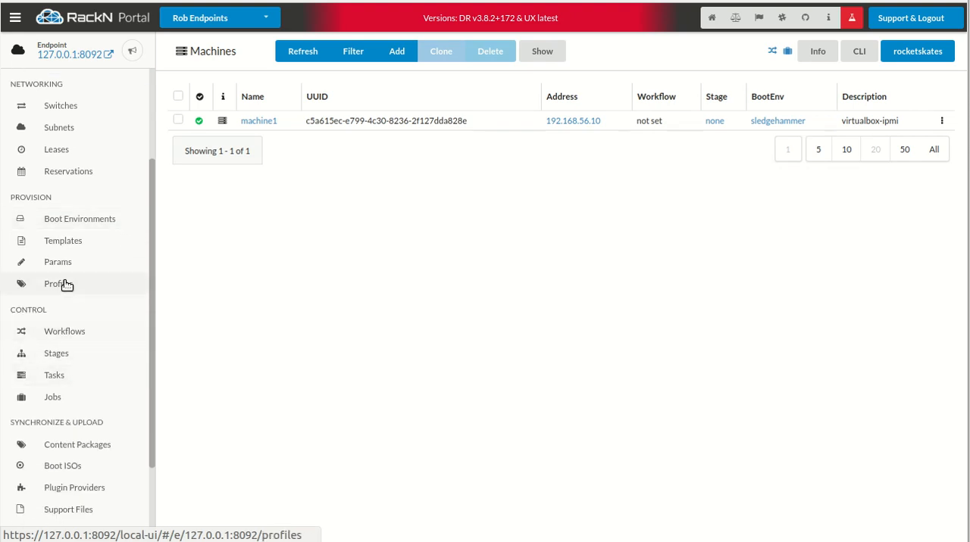
left_click(59, 283)
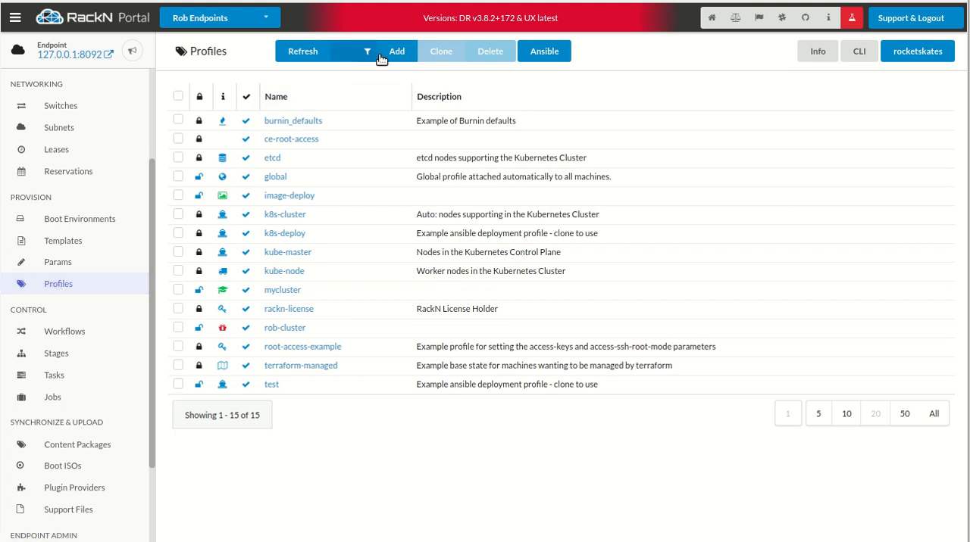
left_click(396, 50)
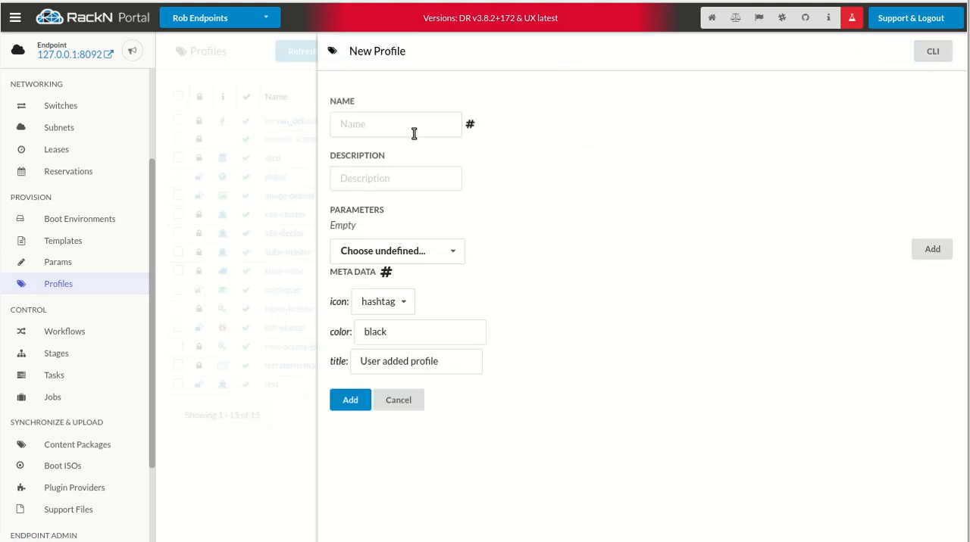
type("inn")
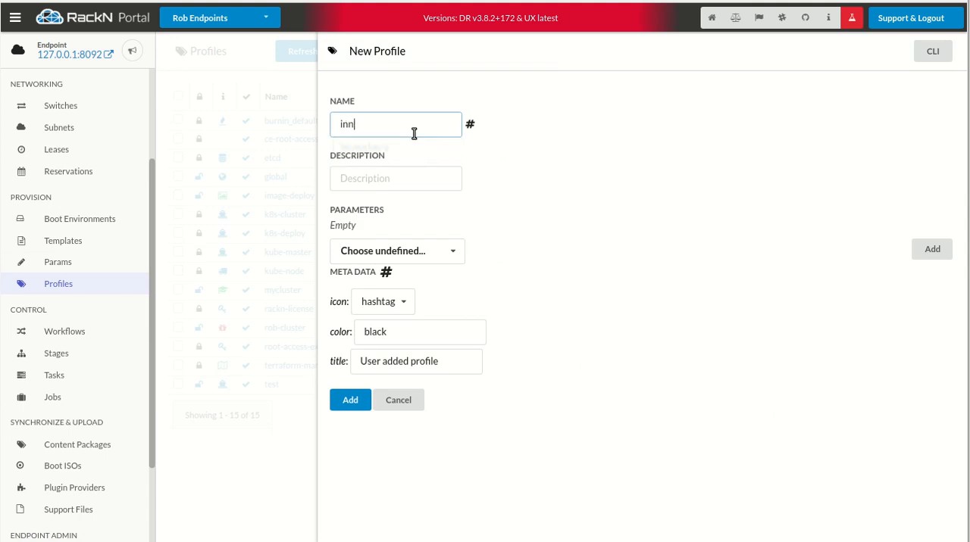
key("Backspace")
type("ventory")
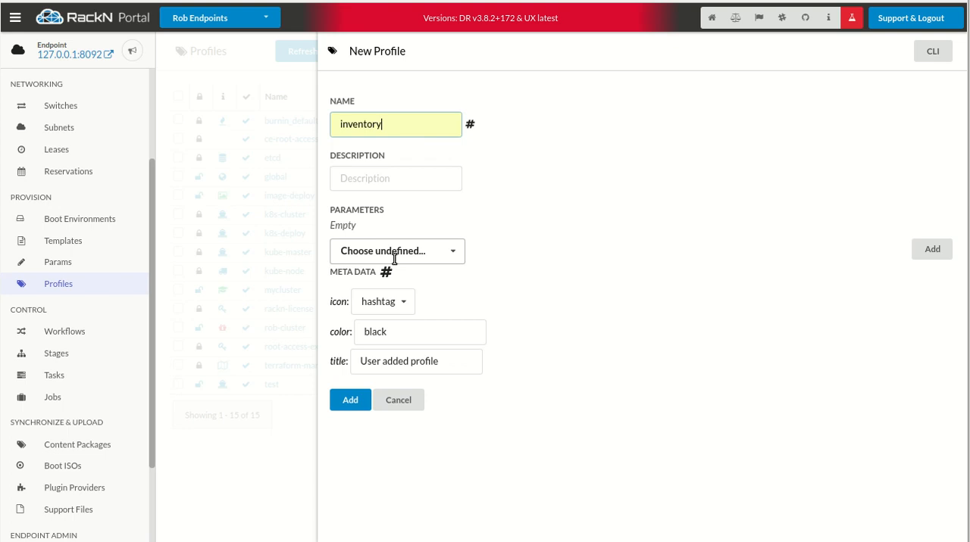
Add the inventory/integrity and inventory/fields parameters to the profile
left_click(397, 251)
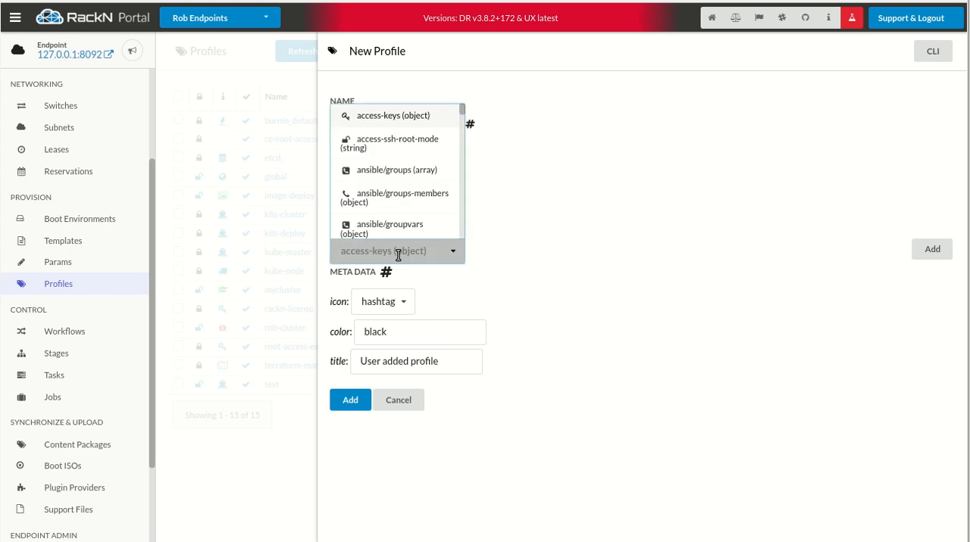
type("invent")
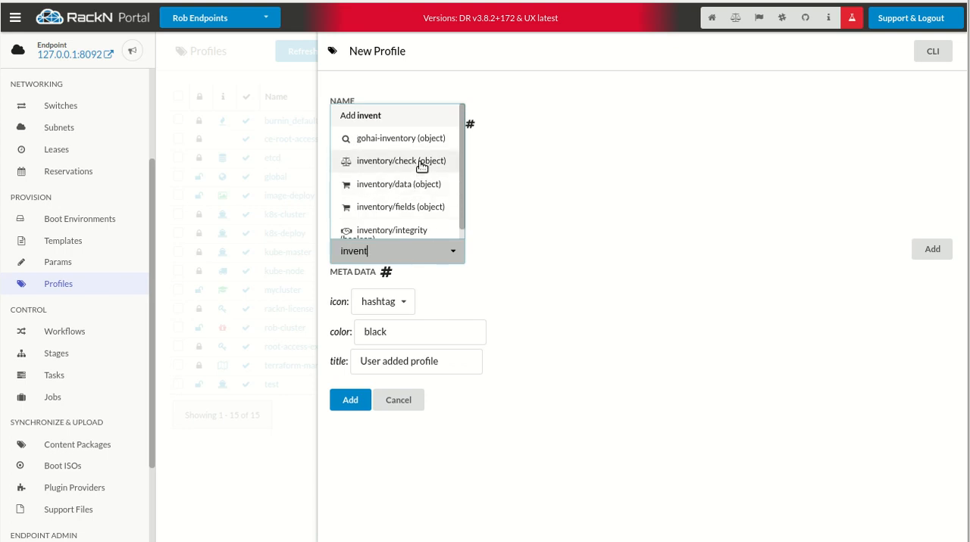
mouse_move(399, 196)
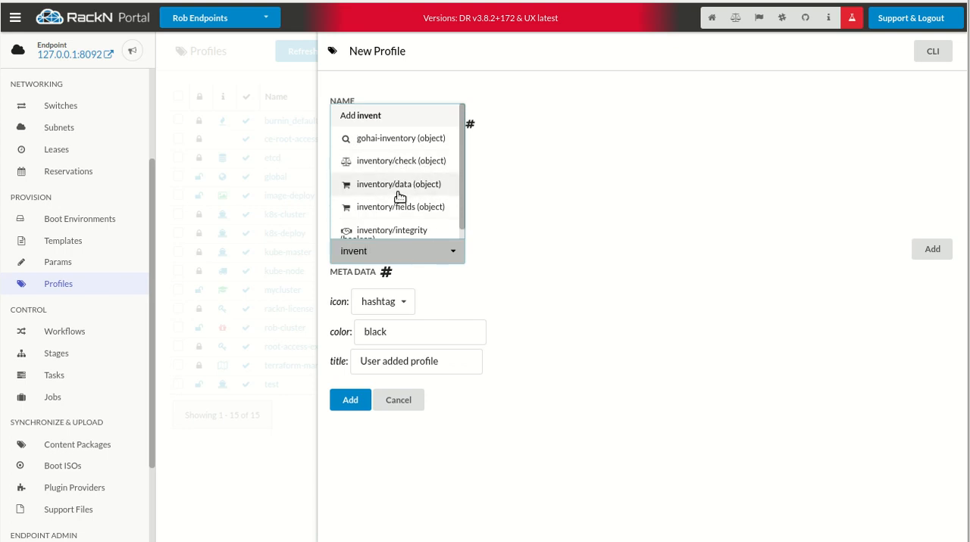
mouse_move(396, 207)
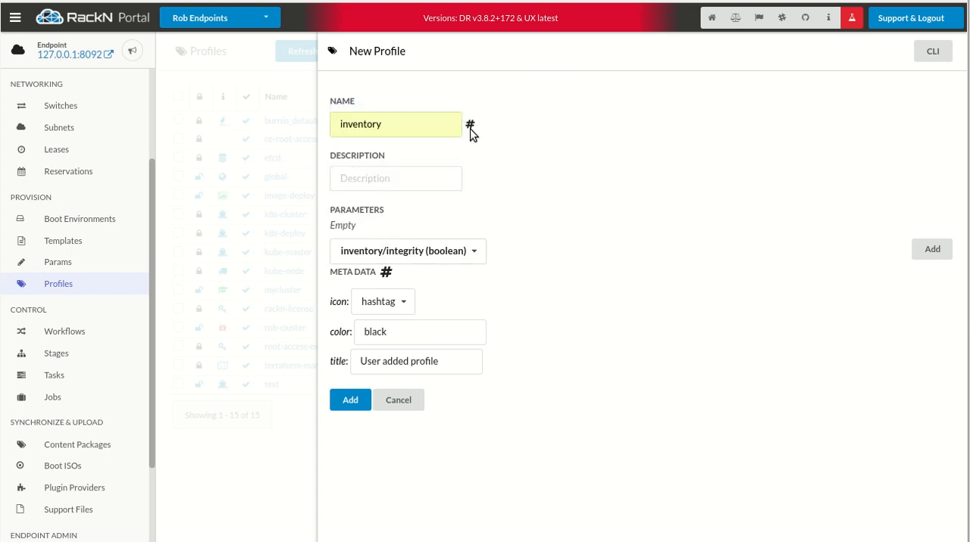
left_click(932, 248)
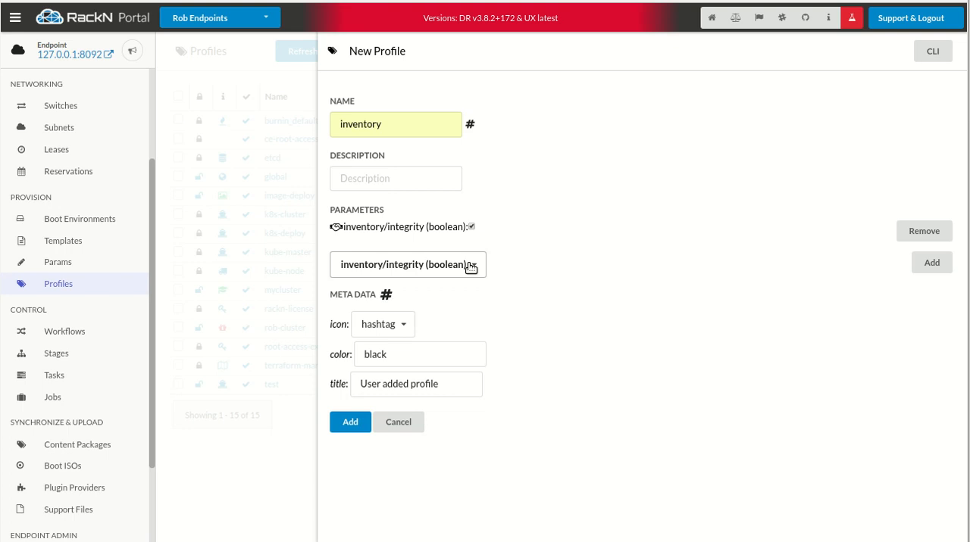
type("inv")
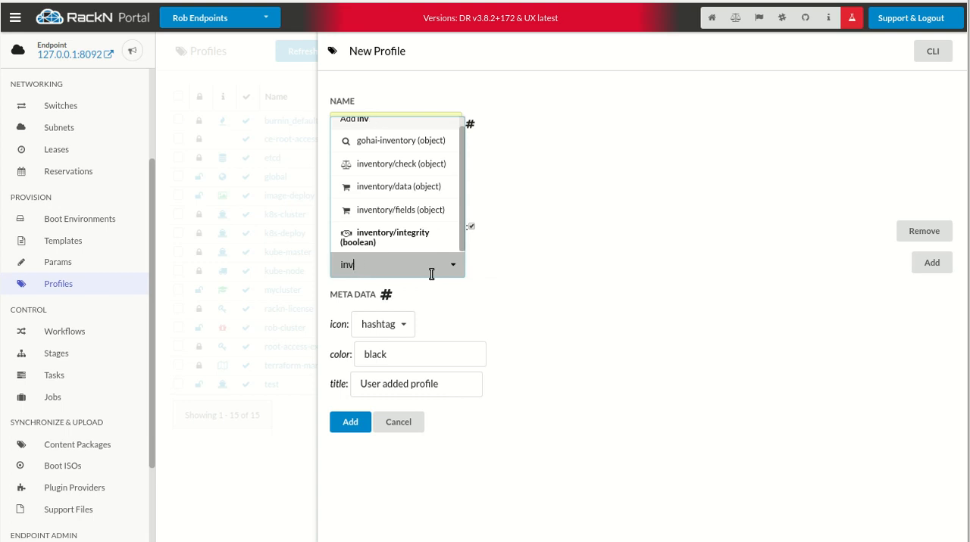
type("entory/fields (object")
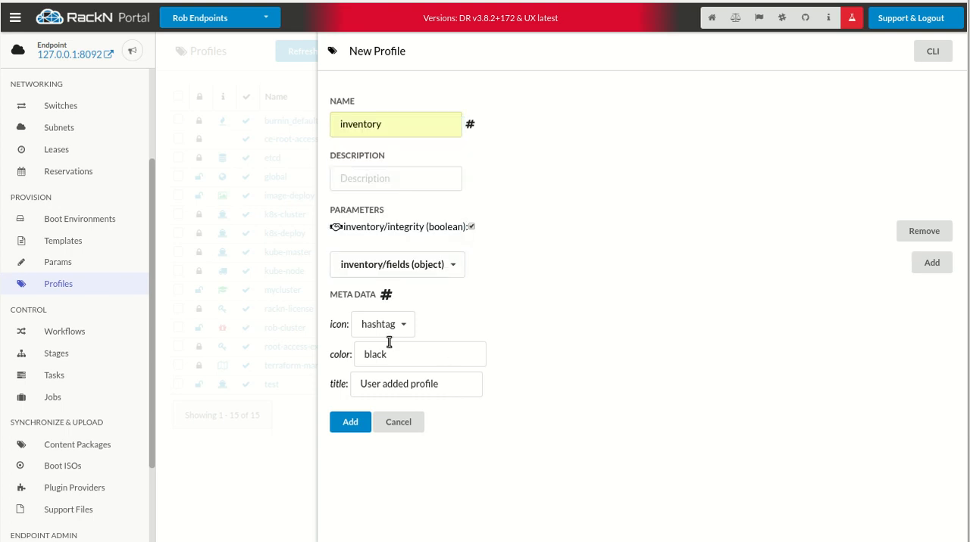
left_click(930, 262)
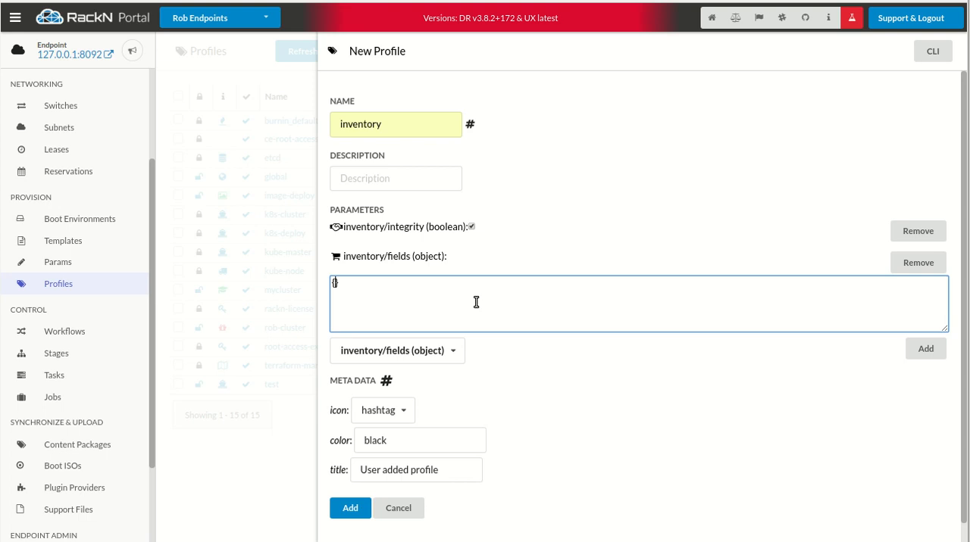
type("}")
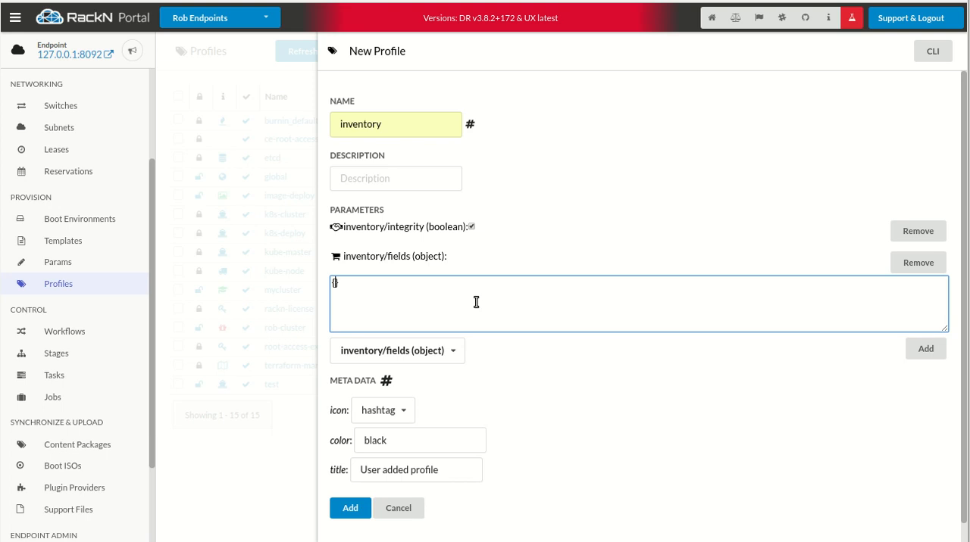
Add inventory/check, set the colour to purple and pick a profile icon
left_click(396, 350)
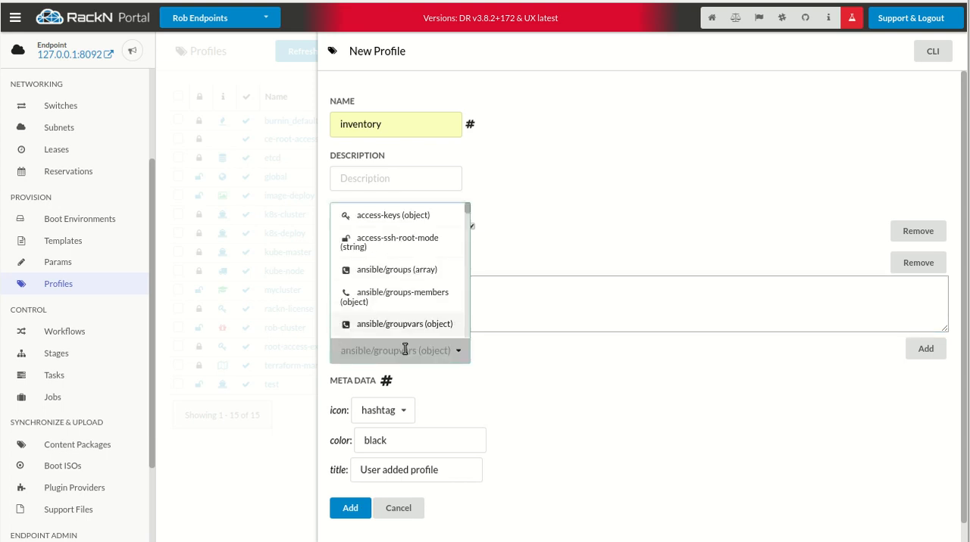
type("in")
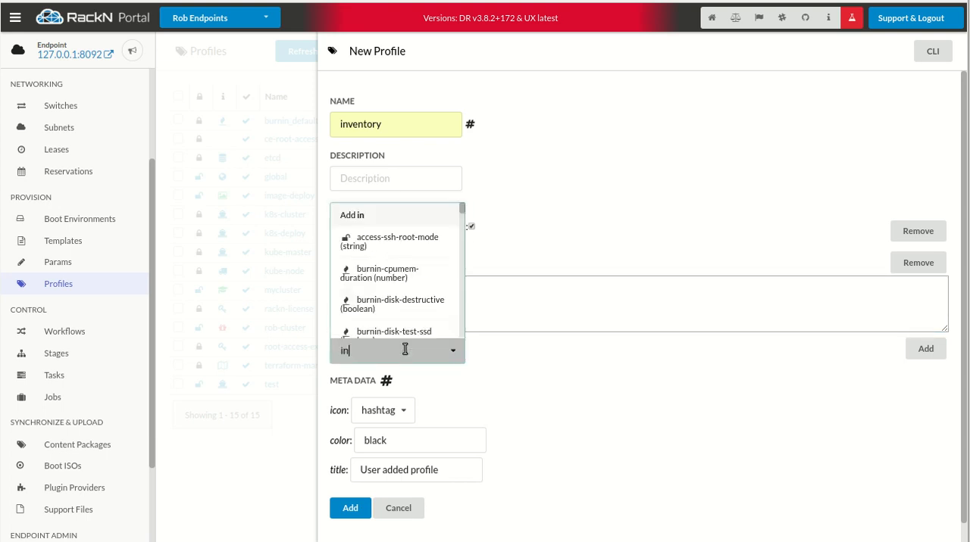
type("ventory")
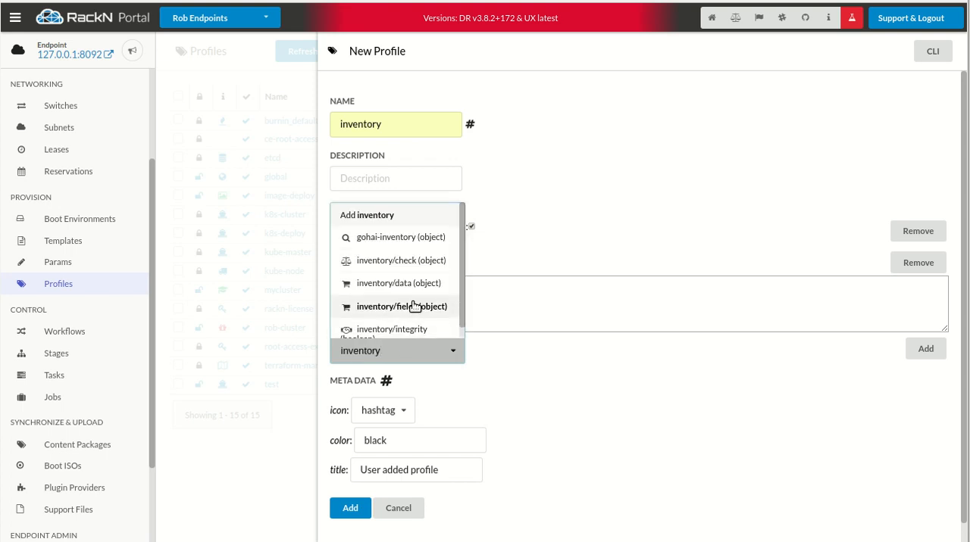
left_click(405, 306)
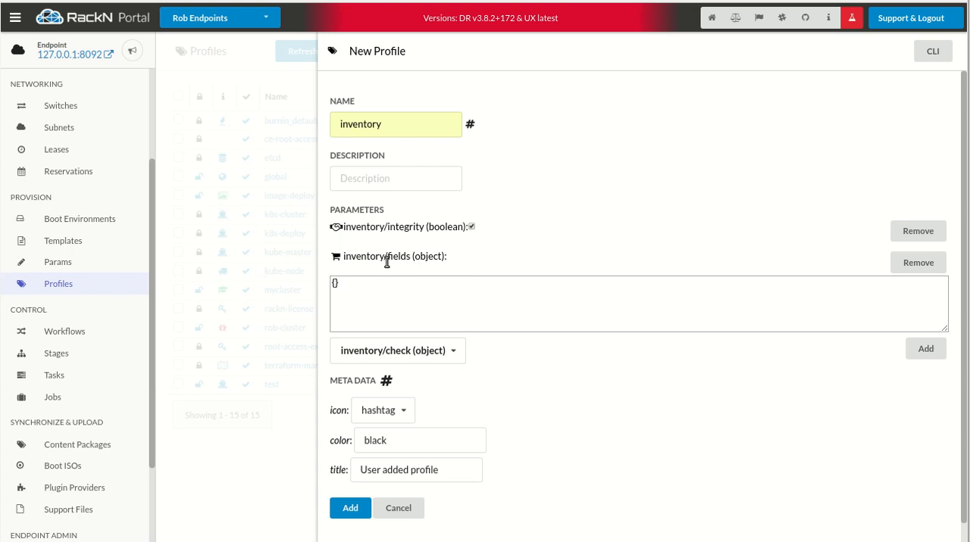
left_click(925, 348)
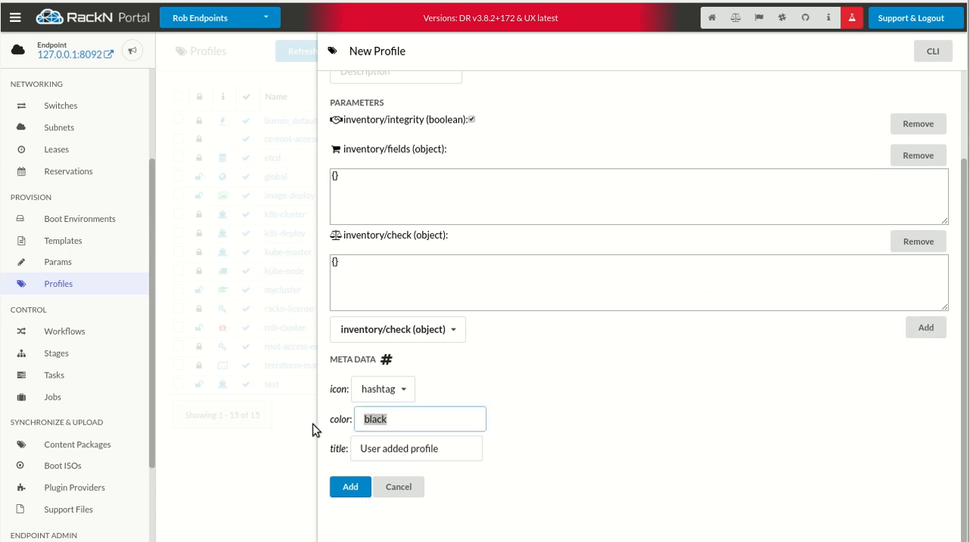
type("purple")
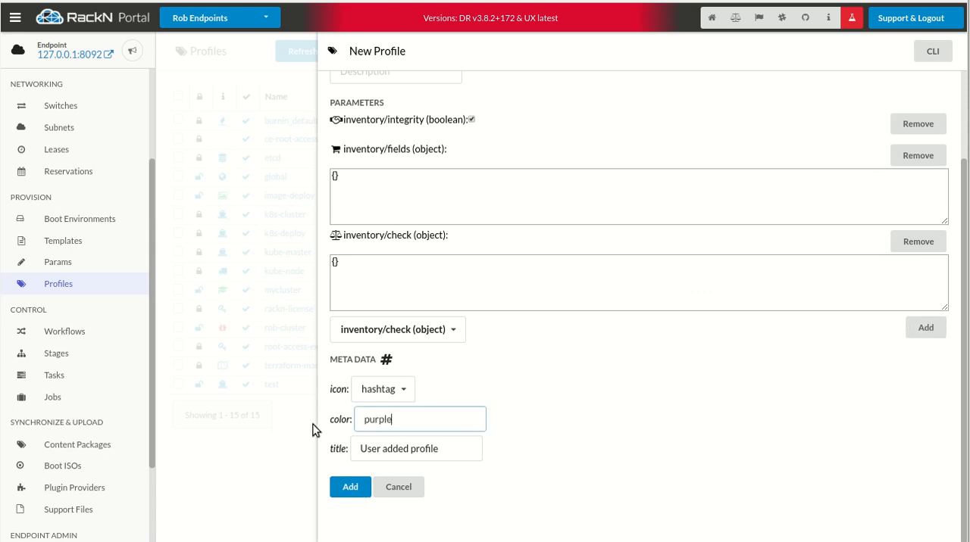
left_click(382, 389)
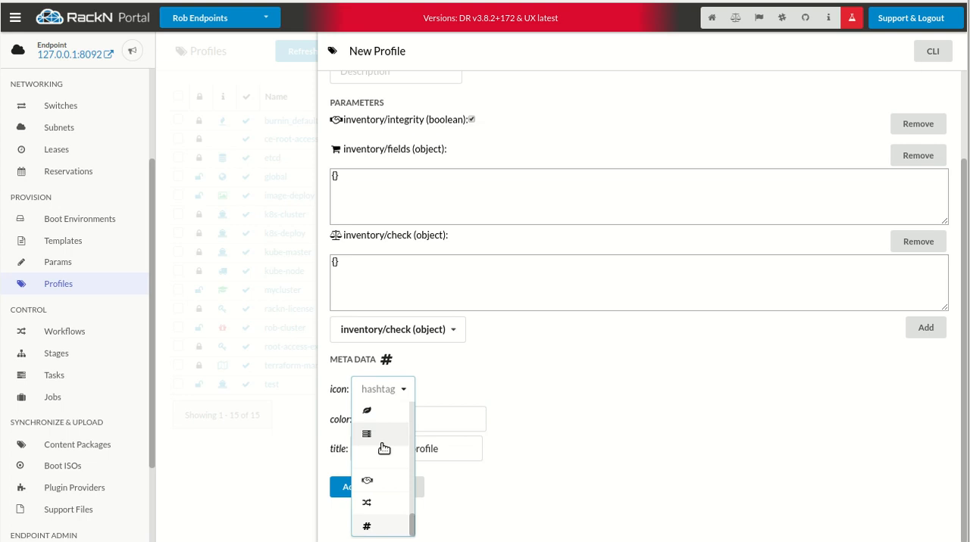
left_click(348, 486)
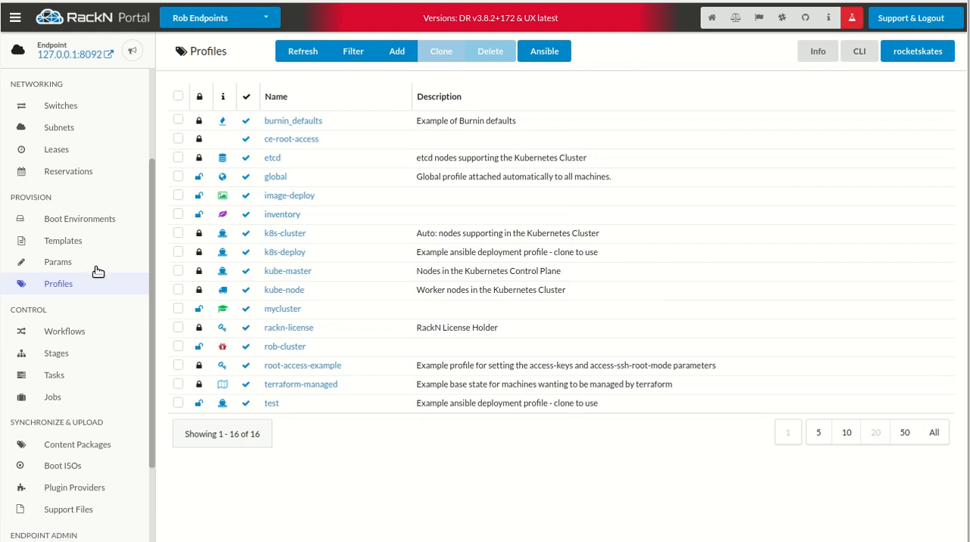
Review inventory/fields' default JQ field definitions in Params, then go to Profiles
left_click(57, 261)
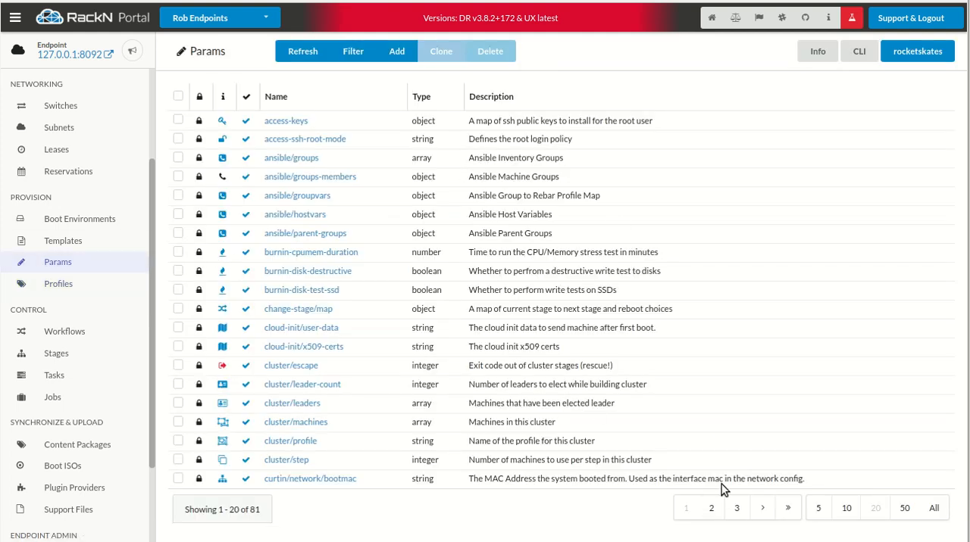
left_click(736, 507)
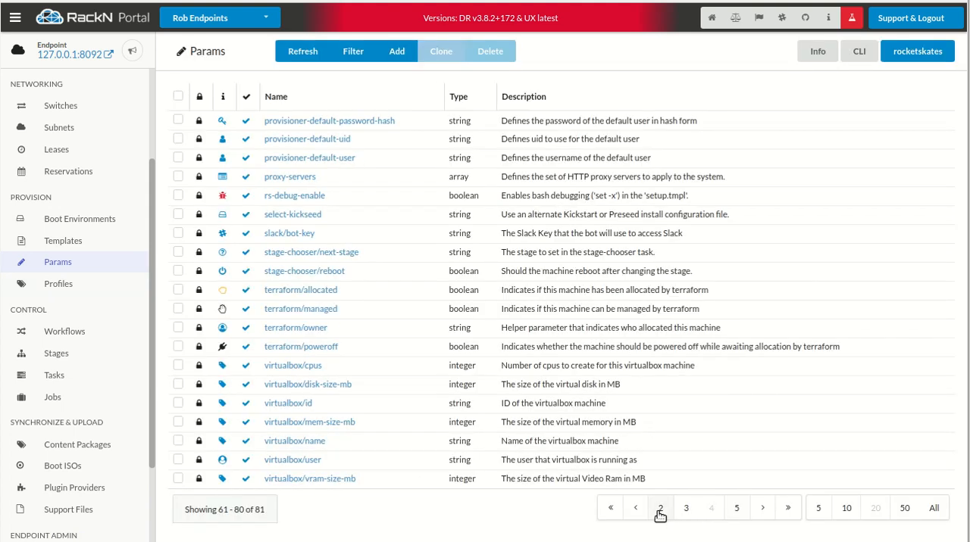
left_click(660, 507)
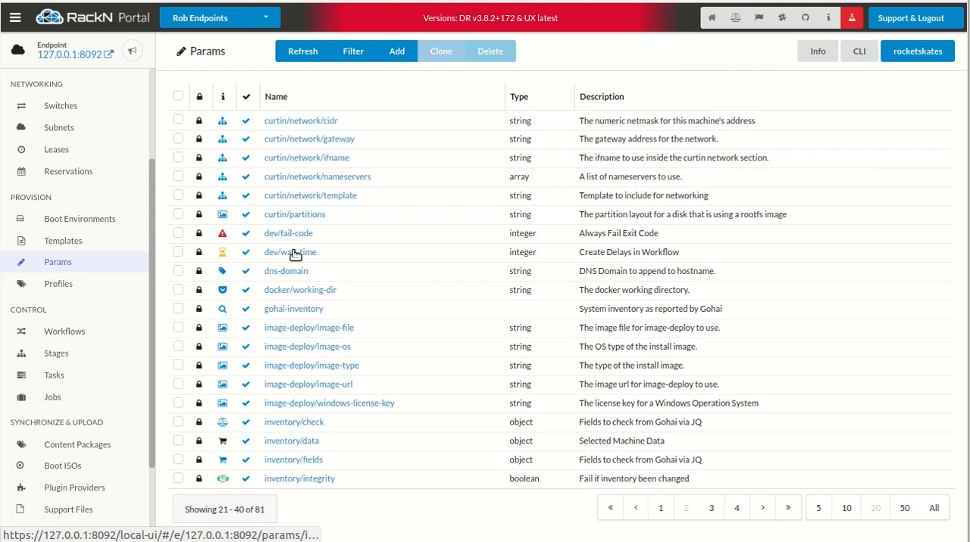
mouse_move(292, 441)
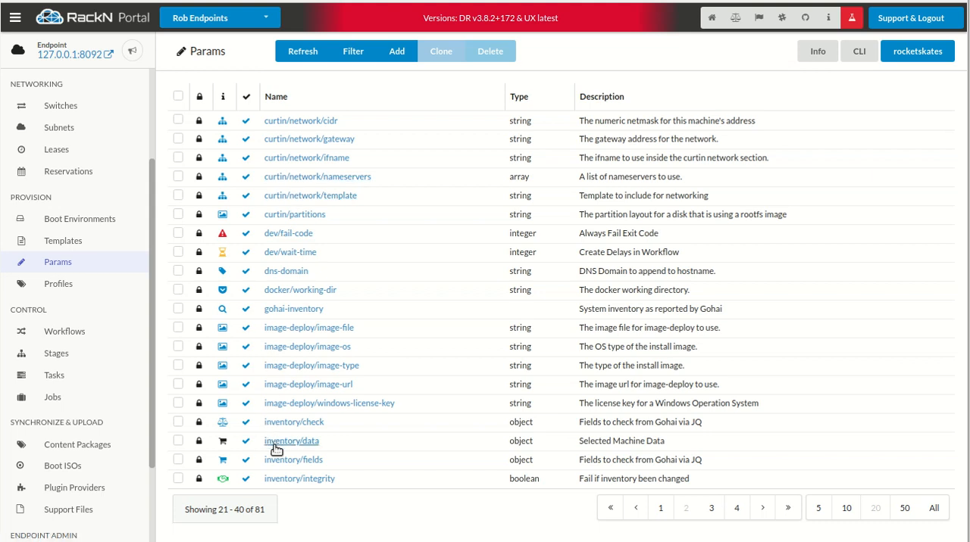
left_click(293, 460)
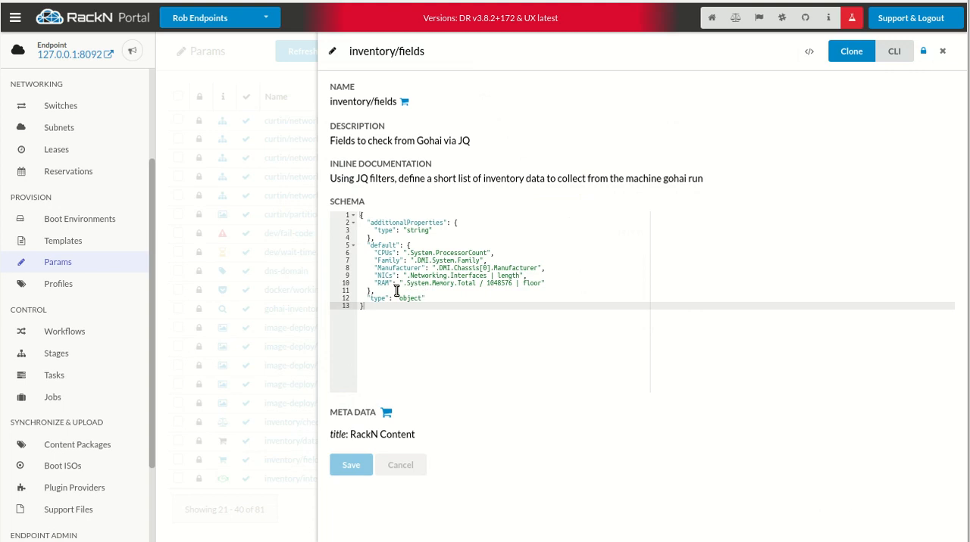
mouse_move(425, 252)
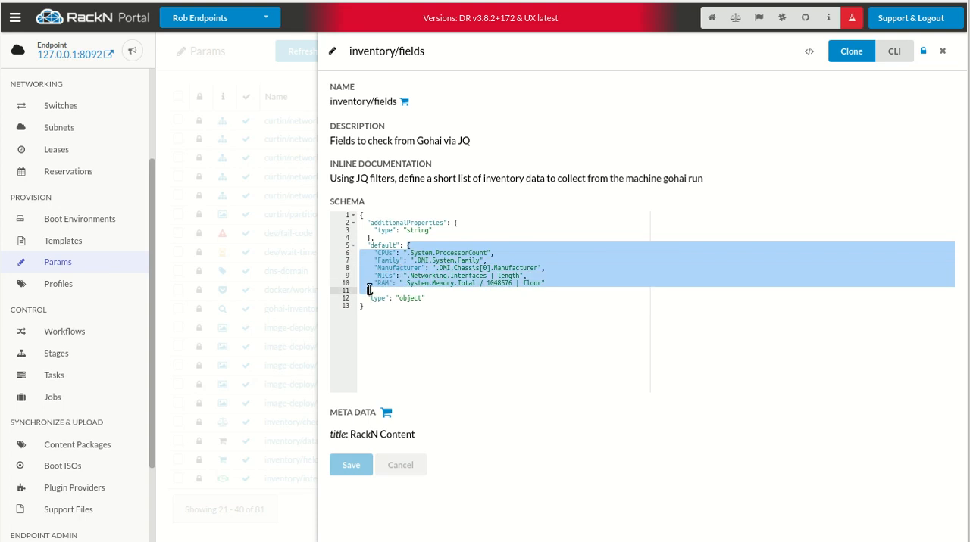
right_click(406, 284)
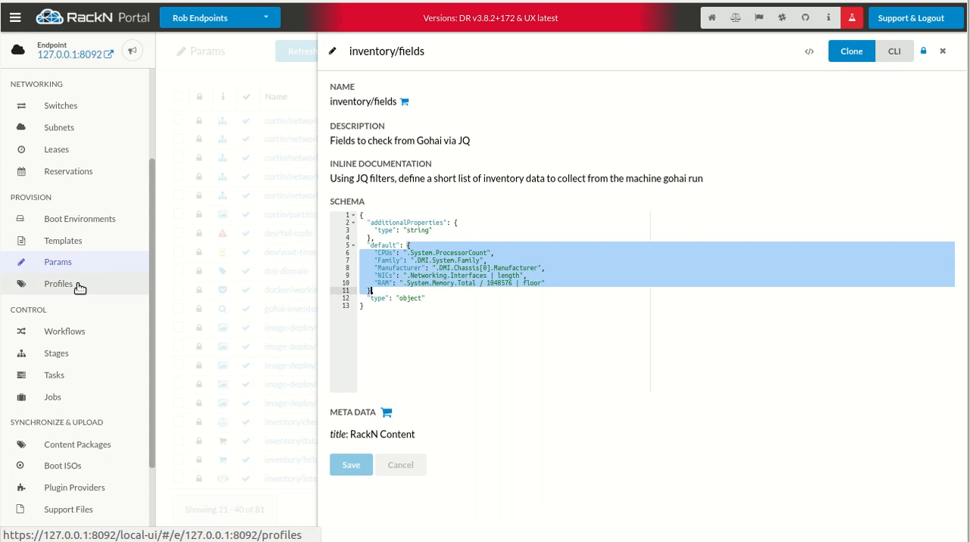
left_click(58, 283)
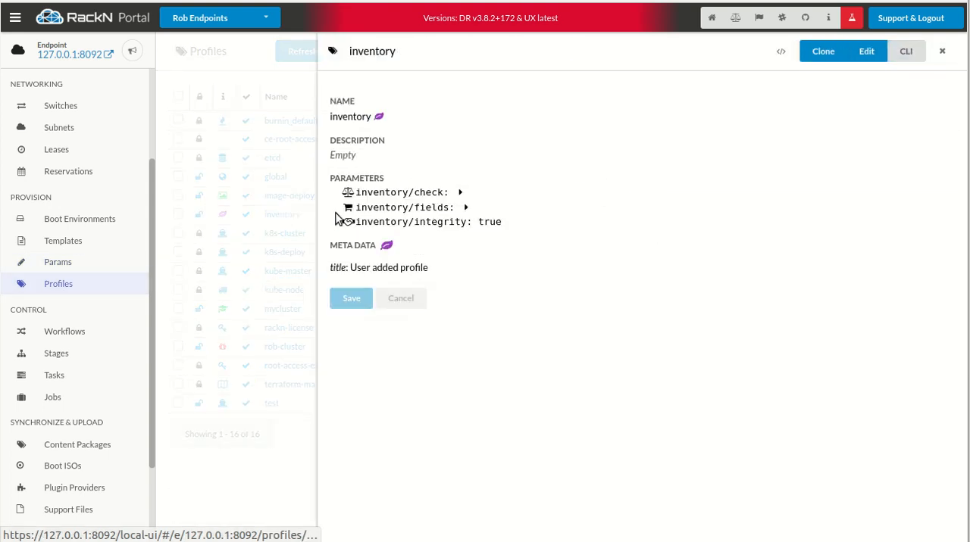
Open the Bulk Actions page, which prompts for a RackN sign-in
left_click(865, 51)
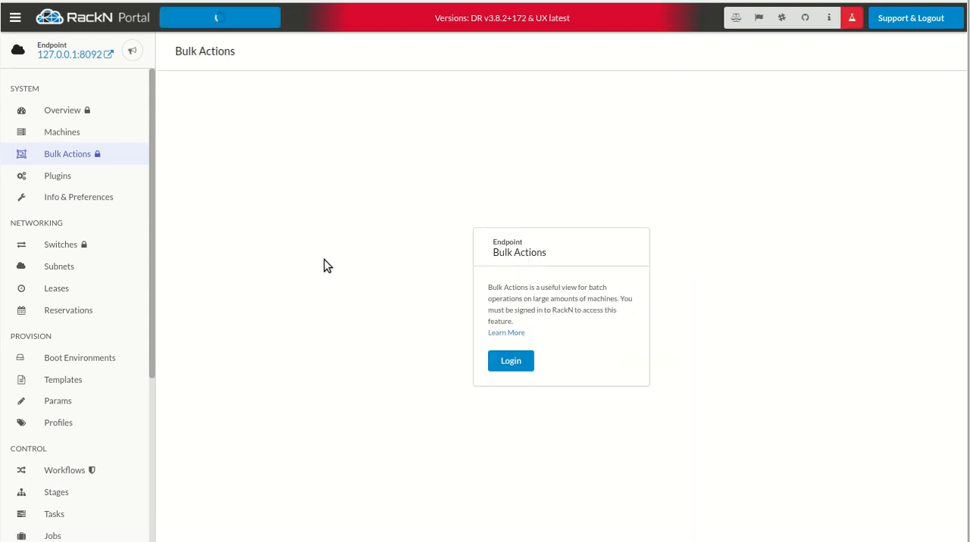
Sign in, check machine1's gohai DMI BIOS version VirtualBox, then edit the inventory profile
left_click(910, 18)
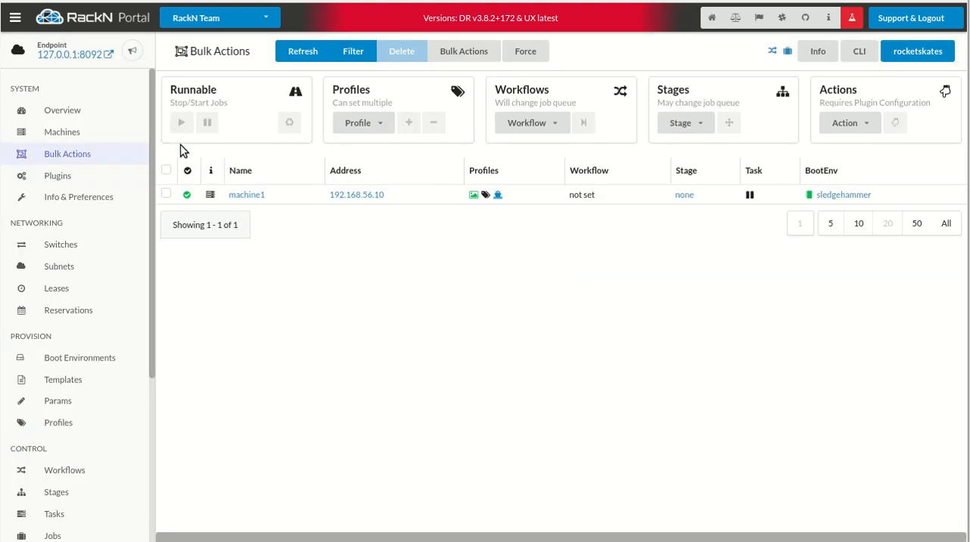
left_click(246, 194)
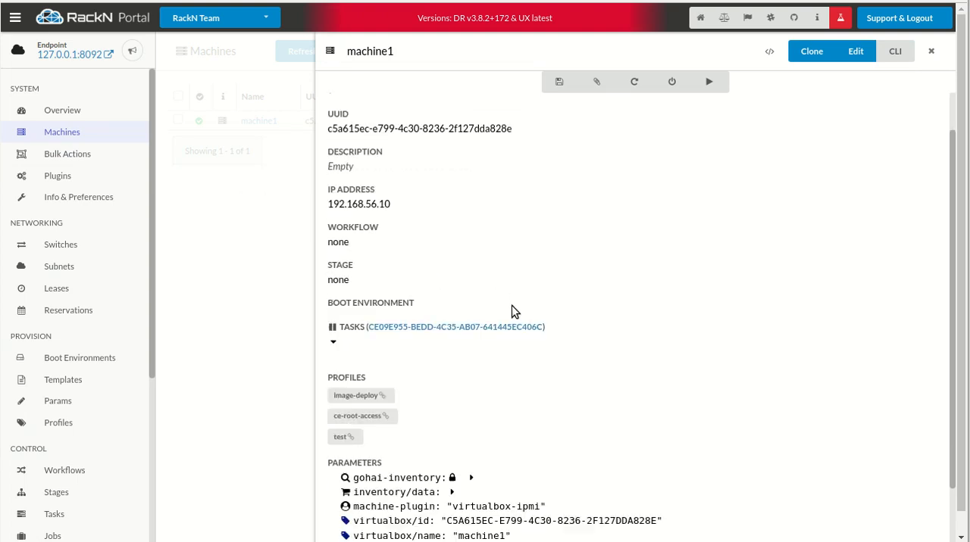
scroll("down", 3)
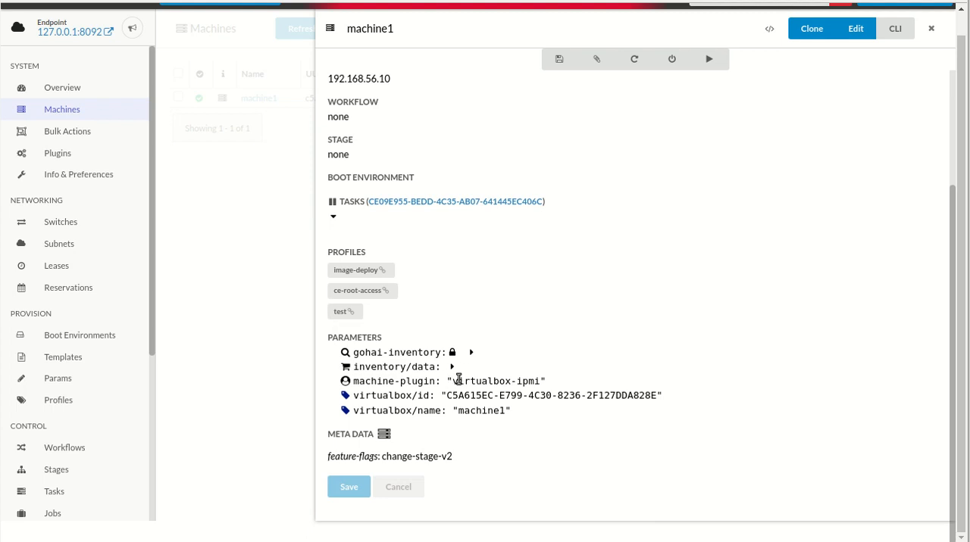
mouse_move(477, 355)
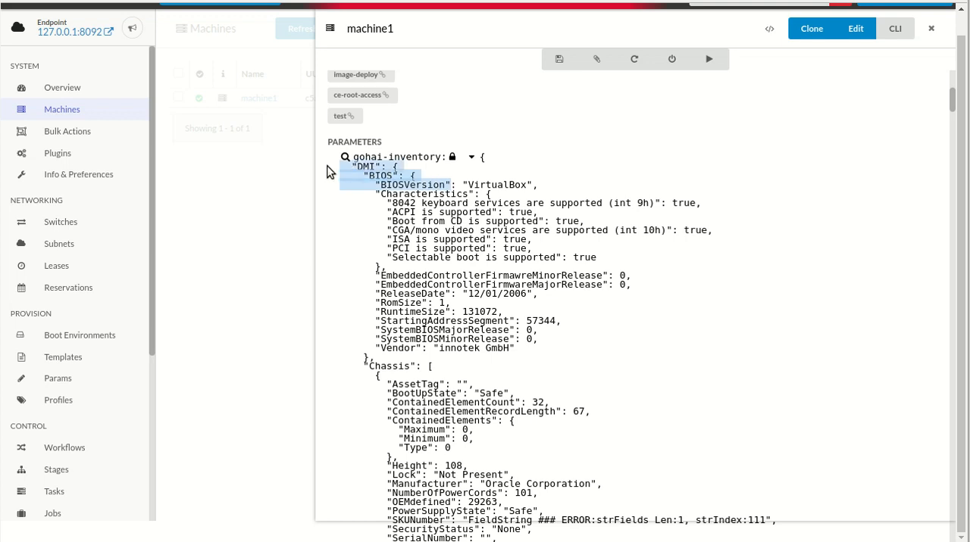
left_click(58, 422)
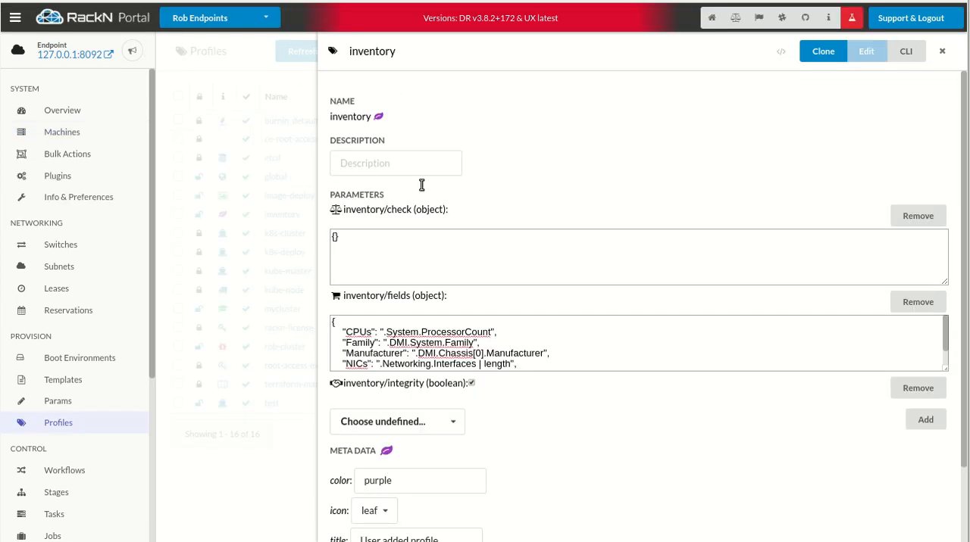
Add a DMI BIOS entry to inventory/fields and remove the inventory/check parameter
scroll("down", 3)
type("\"BIO")
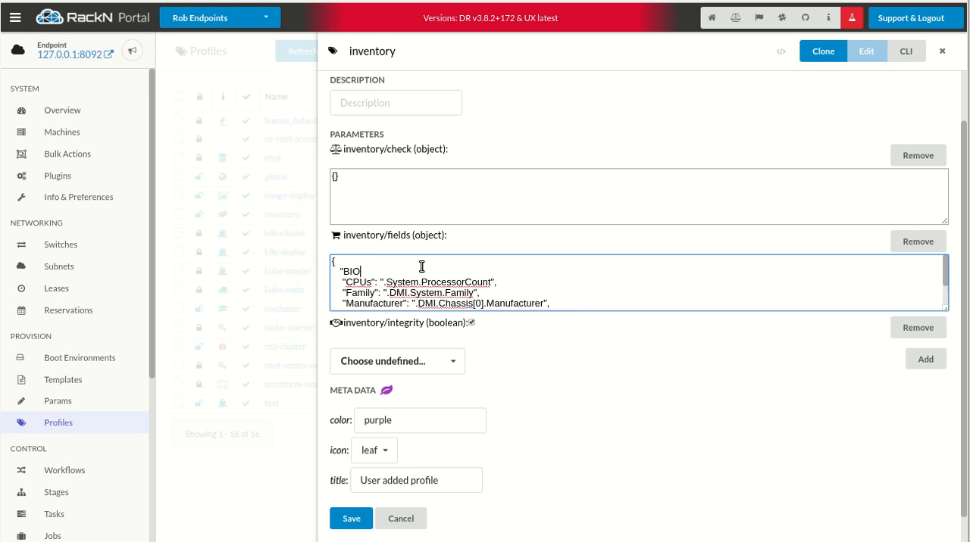
key("Backspace")
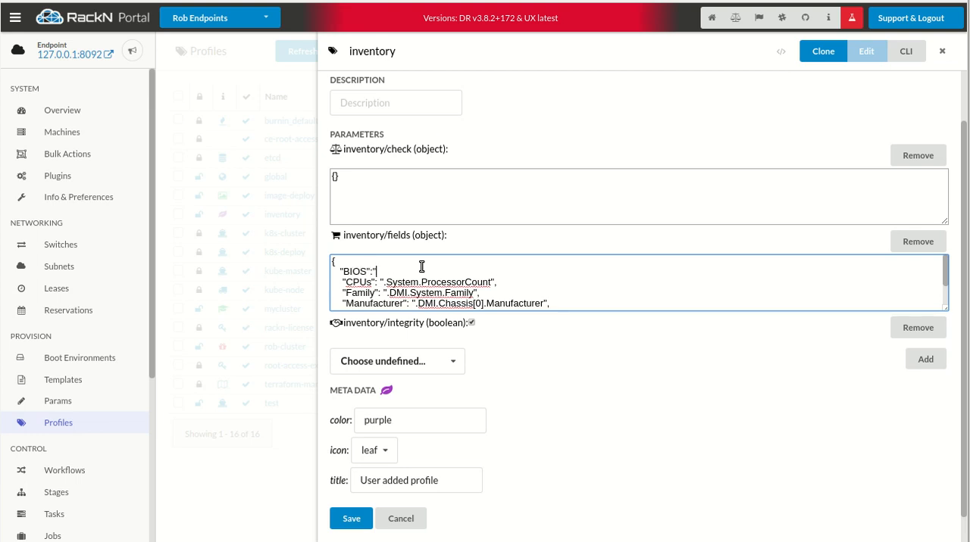
type("\"DMI\": {")
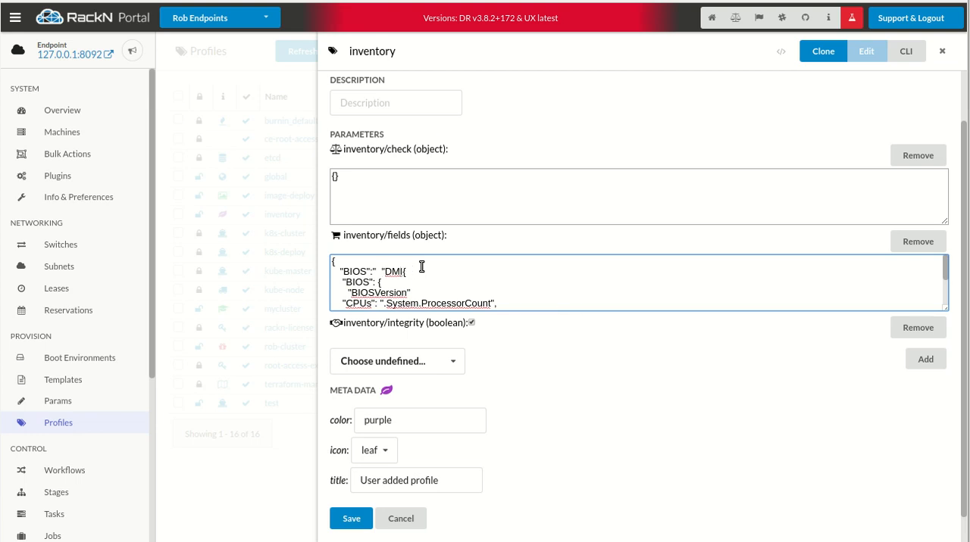
type(".")
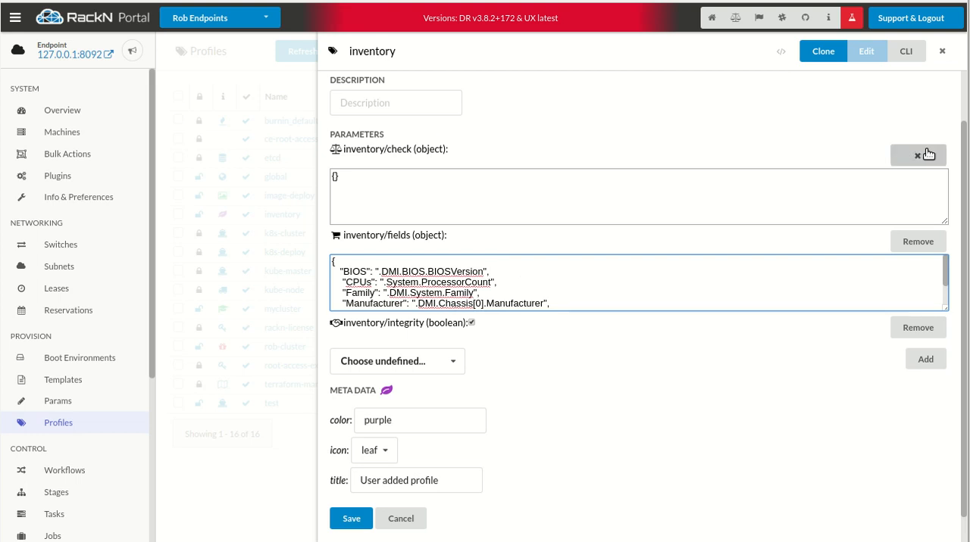
left_click(919, 155)
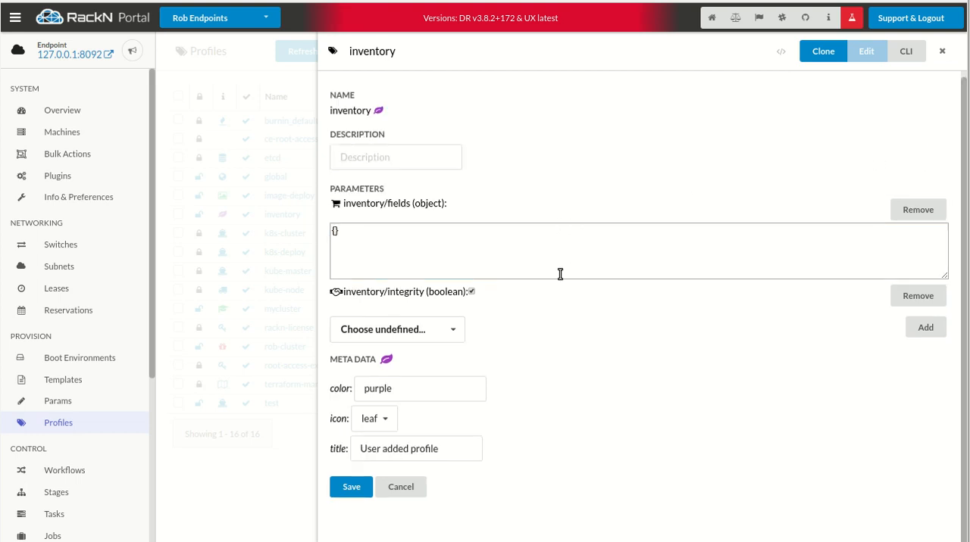
Replace inventory/fields with { "BIOS": ".DMI.BIOS.BIOSVersion" } and save the inventory profile
left_click(455, 260)
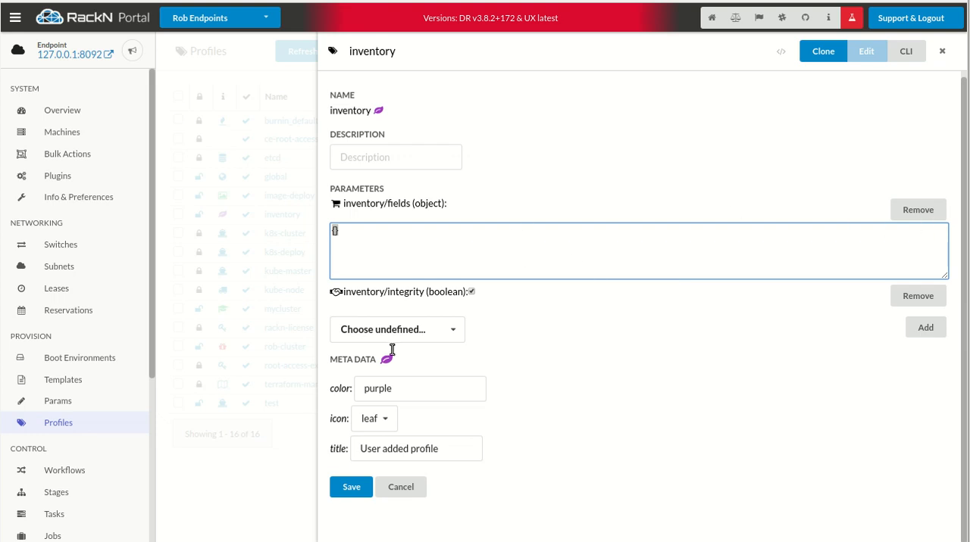
mouse_move(448, 240)
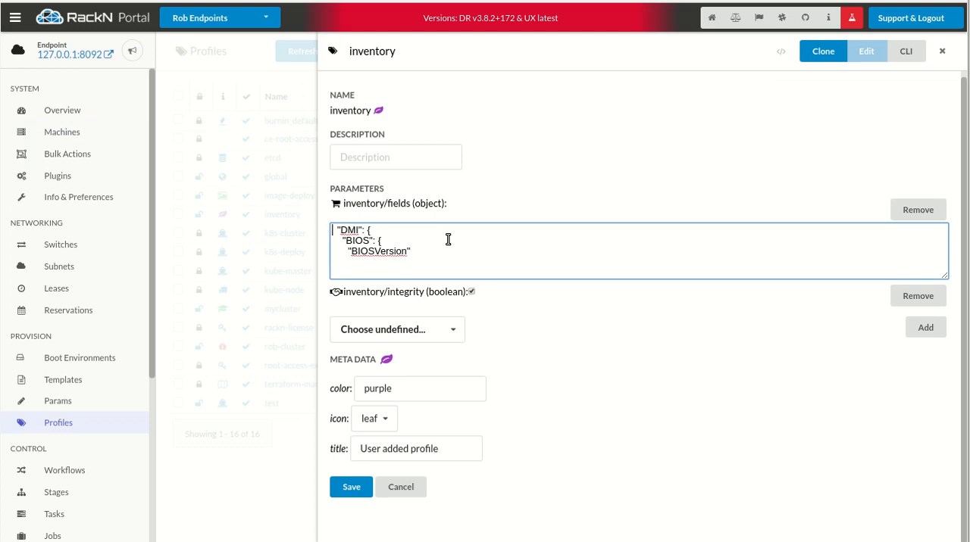
type("{")
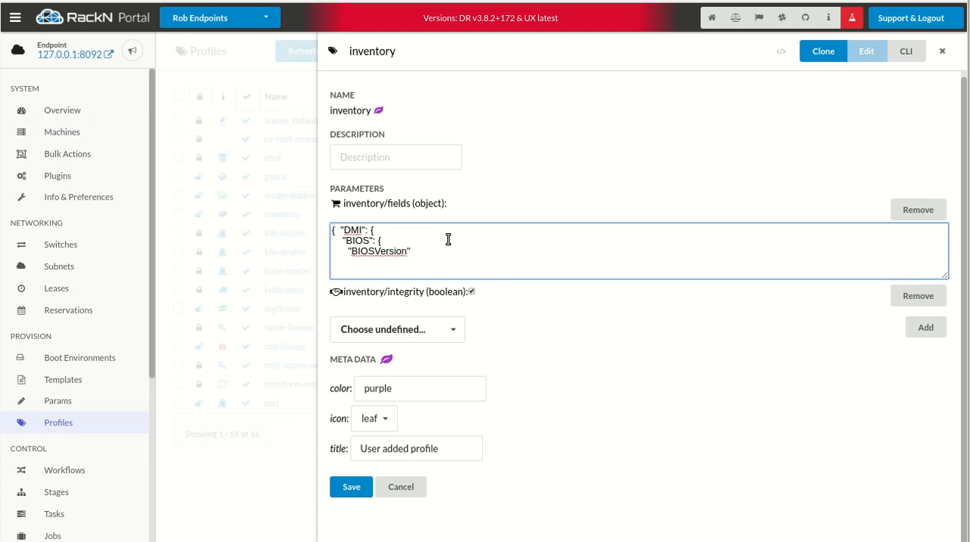
type("\"BIOS\":")
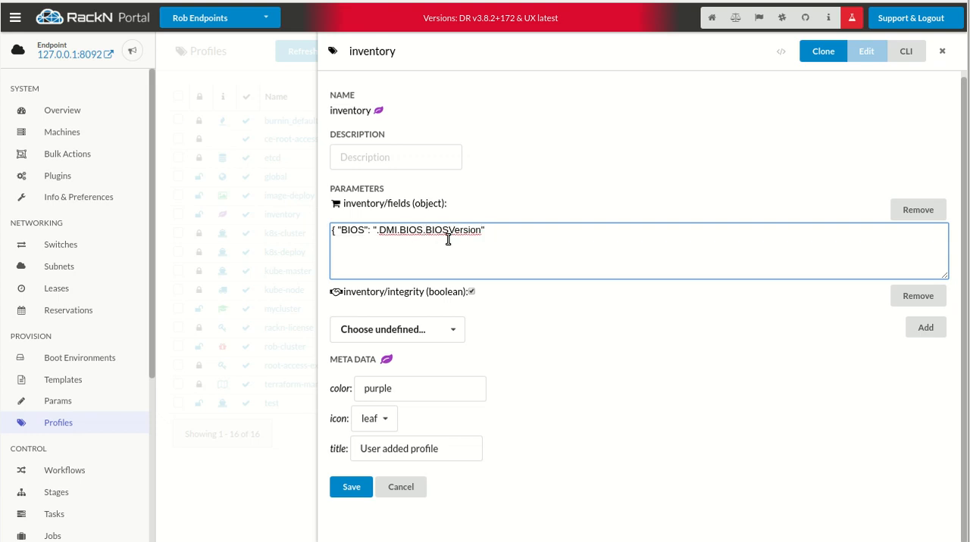
type("\"}")
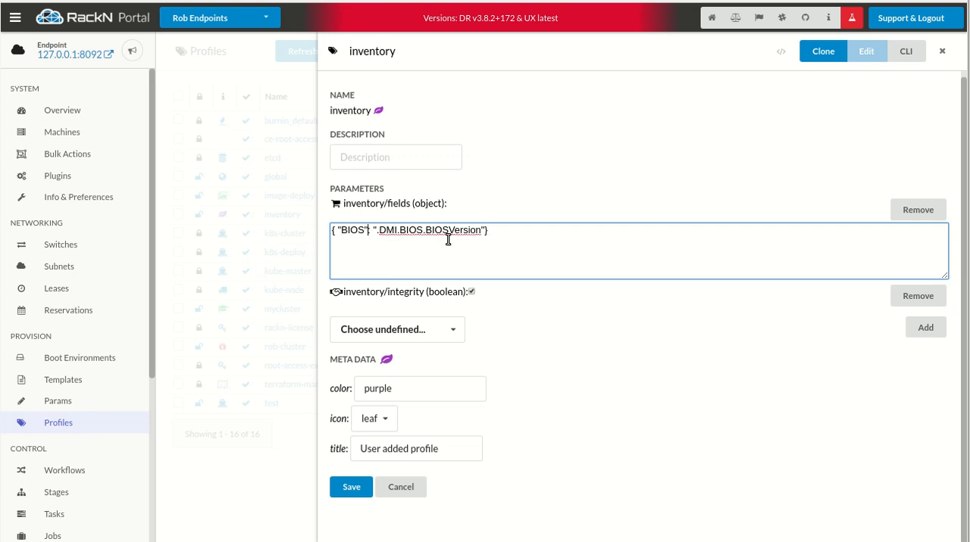
left_click(351, 487)
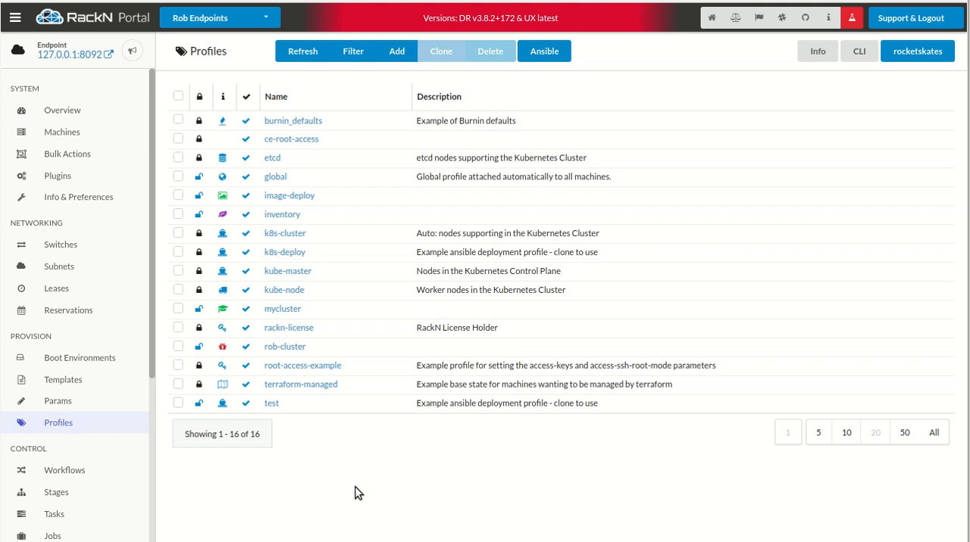
mouse_move(282, 214)
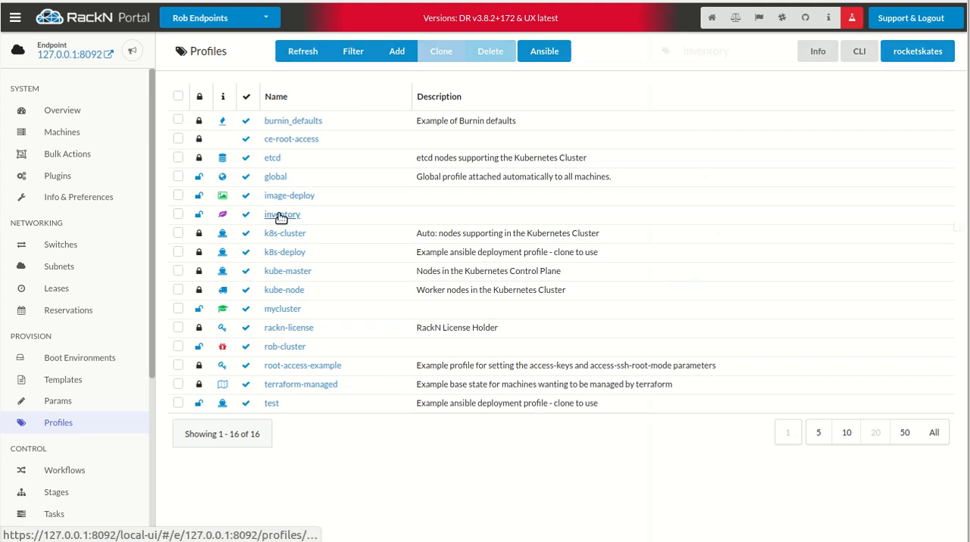
Check the inventory profile, then apply the inventory workflow to machine1 from Bulk Actions
left_click(281, 214)
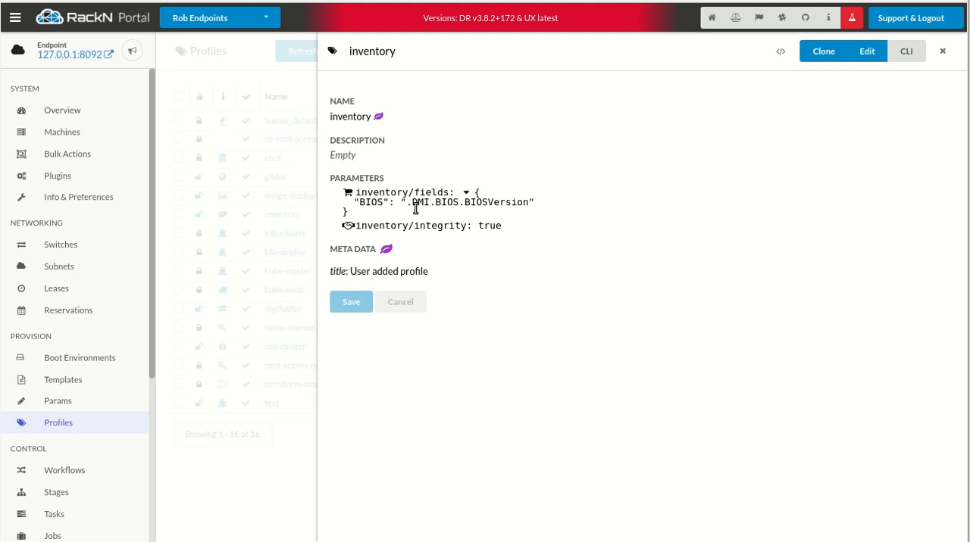
mouse_move(62, 154)
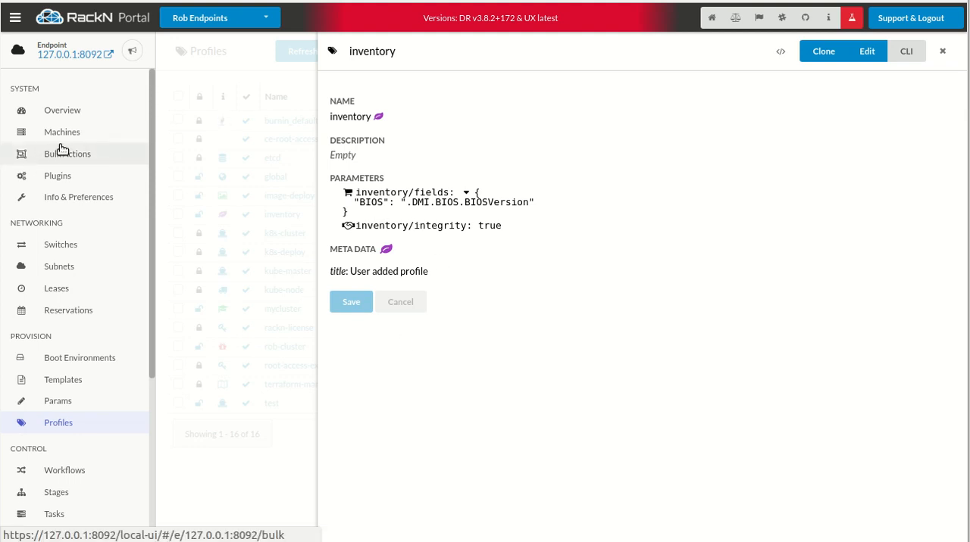
left_click(68, 153)
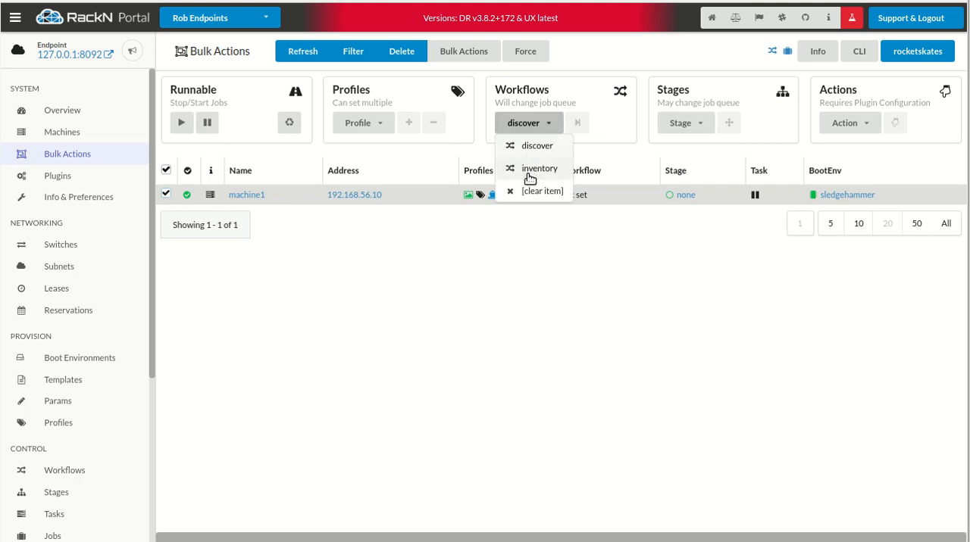
left_click(539, 169)
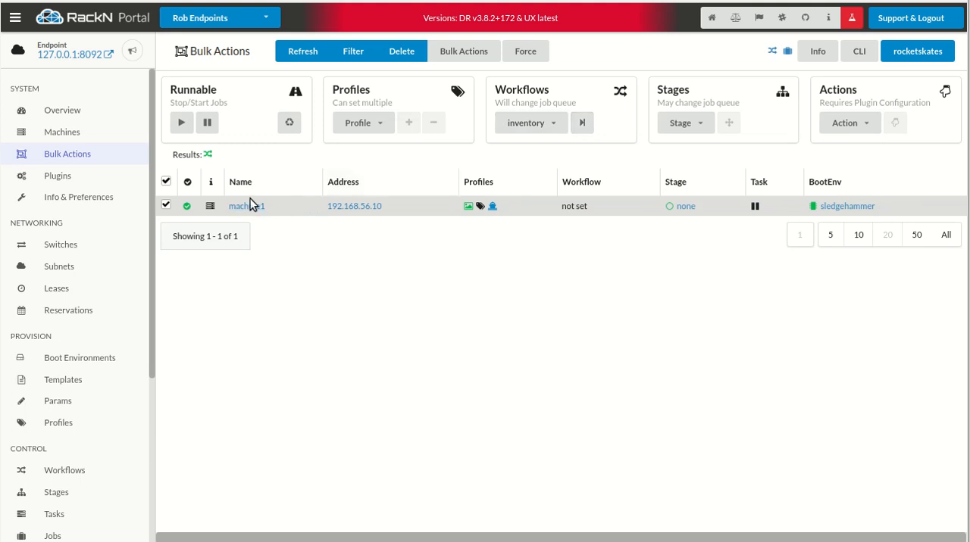
Review machine1's inventory/data (CPUs, Family, Manufacturer, NICs, RAM), then return to Bulk Actions
left_click(245, 205)
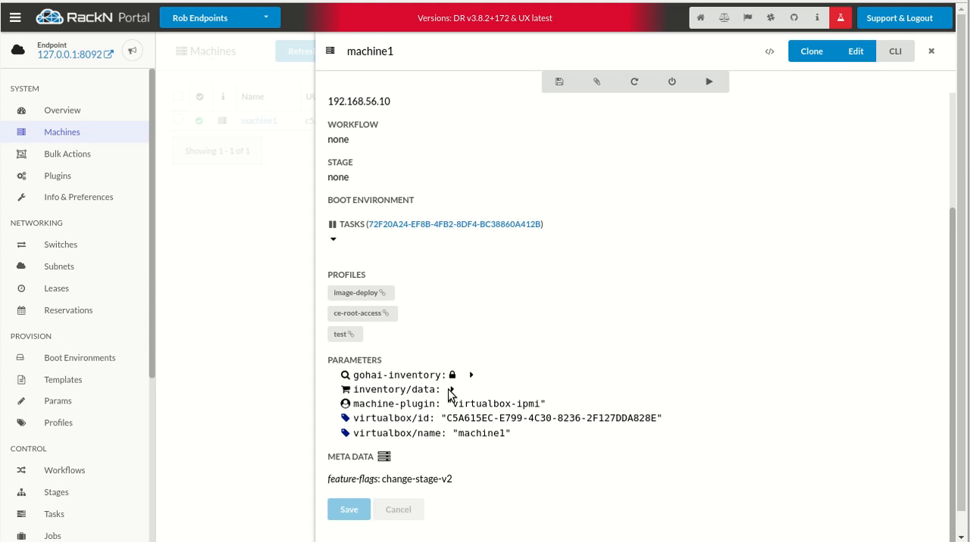
left_click(450, 390)
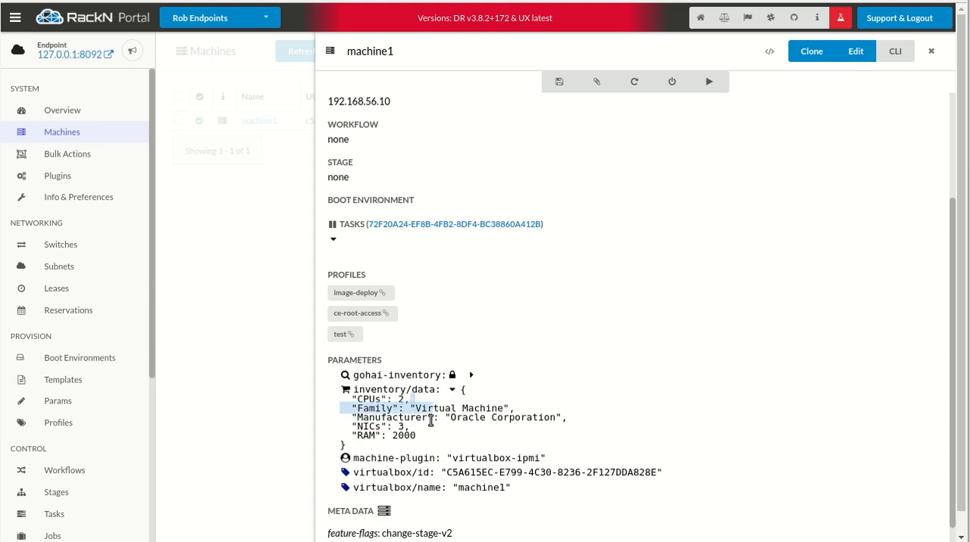
left_click(931, 51)
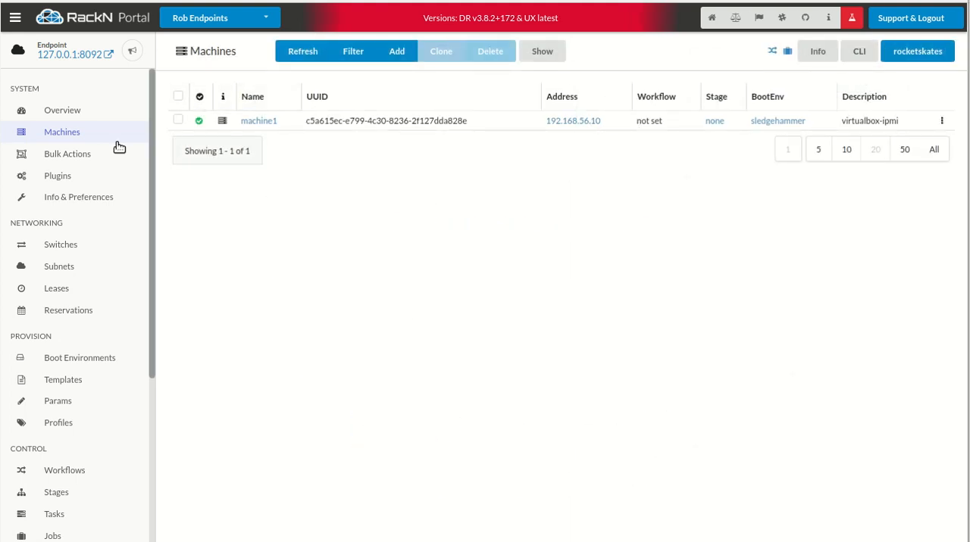
left_click(67, 153)
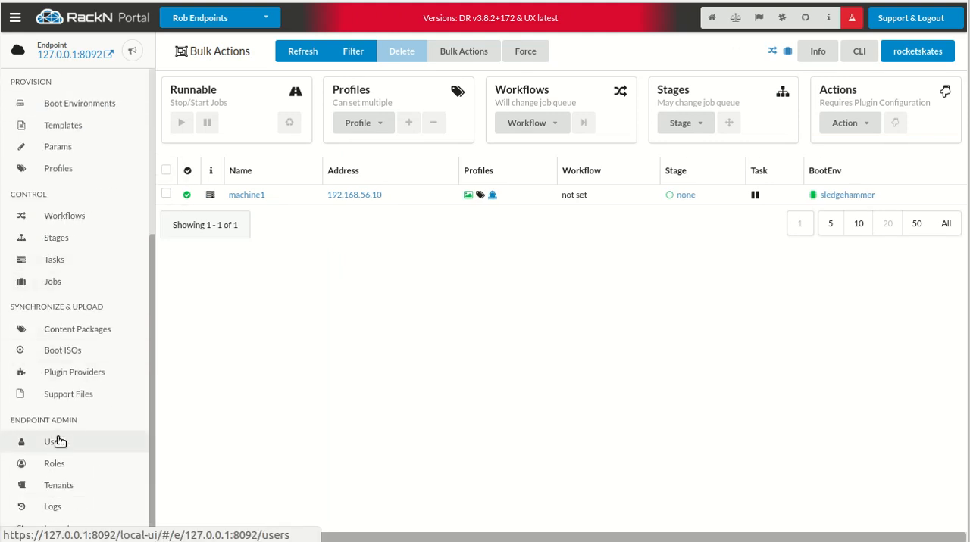
View the most recent inventory-check job log from the Jobs list
left_click(53, 281)
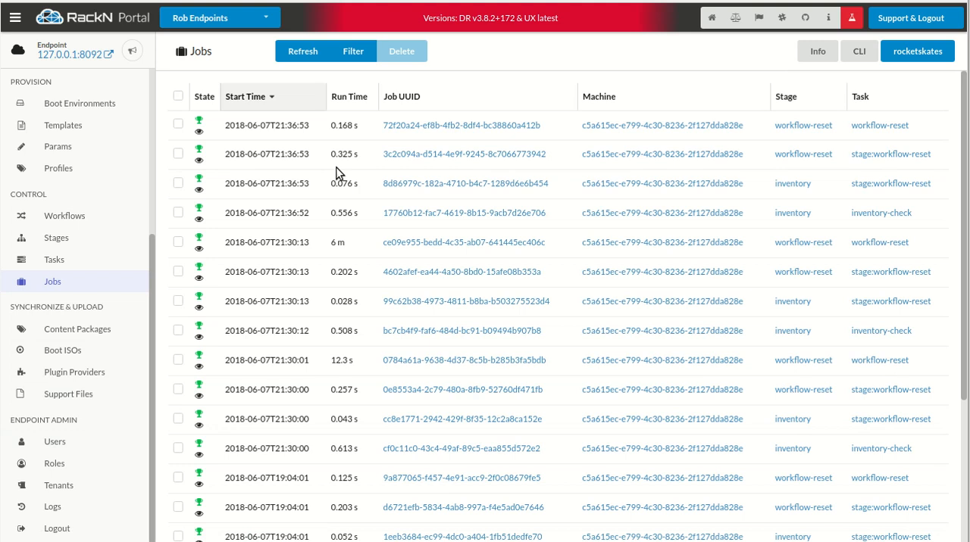
mouse_move(457, 226)
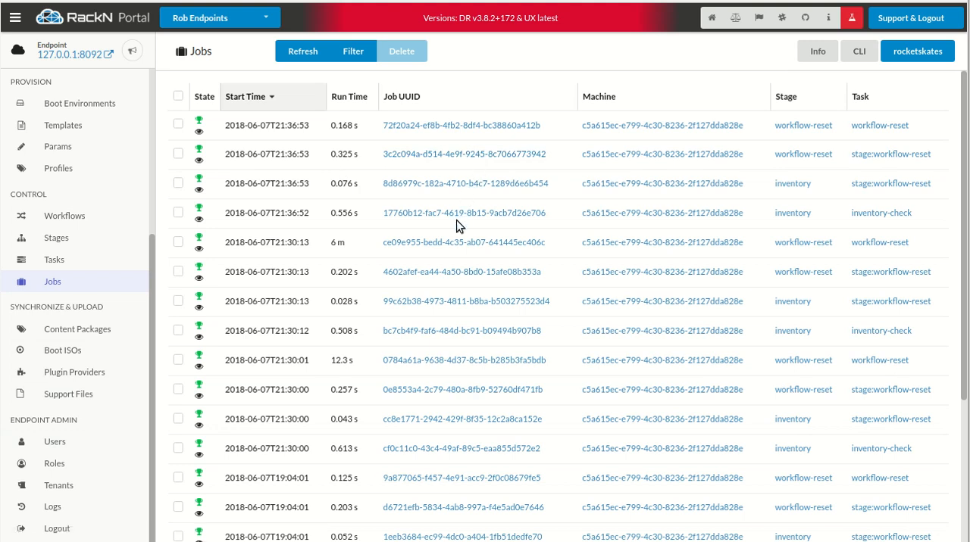
mouse_move(452, 260)
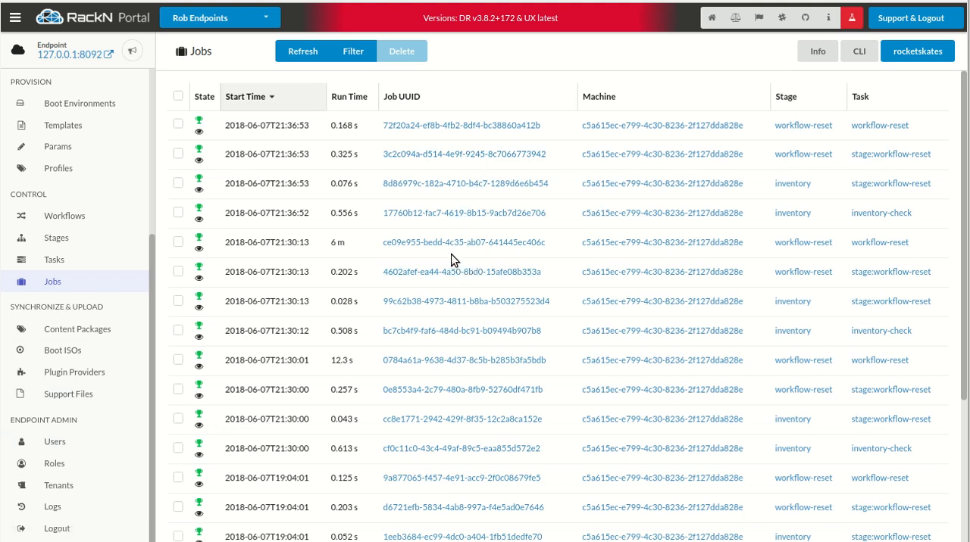
mouse_move(450, 219)
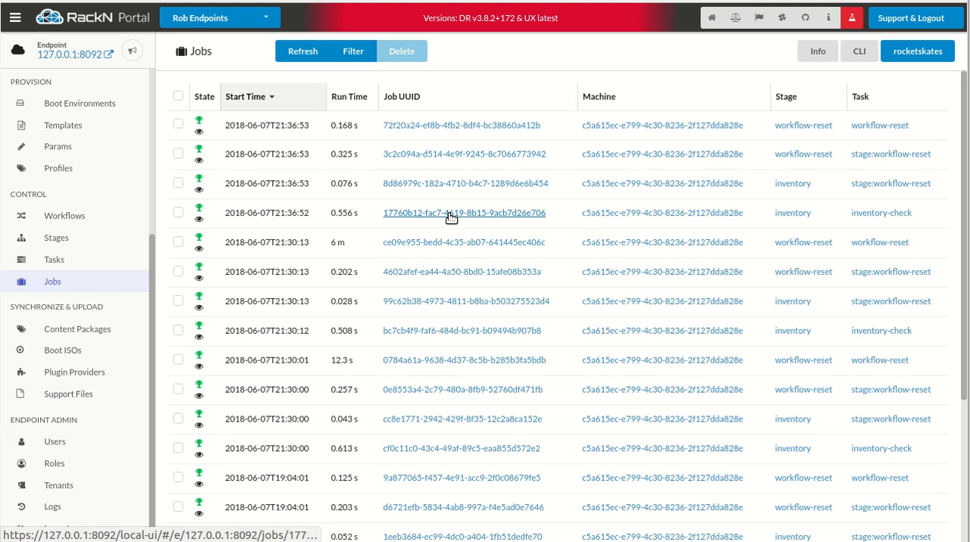
left_click(459, 213)
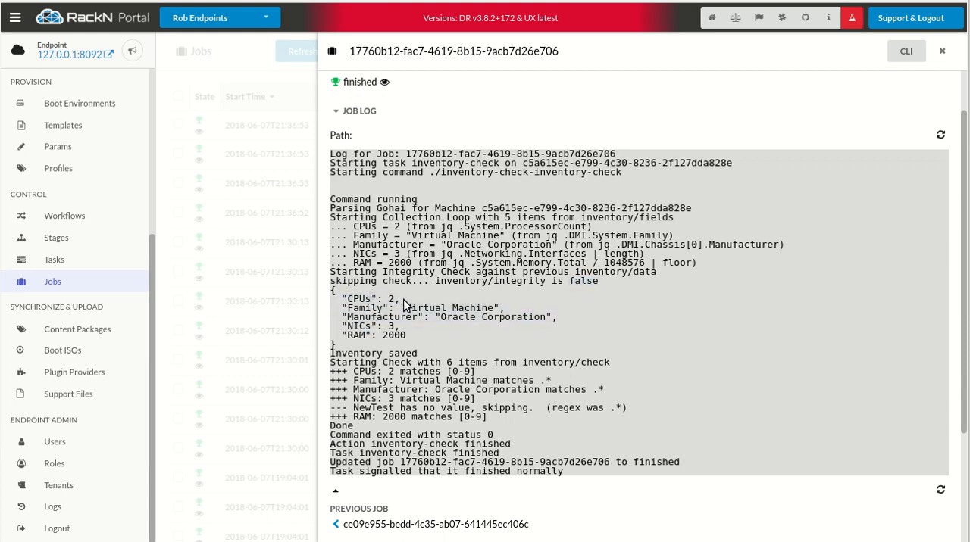
mouse_move(54, 199)
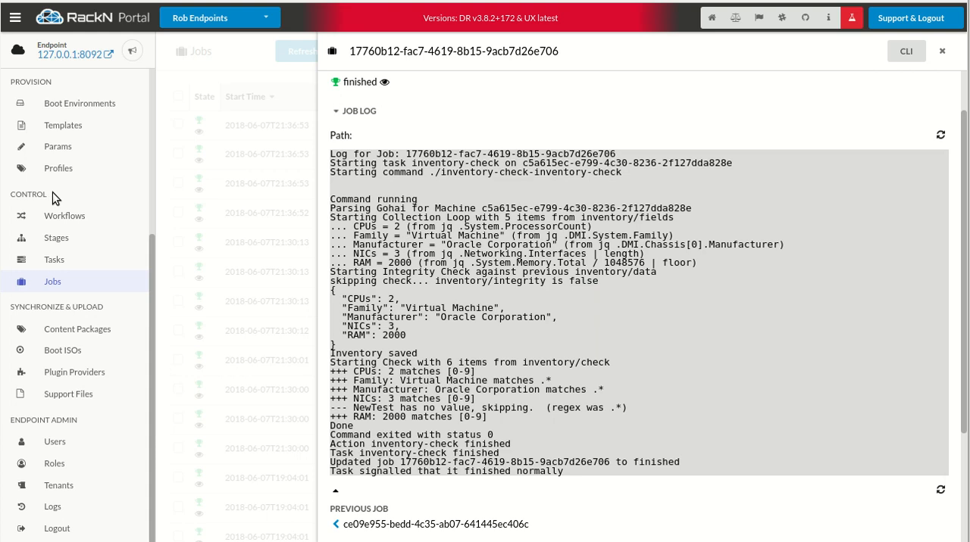
mouse_move(63, 125)
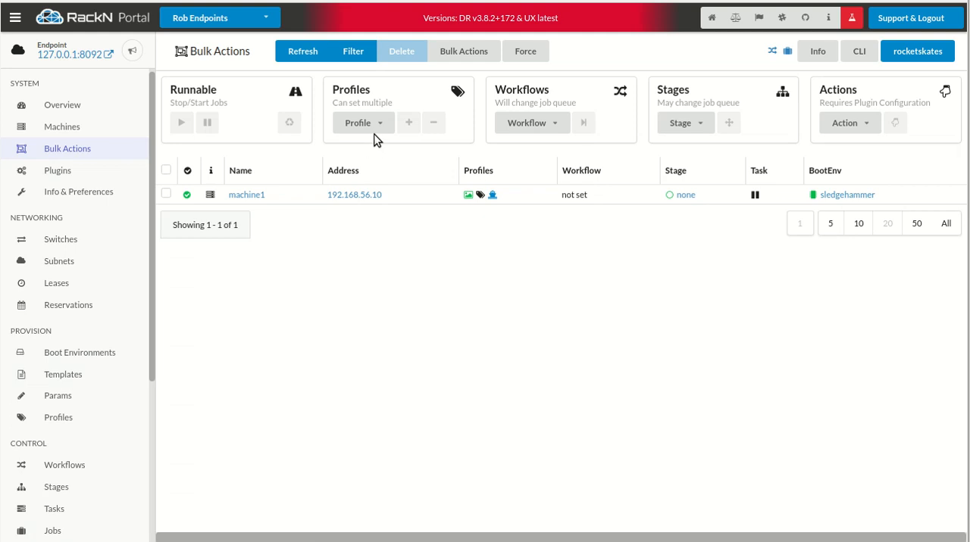
Attach the inventory profile to machine1, then open the inventory profile from Profiles
left_click(363, 122)
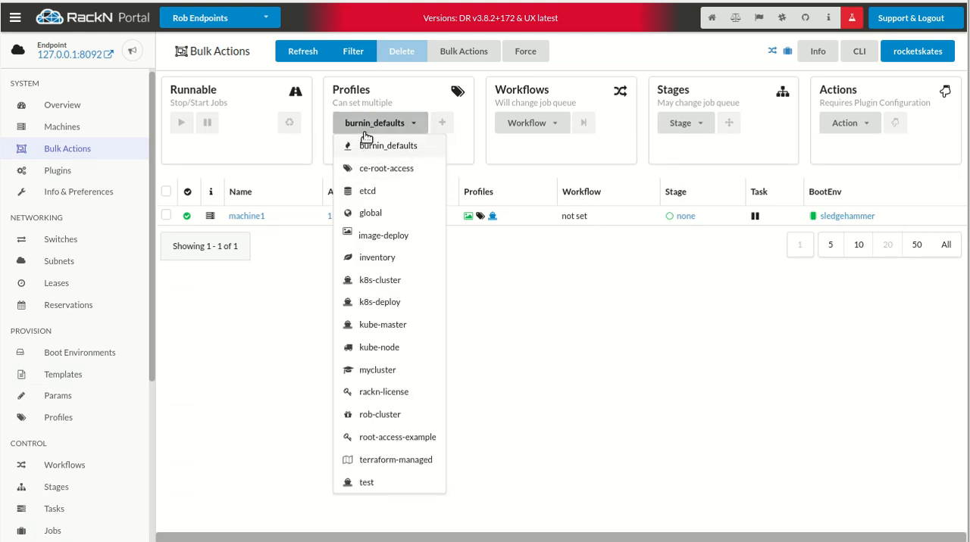
mouse_move(377, 369)
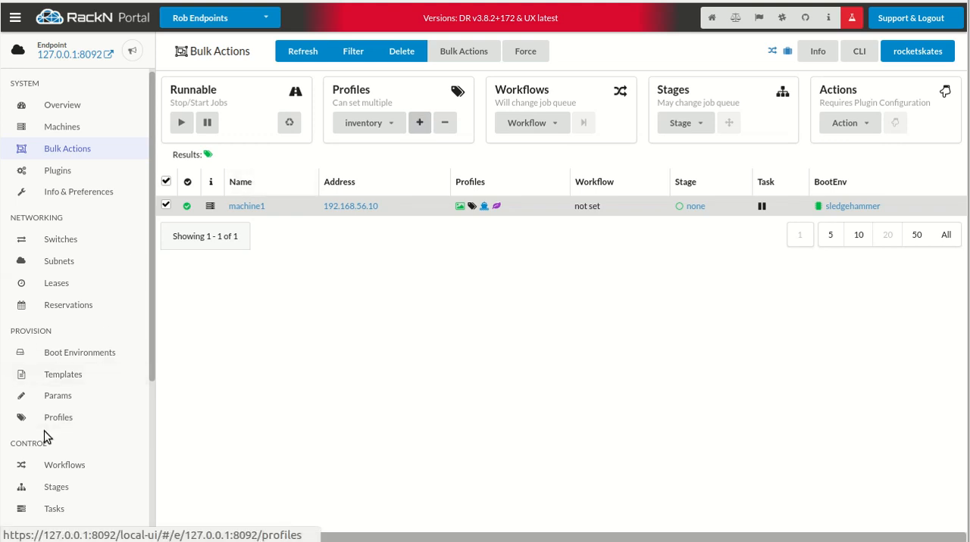
left_click(58, 418)
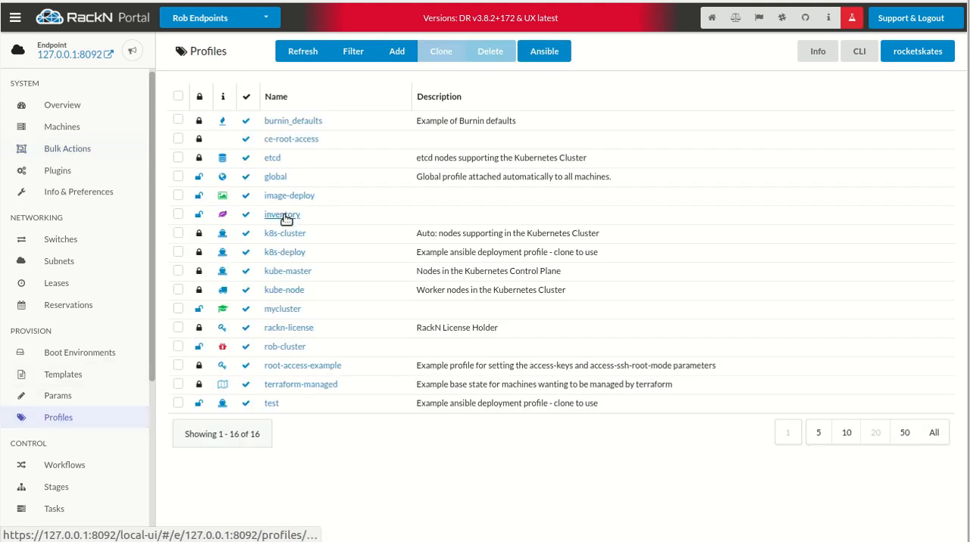
left_click(281, 215)
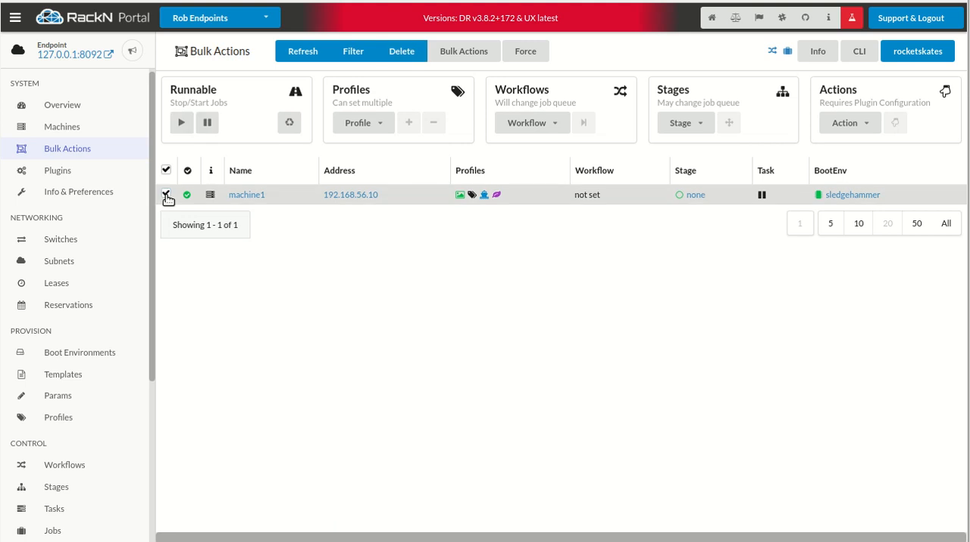
Start the inventory workflow on machine1 and read the failed inventory-check log (CPUs mismatch)
left_click(166, 194)
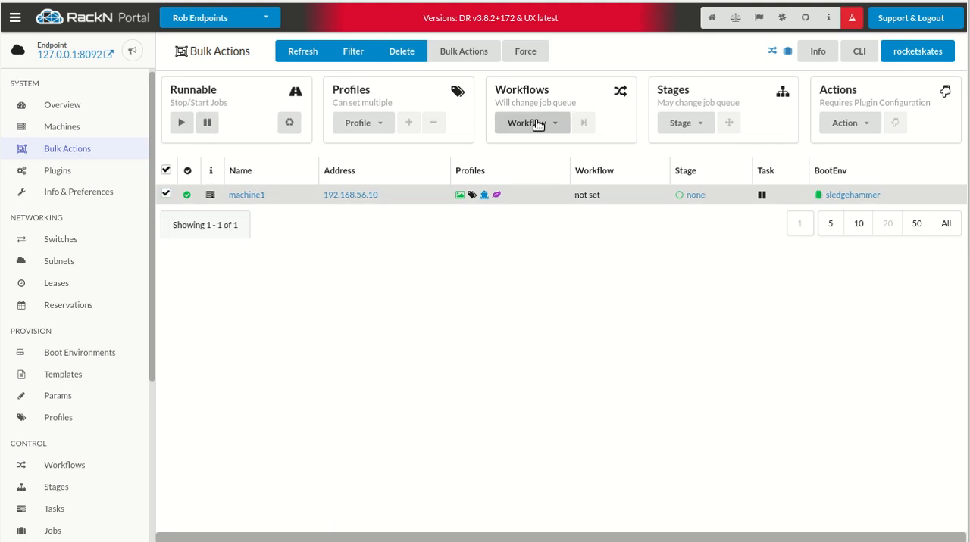
left_click(531, 123)
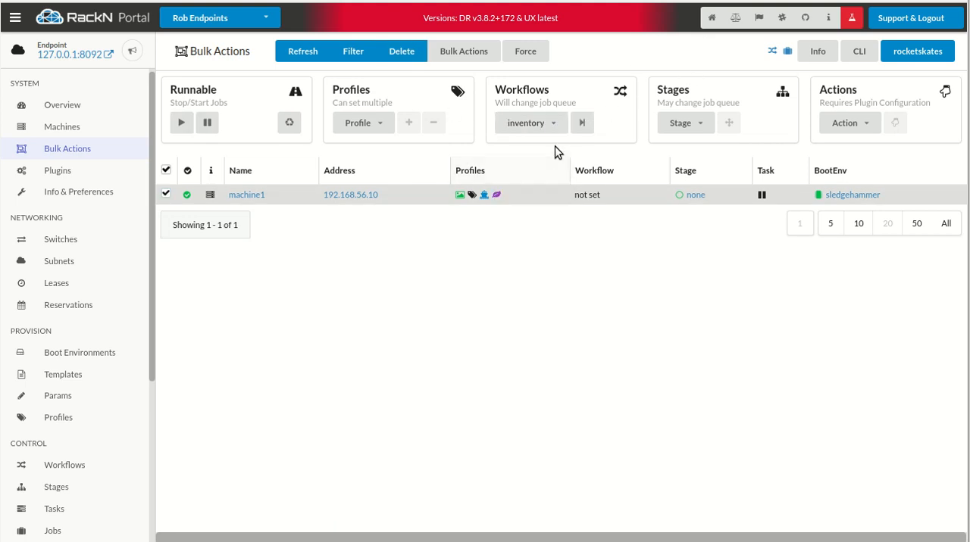
left_click(582, 122)
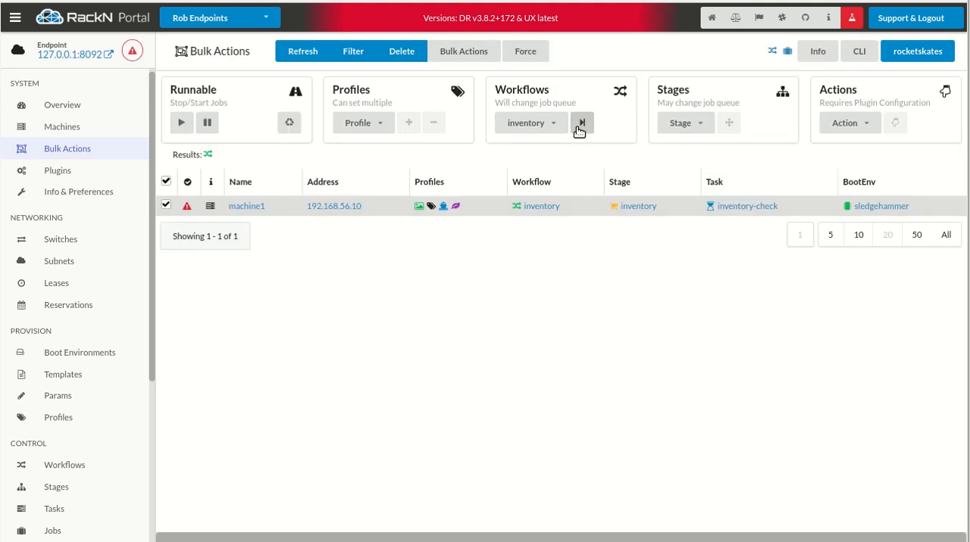
mouse_move(186, 206)
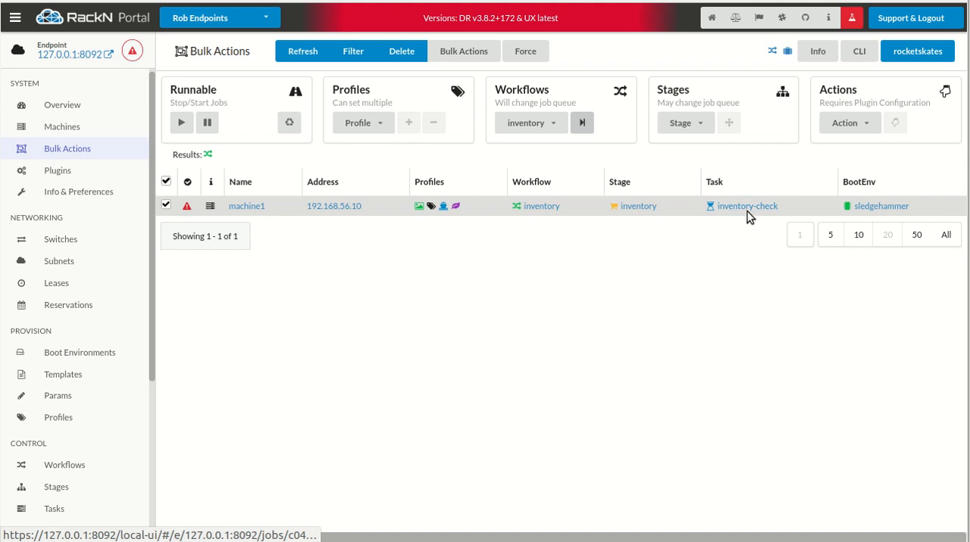
left_click(746, 205)
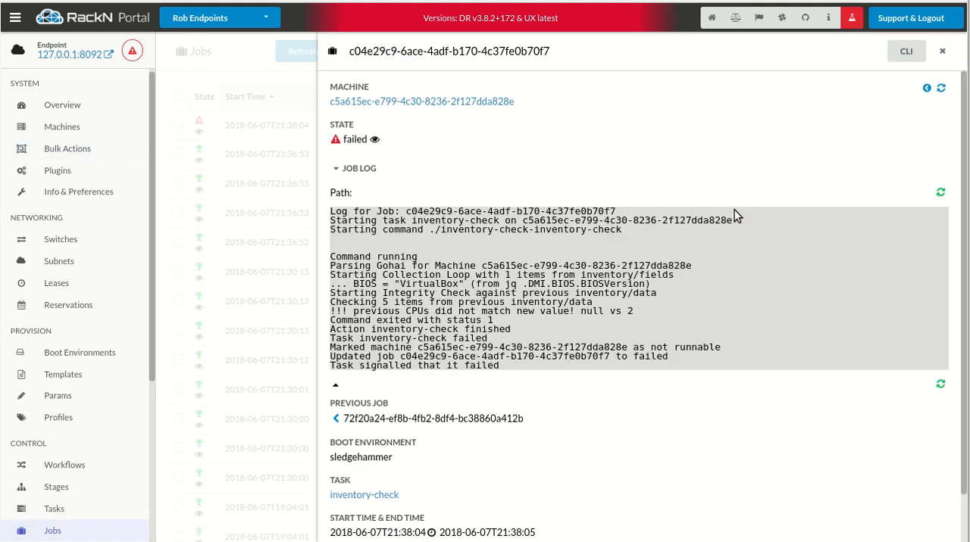
mouse_move(416, 260)
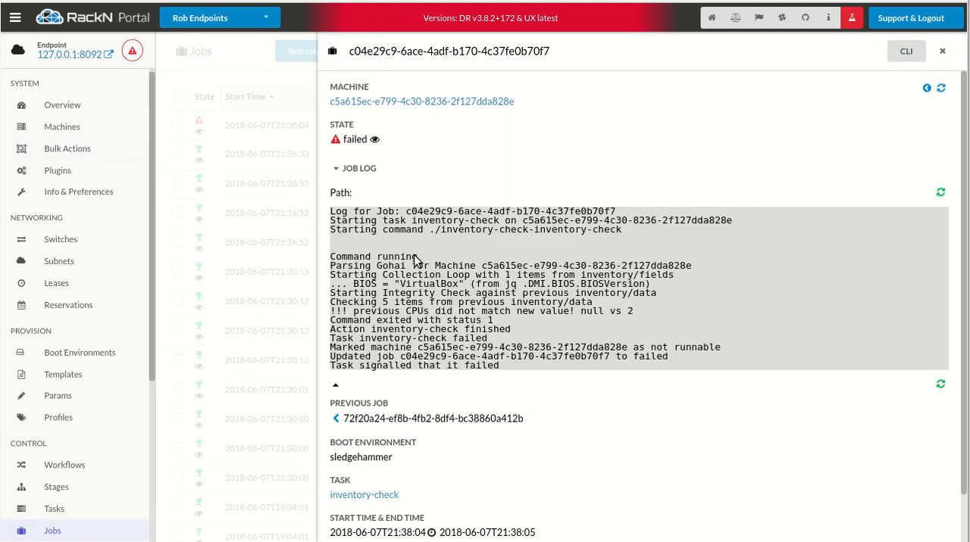
scroll("down", 3)
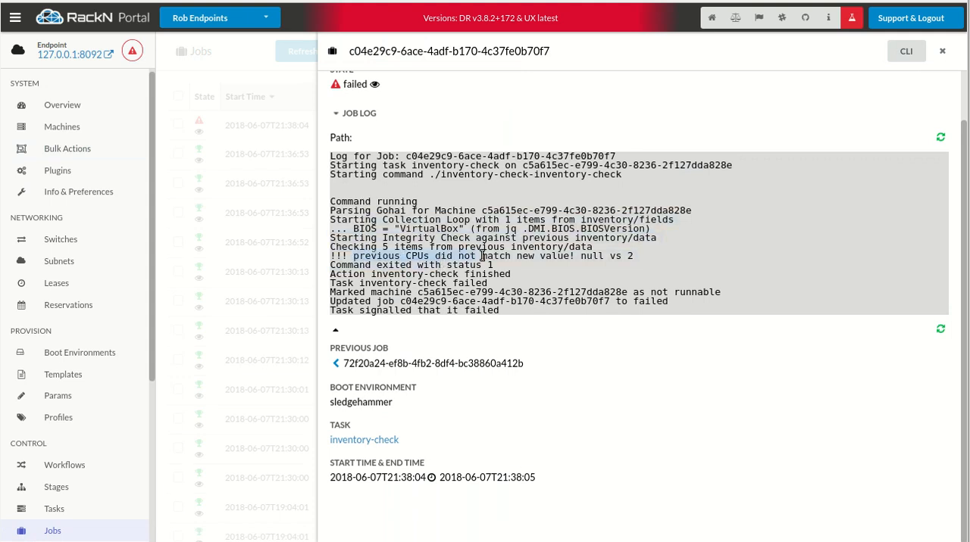
mouse_move(648, 258)
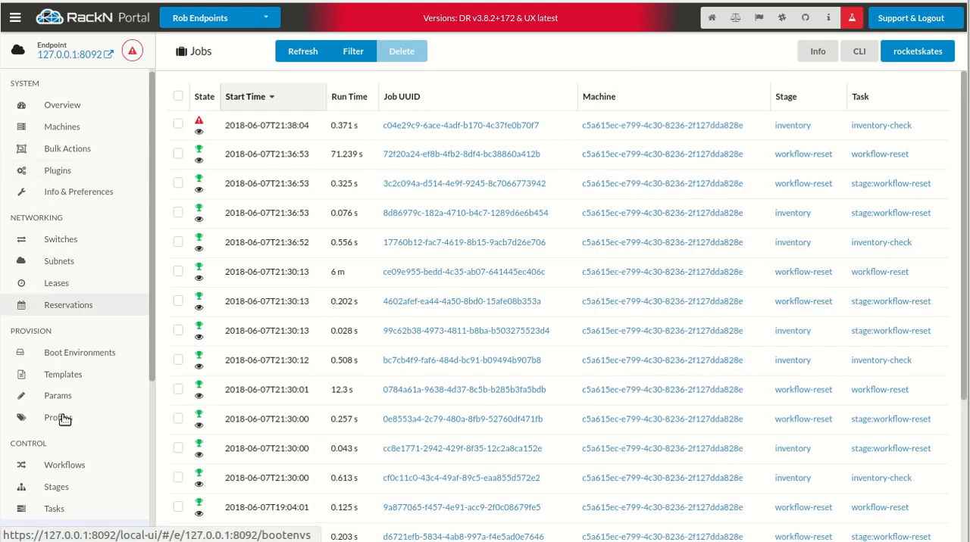
Save the inventory profile with inventory/integrity turned off, then go to Bulk Actions
left_click(58, 417)
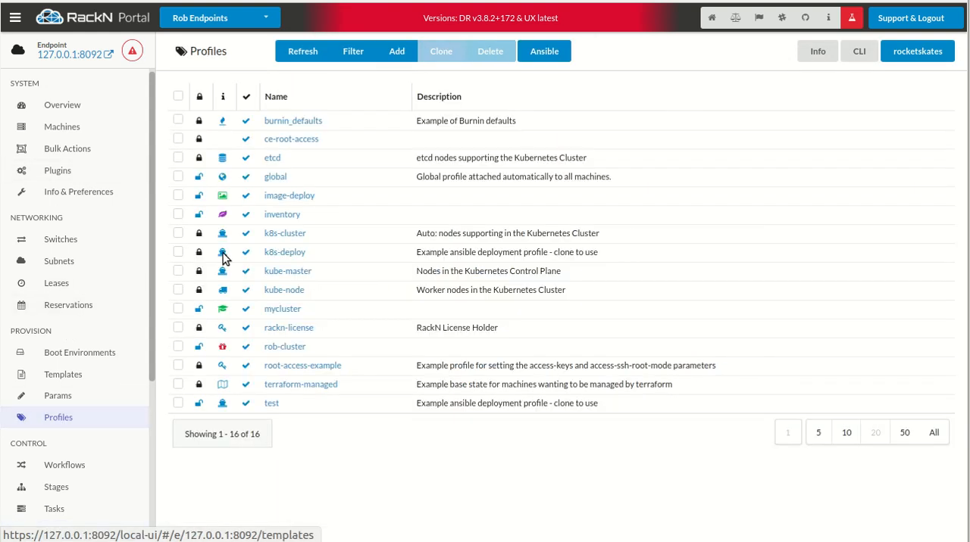
left_click(282, 215)
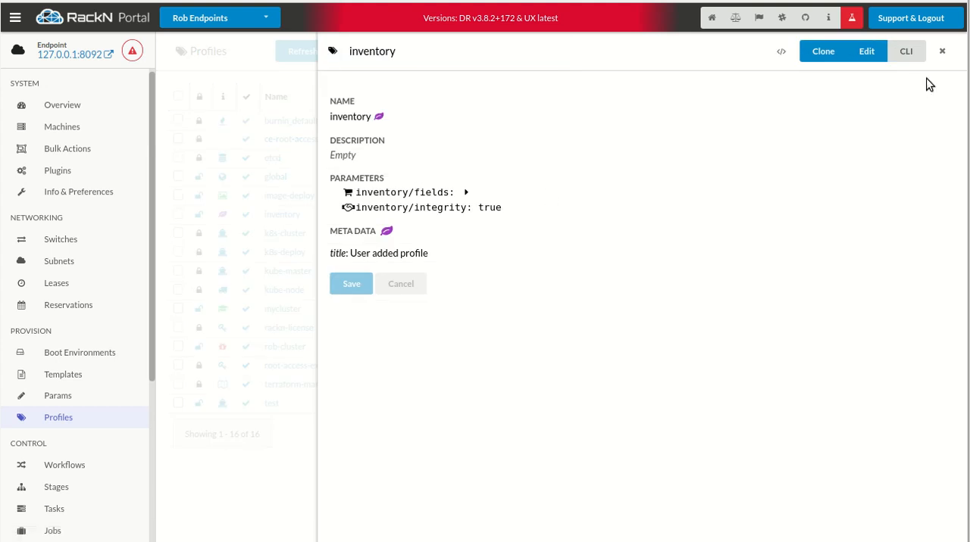
left_click(866, 50)
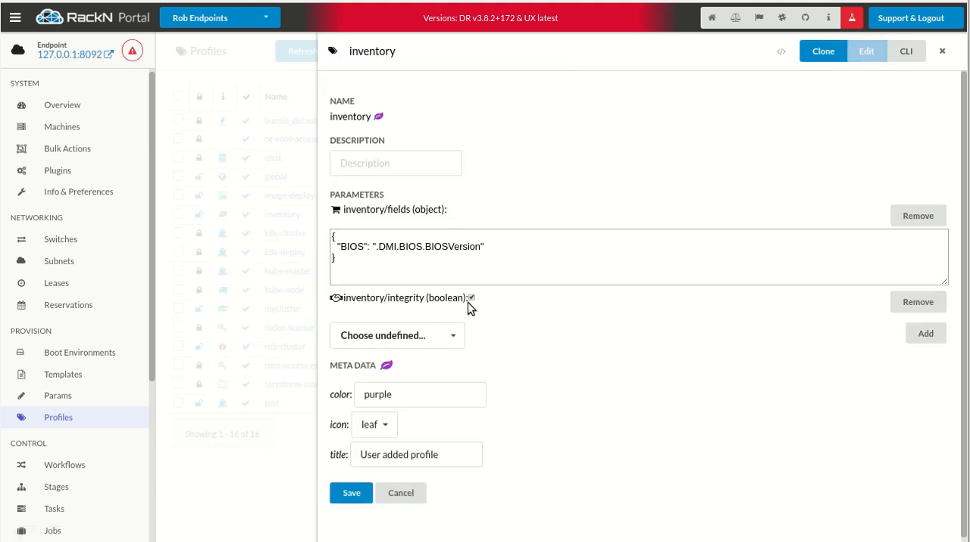
left_click(472, 296)
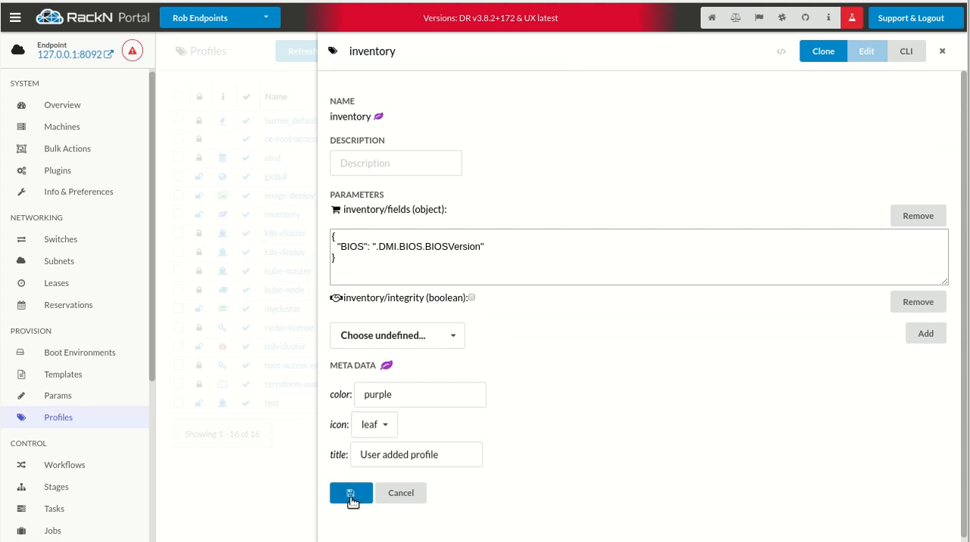
left_click(351, 493)
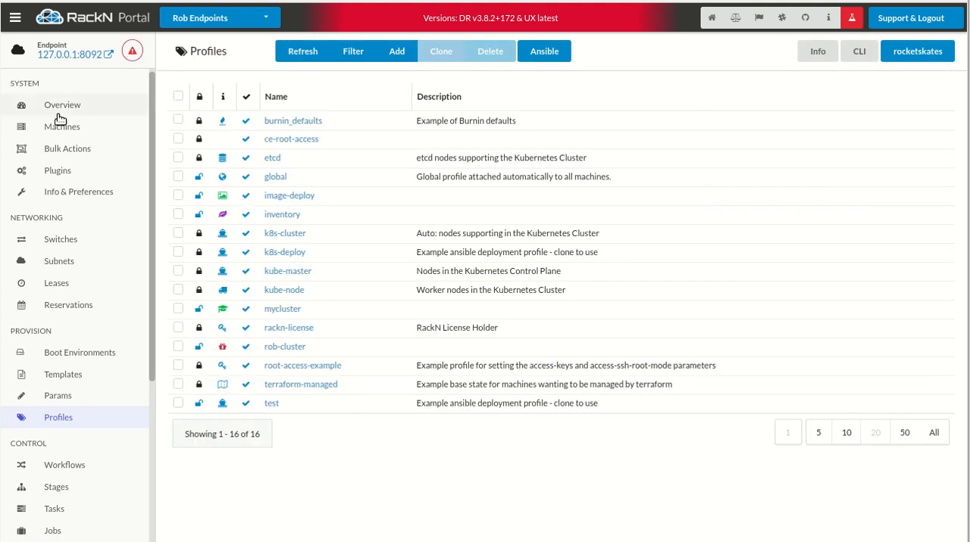
left_click(68, 149)
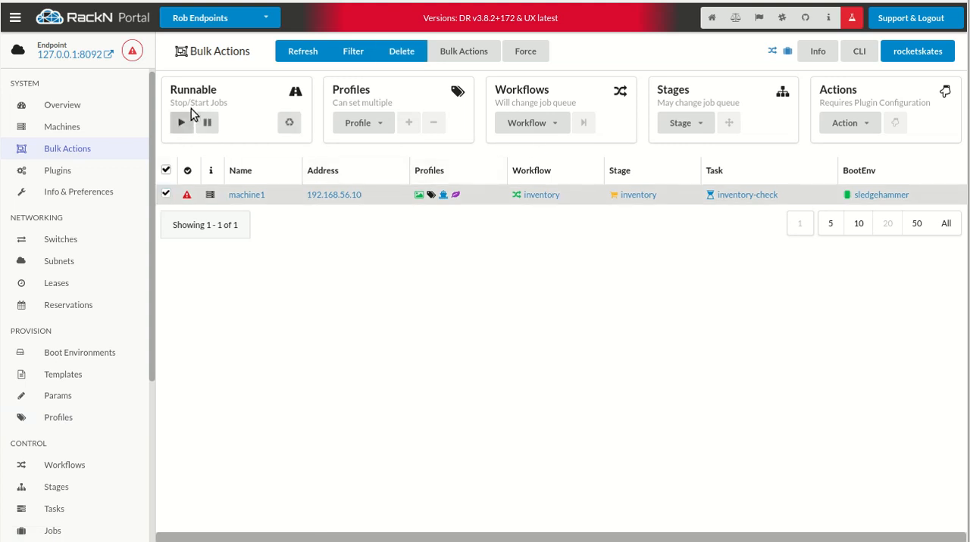
Restart machine1 from Bulk Actions so it finishes with success and stage none
left_click(181, 122)
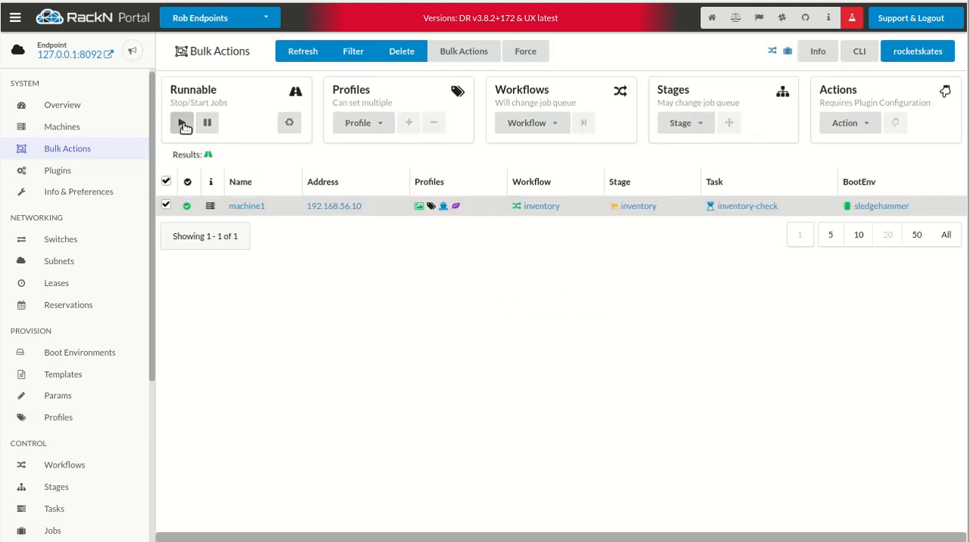
left_click(182, 123)
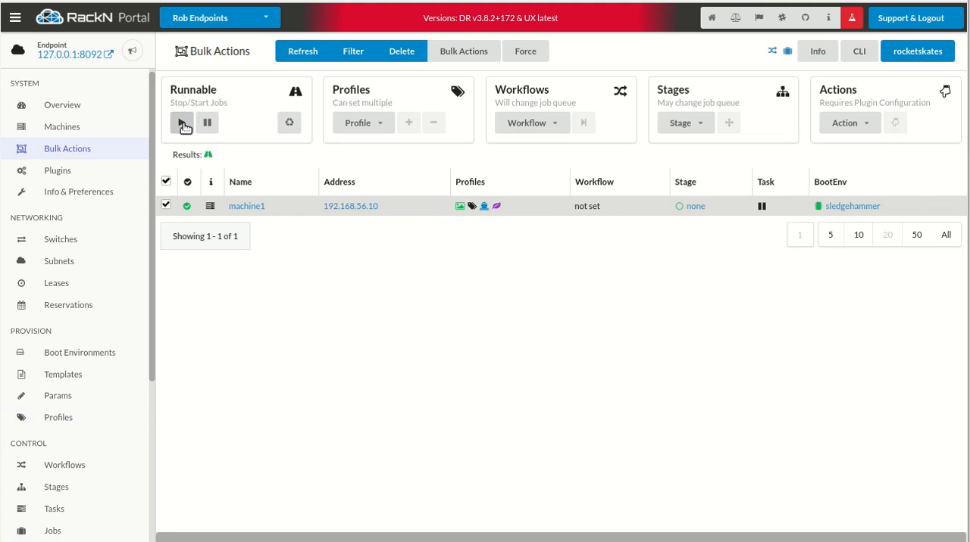
mouse_move(245, 262)
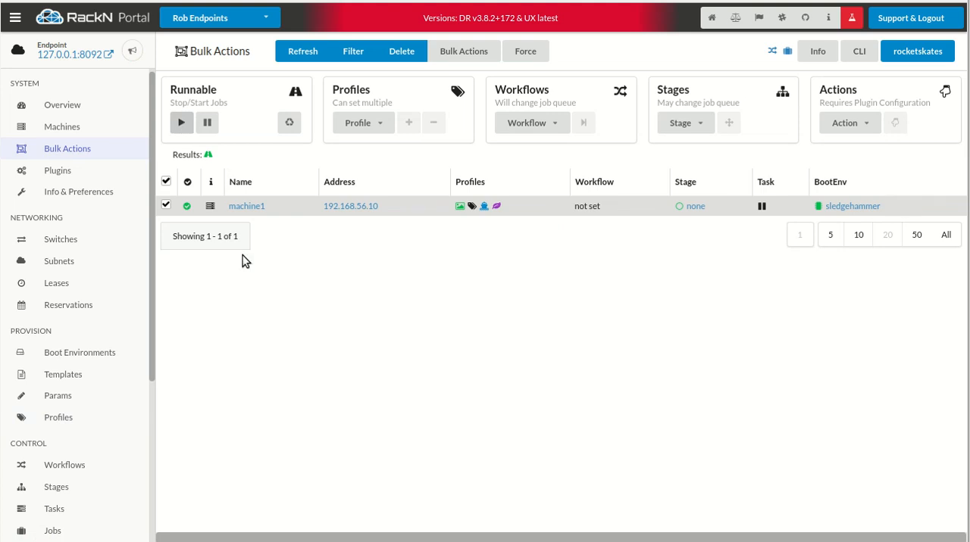
Expand machine1's inventory/data to see BIOS: VirtualBox, then close the details panel
left_click(246, 205)
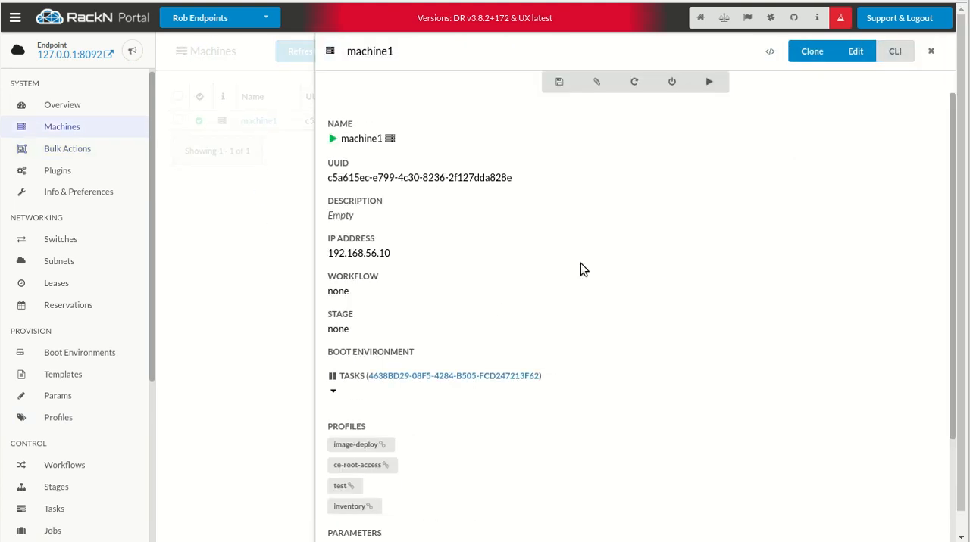
scroll("down", 3)
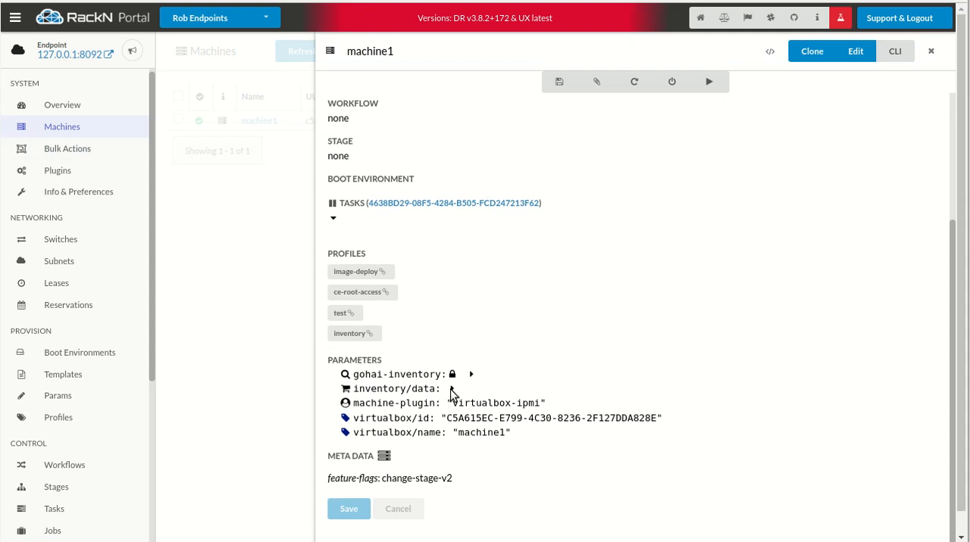
left_click(454, 388)
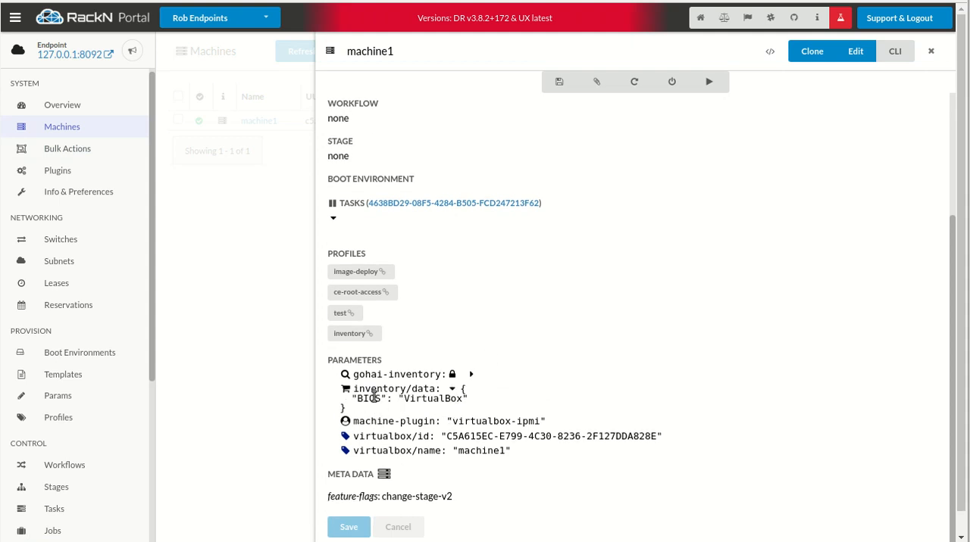
double_click(431, 399)
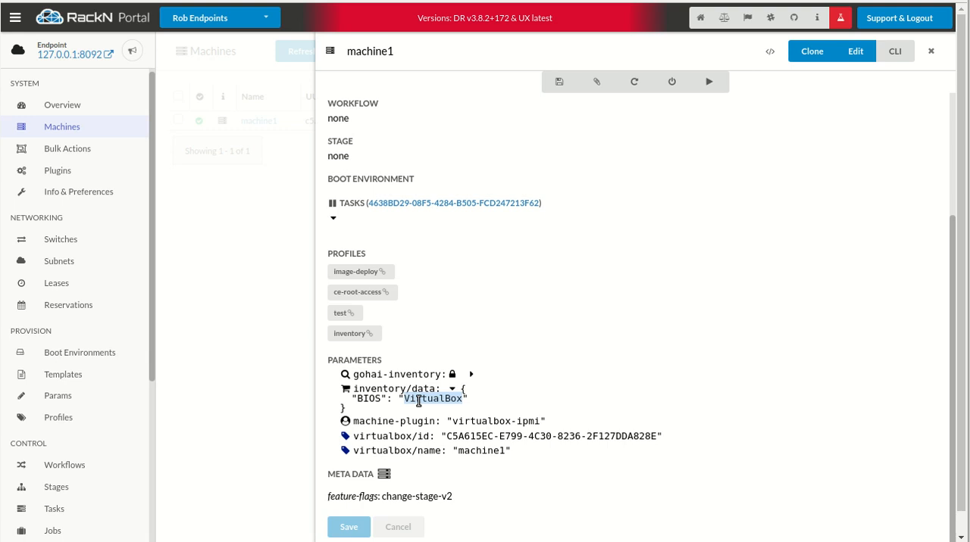
mouse_move(237, 319)
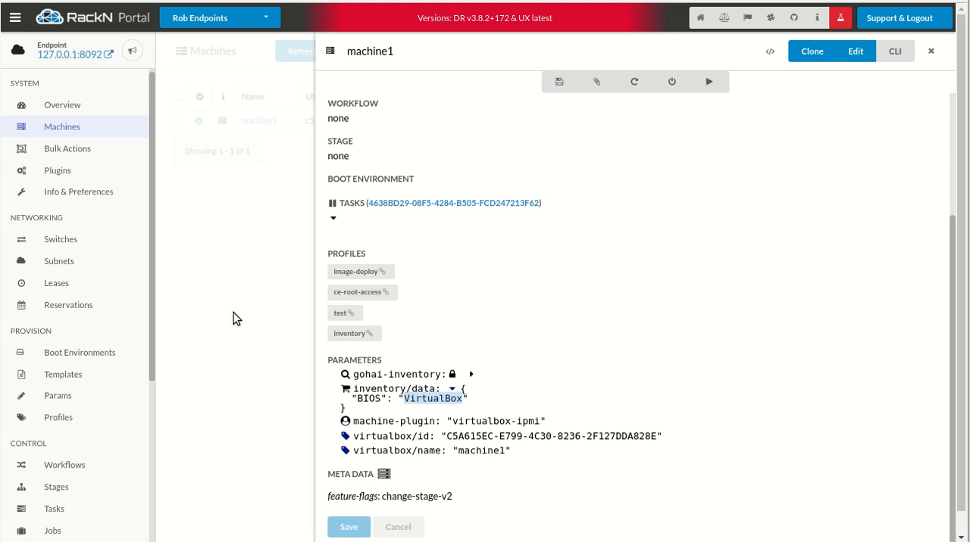
left_click(930, 51)
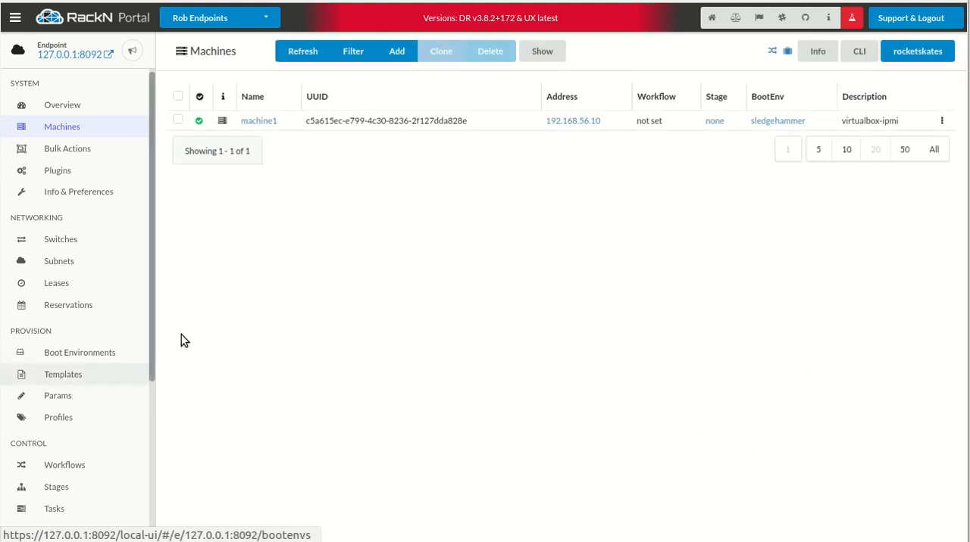
Review inventory/check's default regexes for CPUs, Family, Manufacturer, NICs, NewTest and RAM
left_click(59, 418)
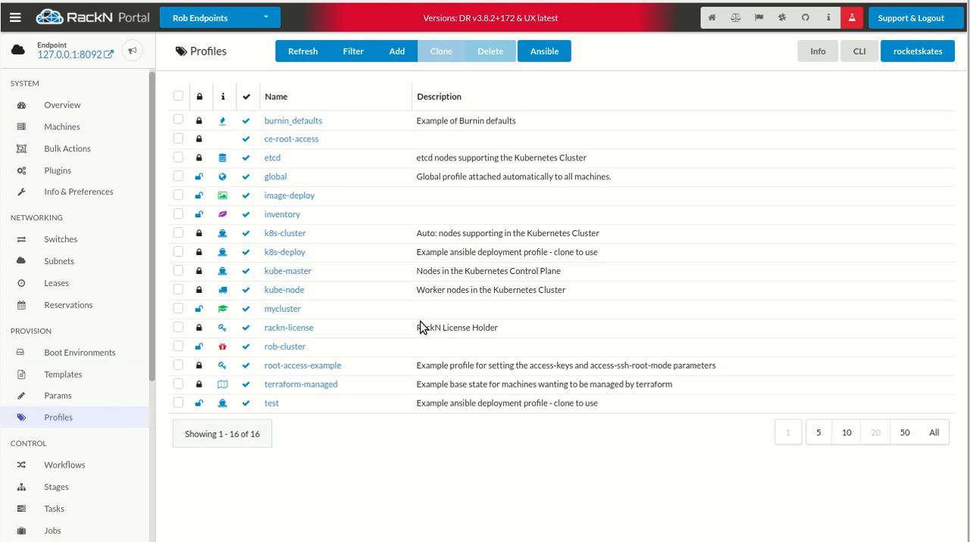
mouse_move(58, 395)
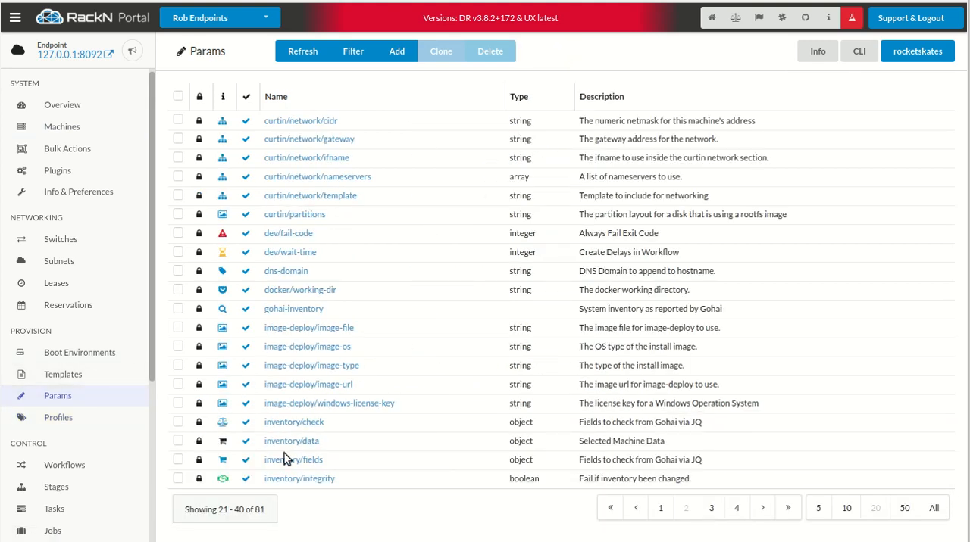
left_click(294, 422)
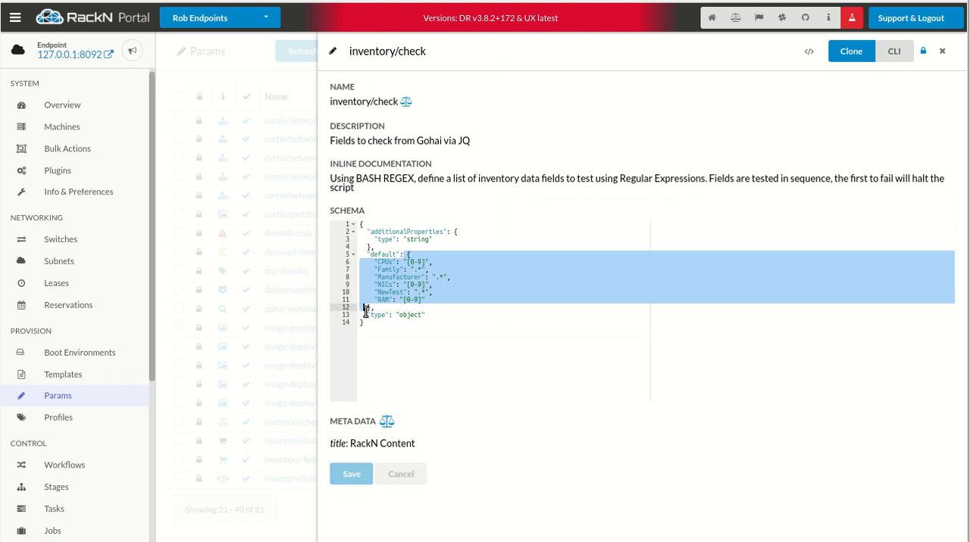
mouse_move(675, 194)
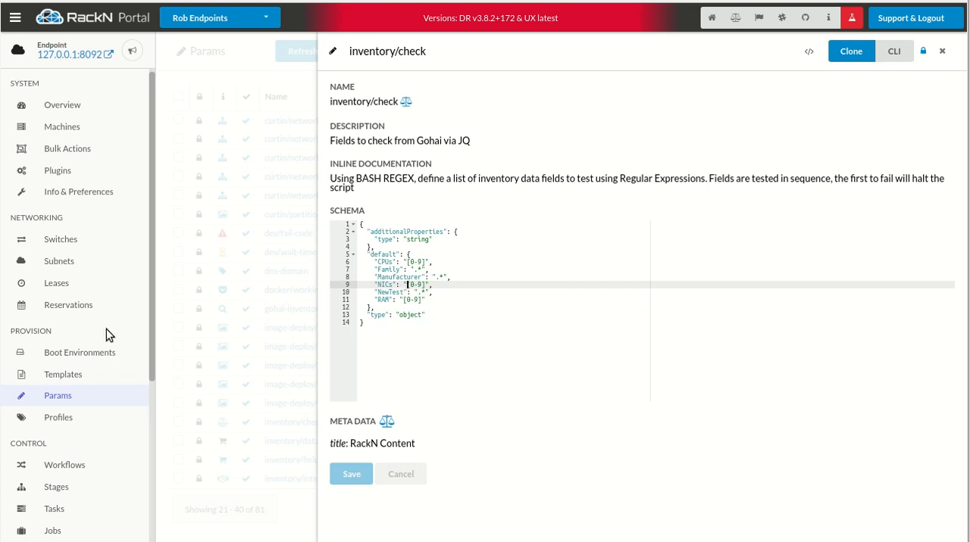
mouse_move(84, 239)
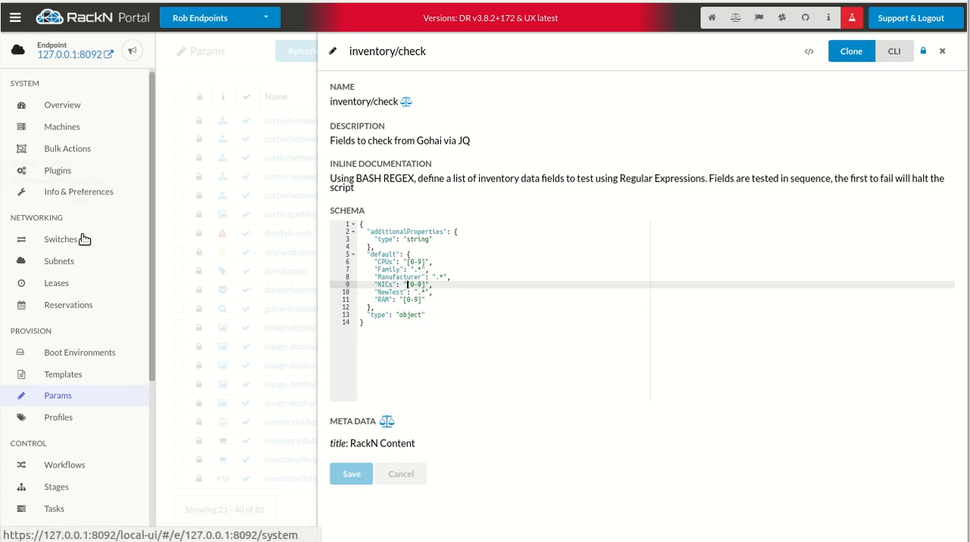
left_click(941, 51)
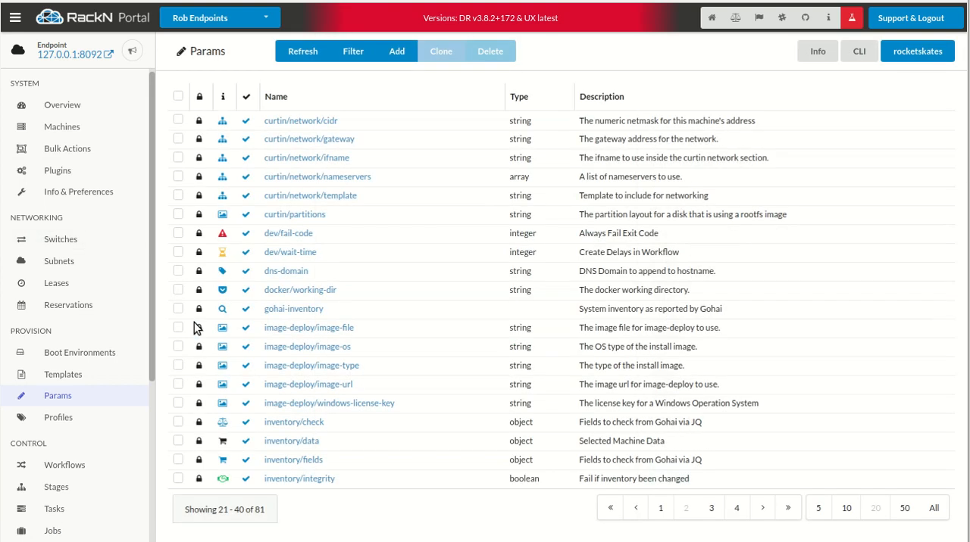
mouse_move(75, 148)
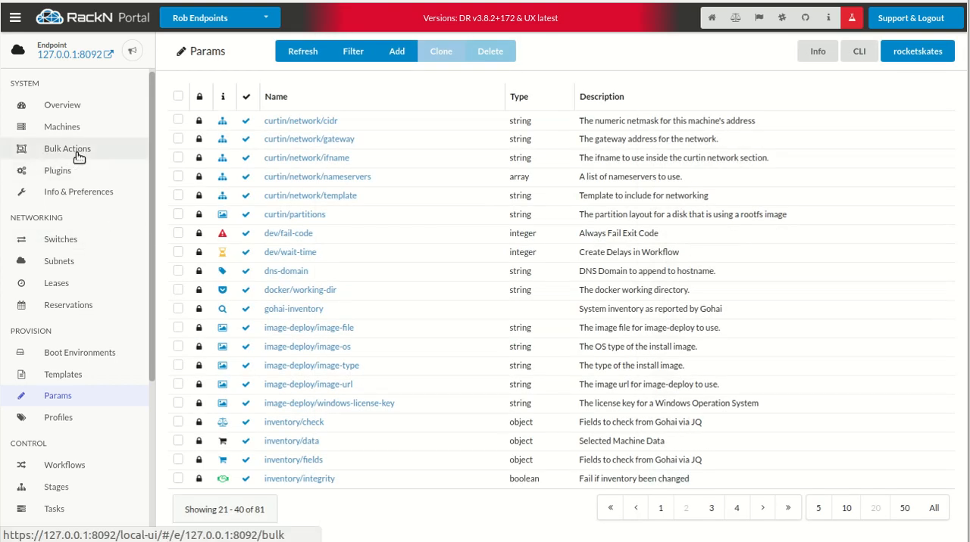
left_click(62, 127)
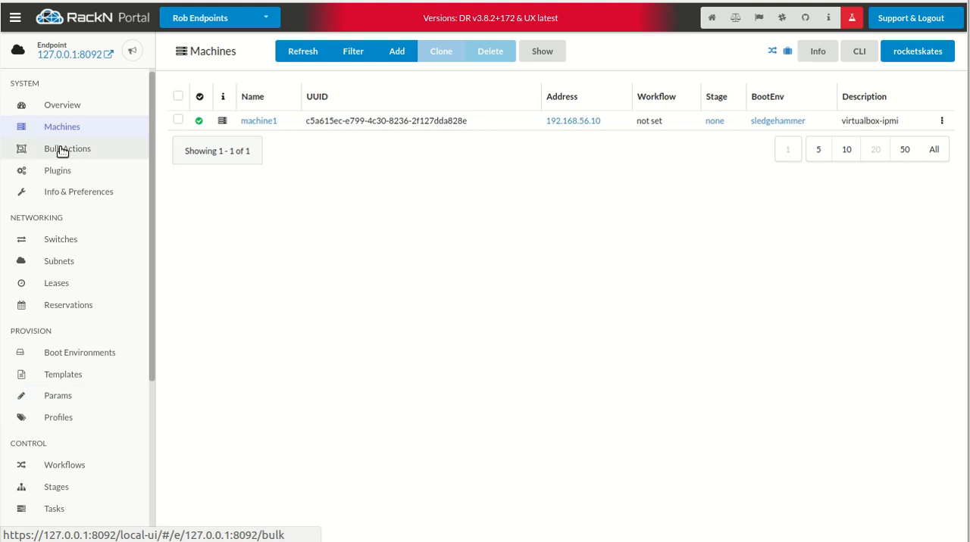
left_click(67, 148)
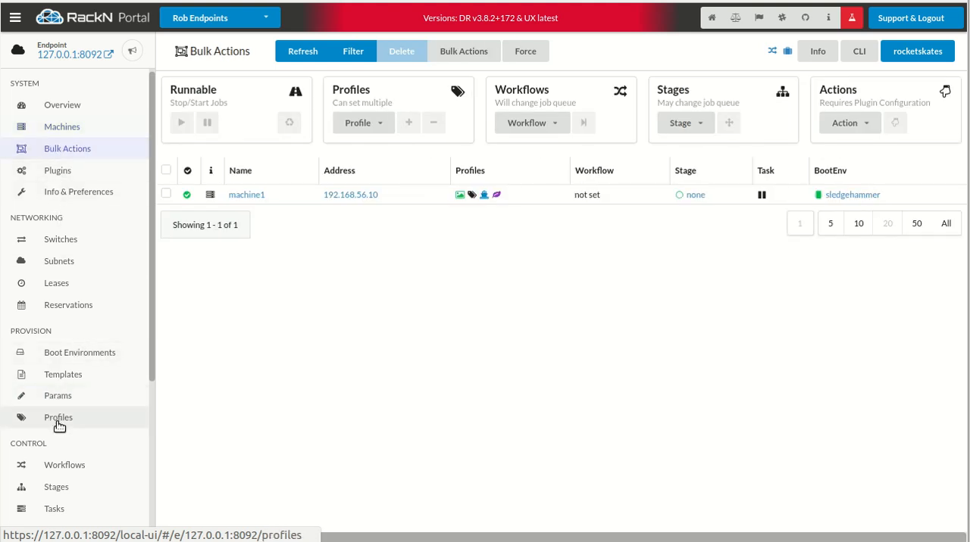
left_click(58, 417)
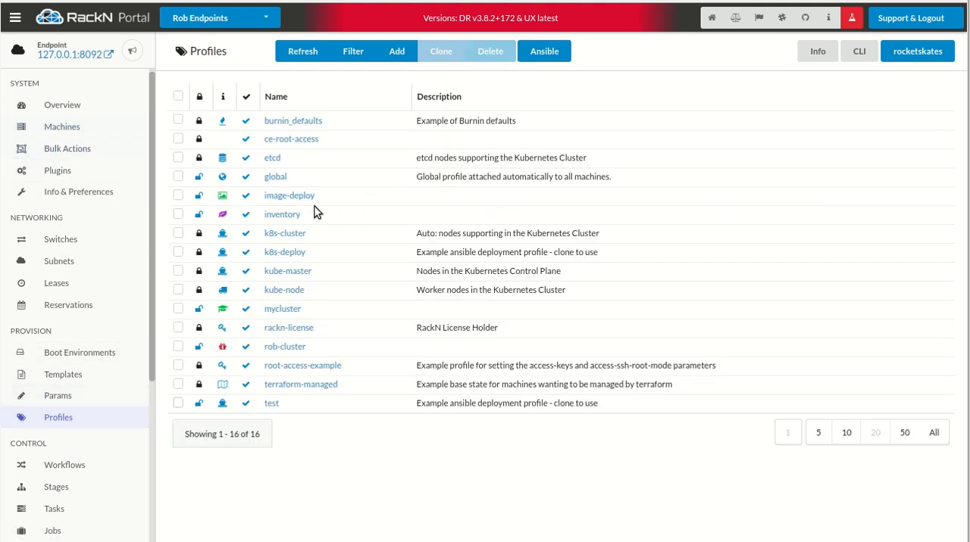
Add the inventory/check parameter to the inventory profile
left_click(282, 213)
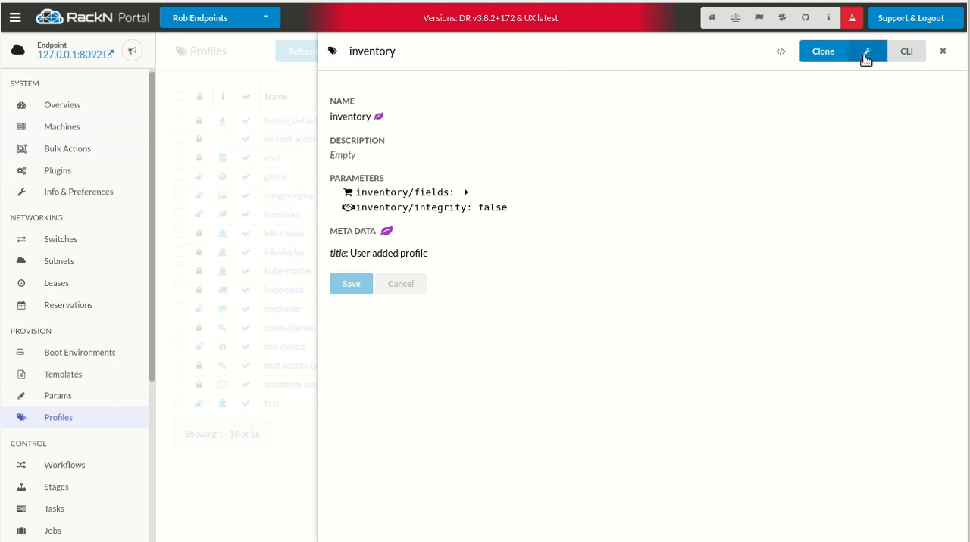
left_click(866, 51)
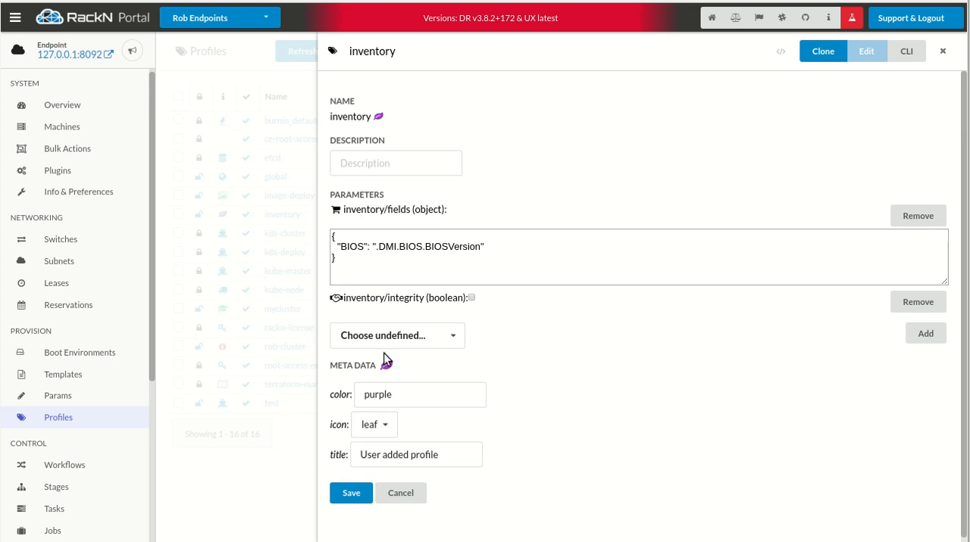
left_click(397, 335)
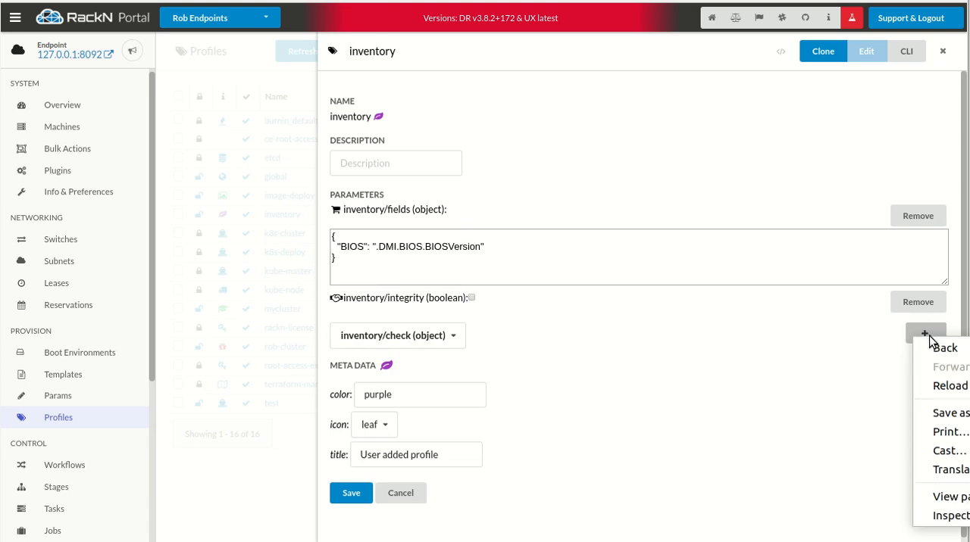
left_click(924, 336)
type("\"")
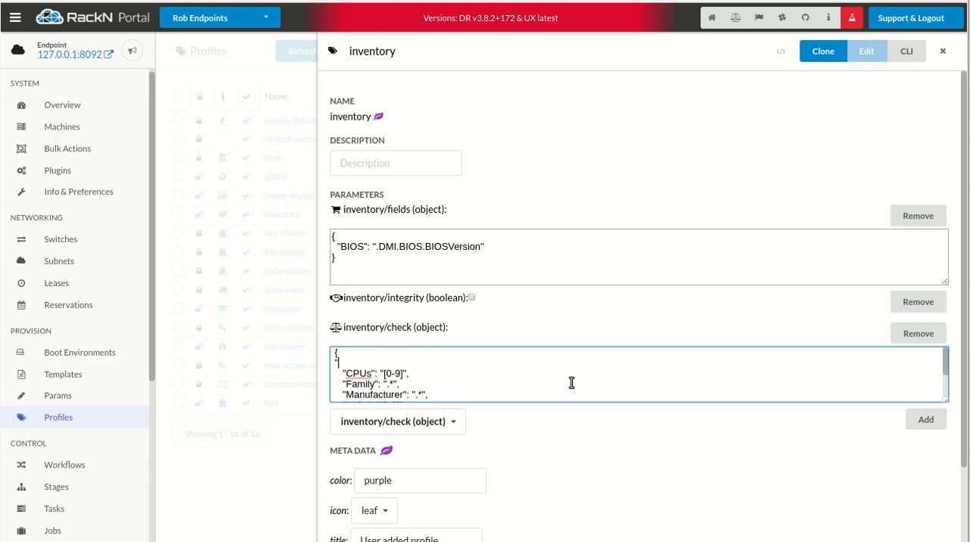
Enter a misspelled BIOS check "Virtualbuck" and save the inventory profile
type("BIOS")
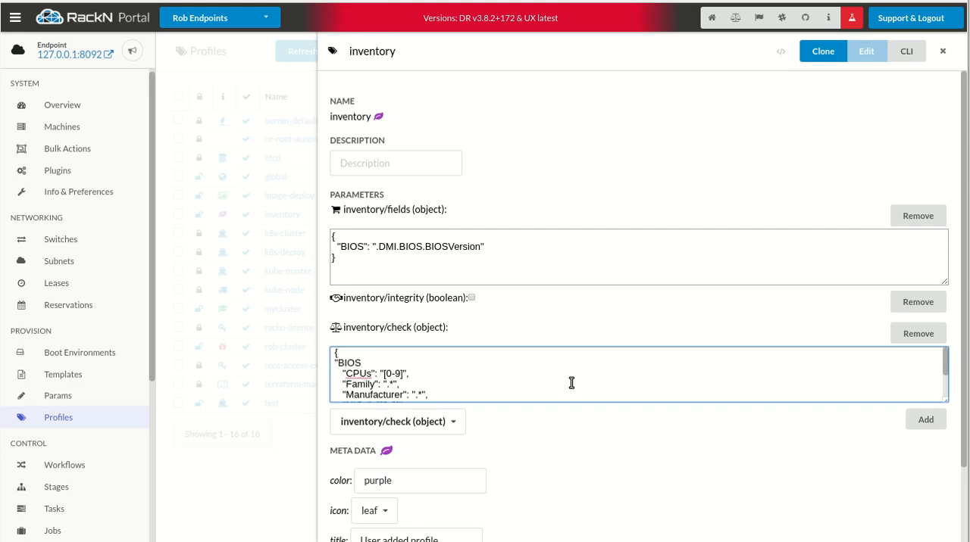
type("\":")
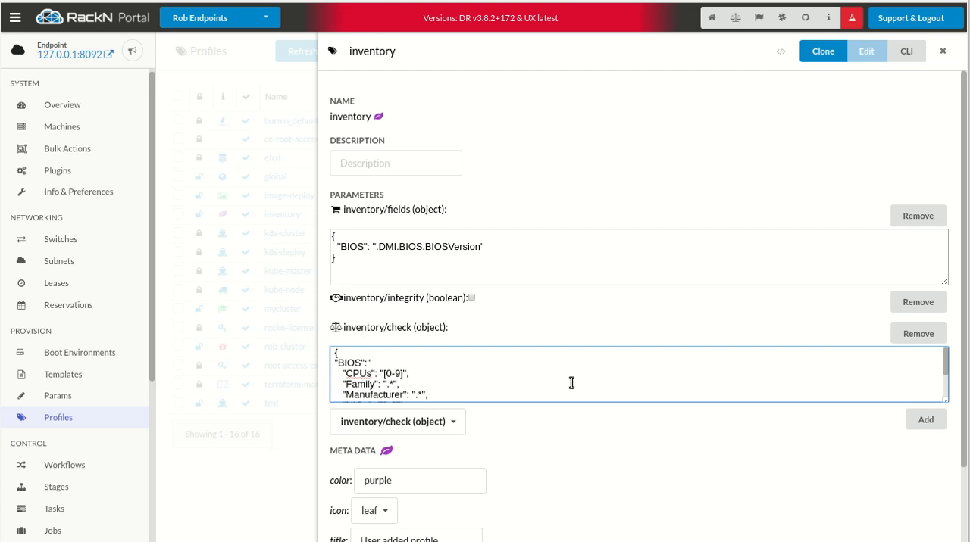
type("V")
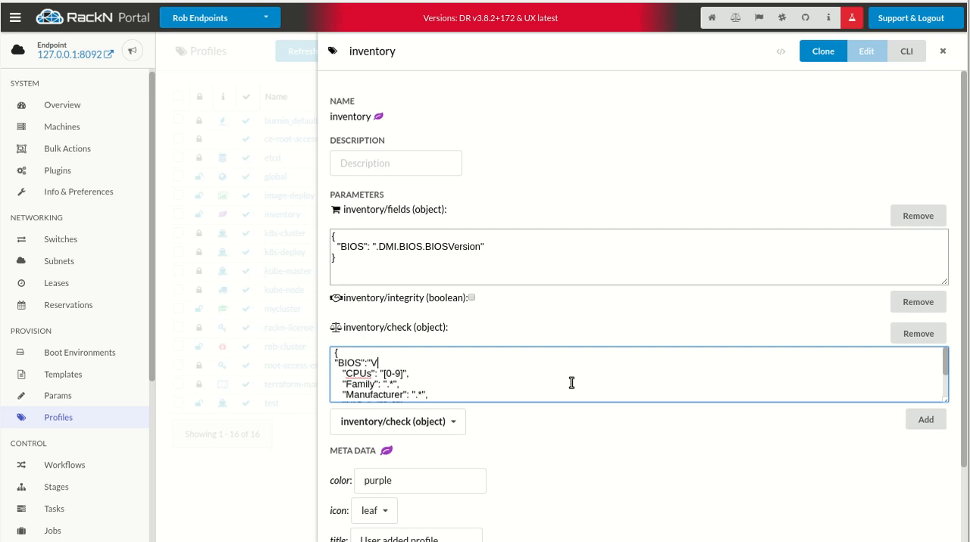
type("irtual")
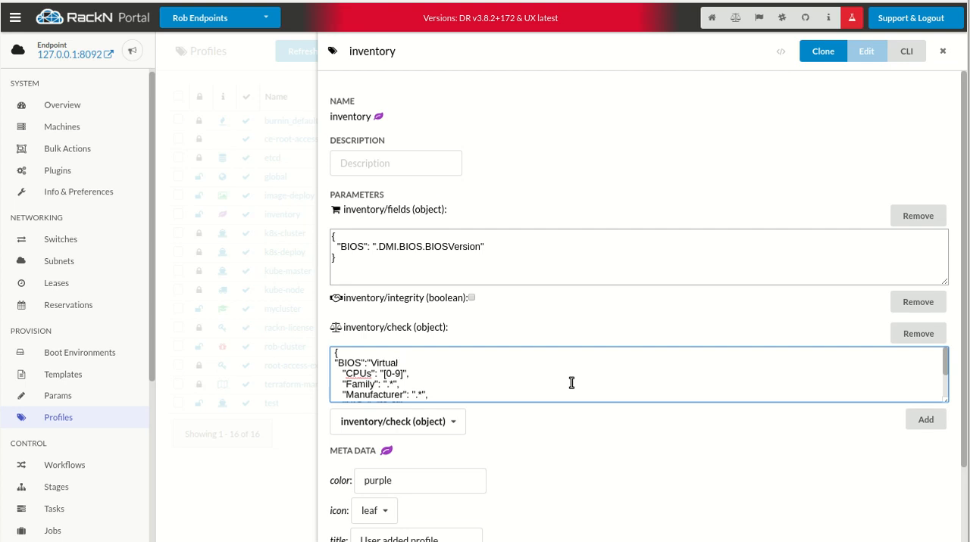
type("b")
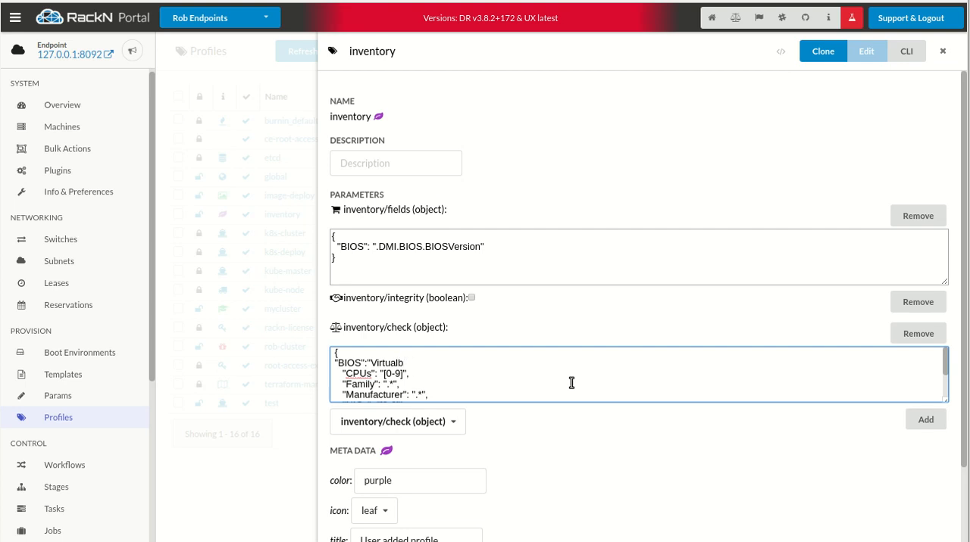
type("uck")
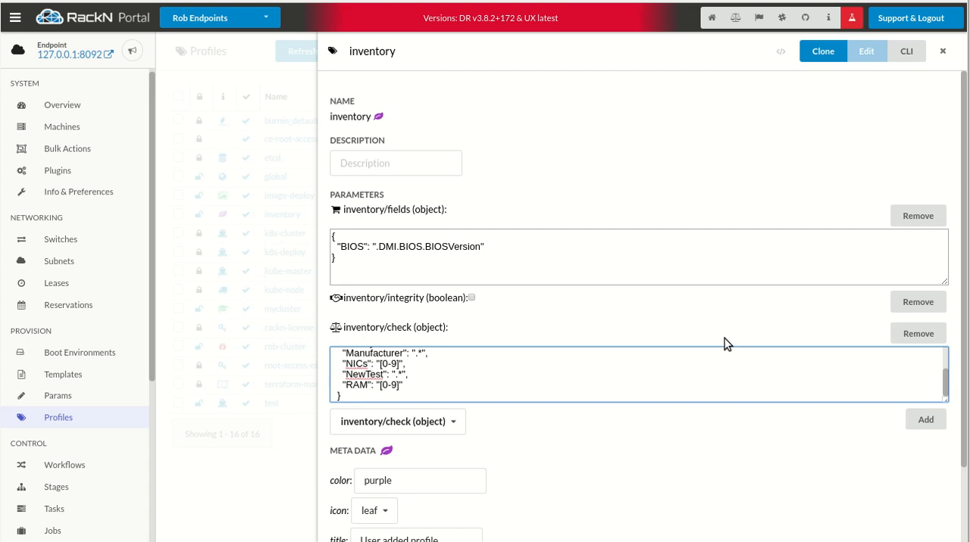
left_click(942, 51)
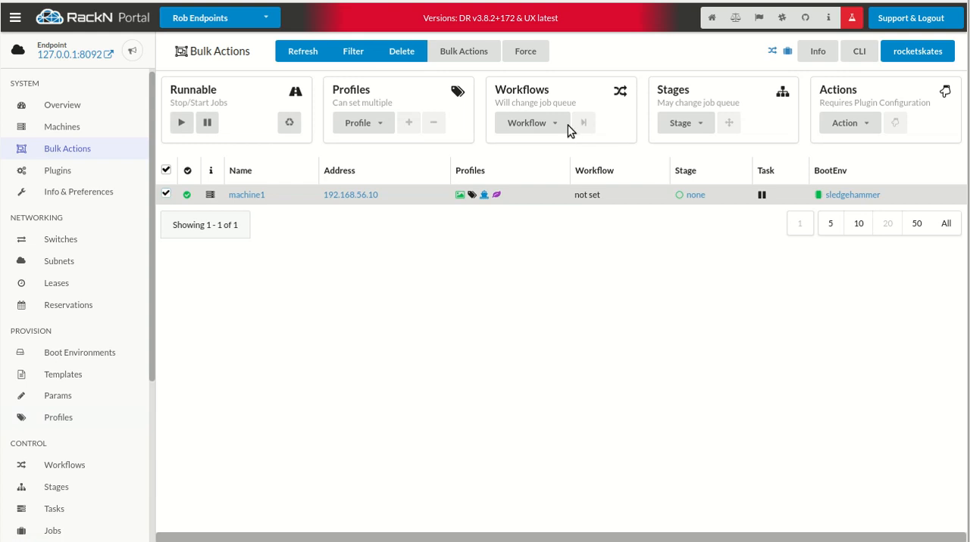
Run the inventory workflow on machine1 from Bulk Actions
left_click(530, 122)
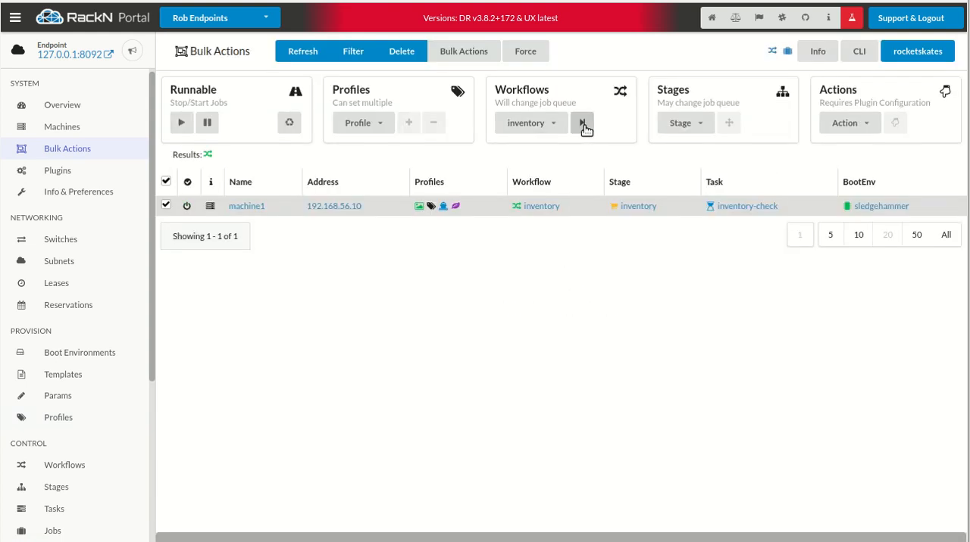
left_click(582, 123)
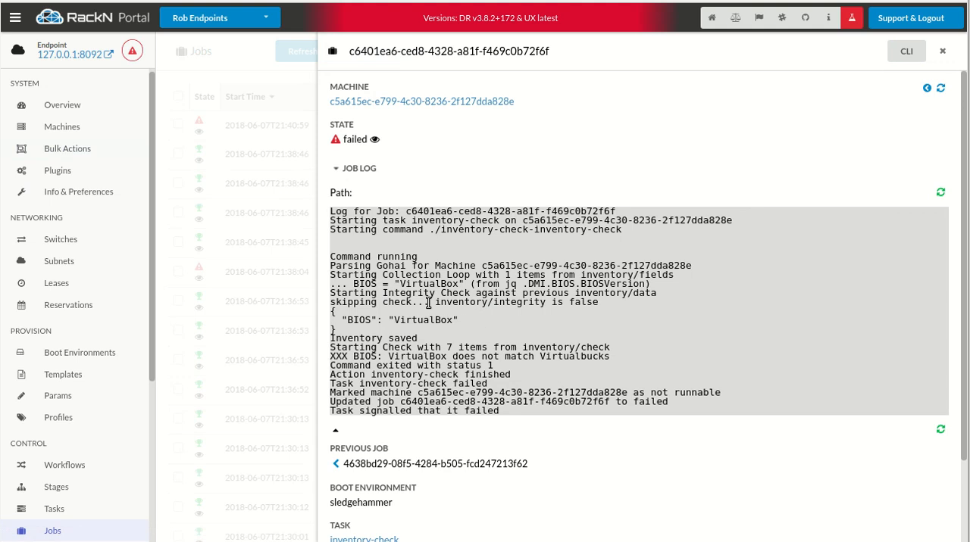
mouse_move(376, 332)
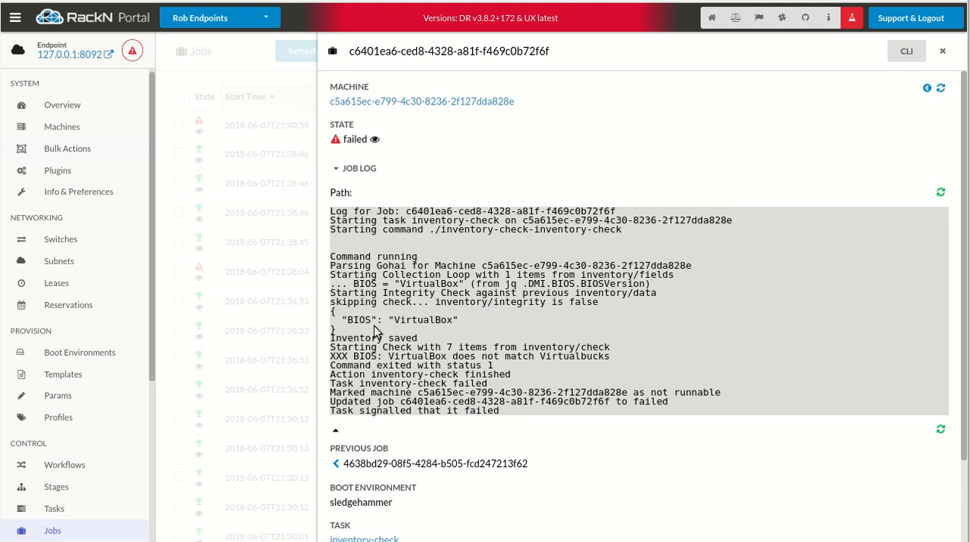
Inspect the log's detected BIOS 'VirtualBox' versus expected 'Virtualbucks', then close the job
double_click(395, 320)
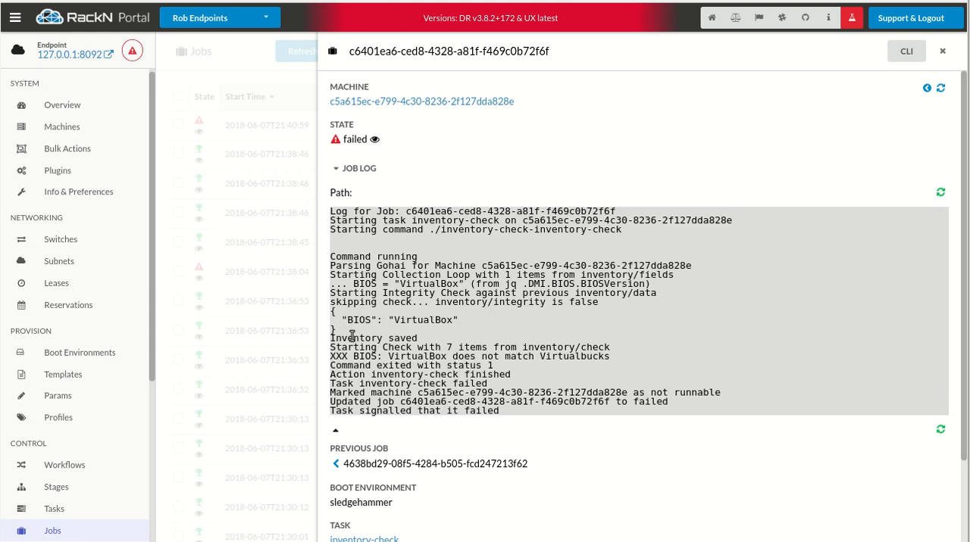
mouse_move(374, 347)
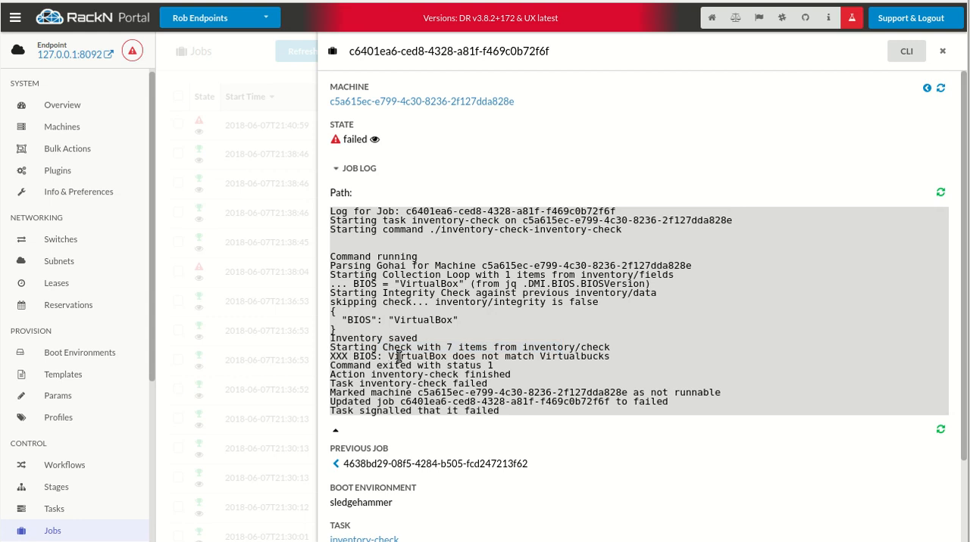
double_click(416, 356)
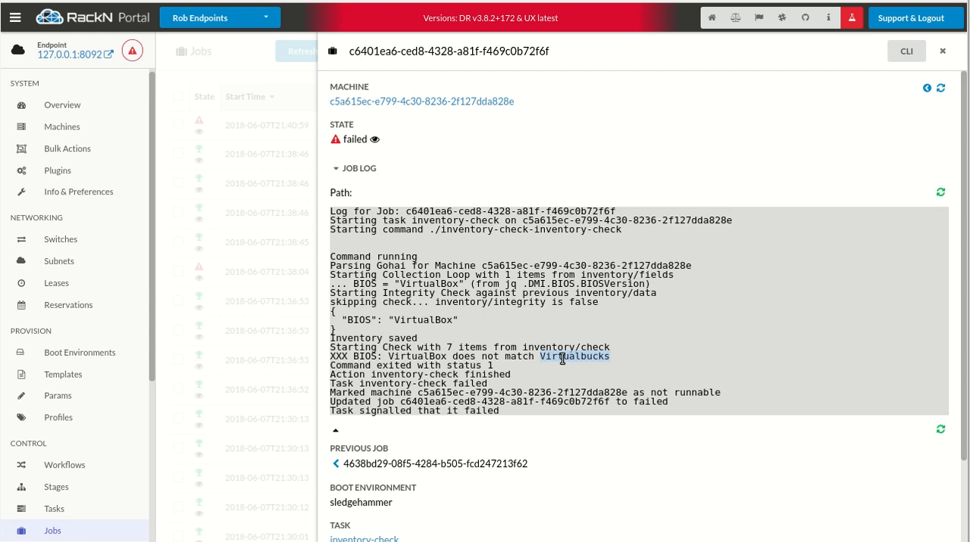
mouse_move(234, 275)
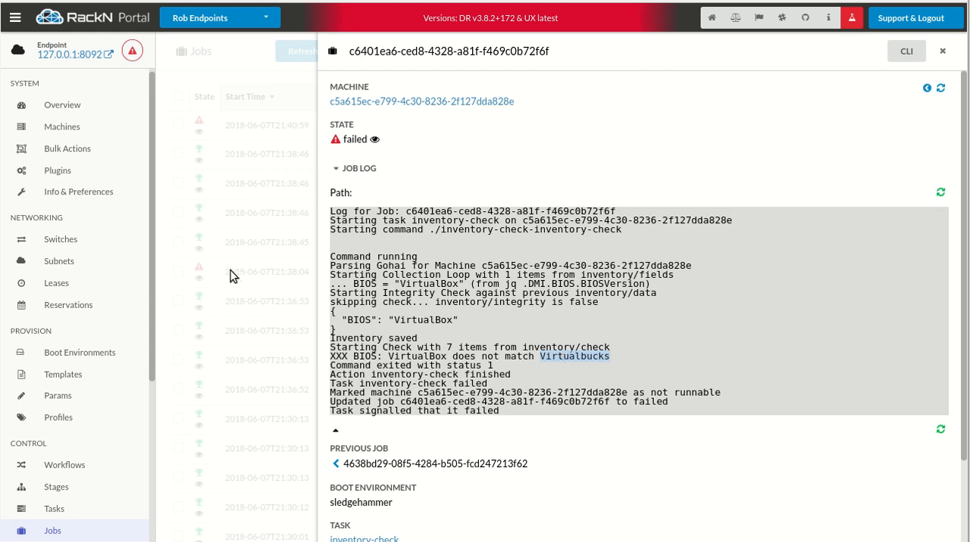
left_click(941, 51)
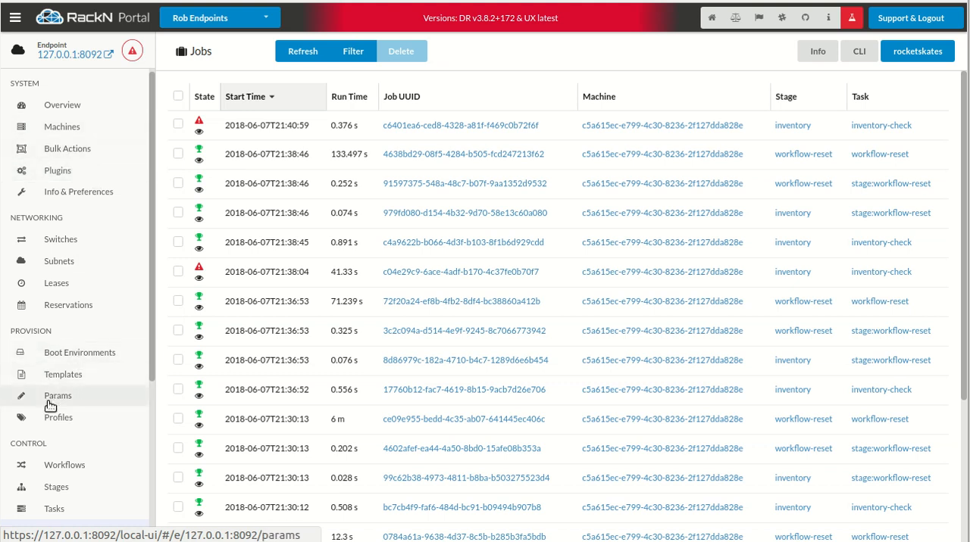
Open the inventory profile in edit mode and save it
left_click(58, 417)
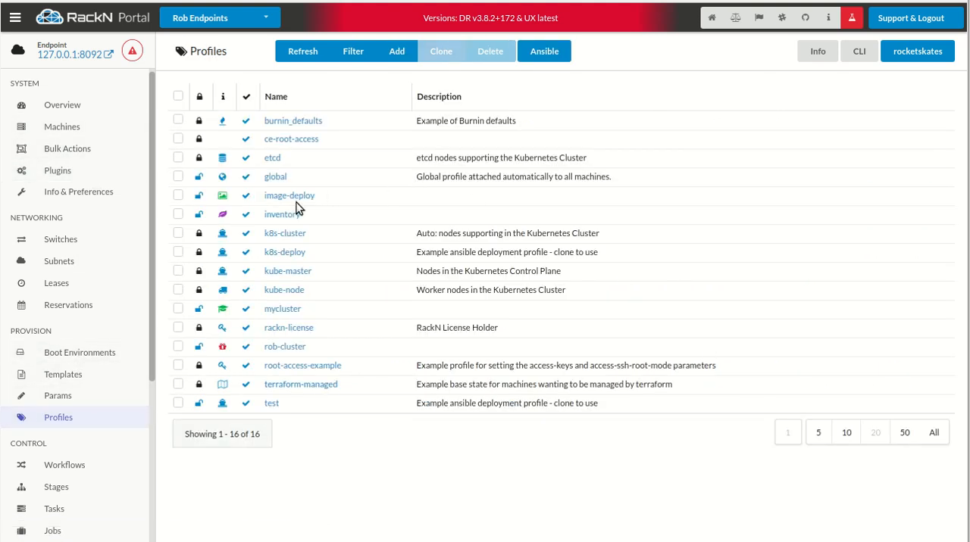
left_click(281, 213)
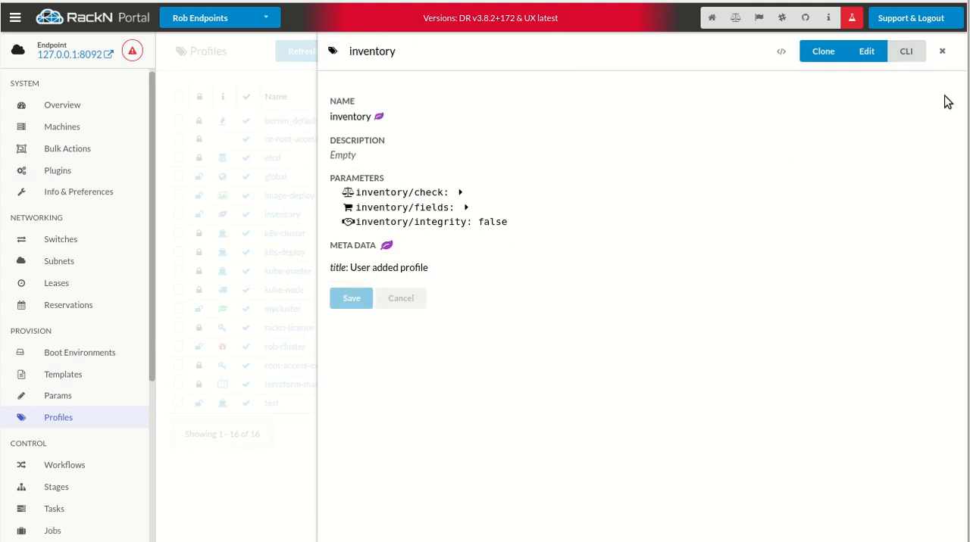
left_click(866, 50)
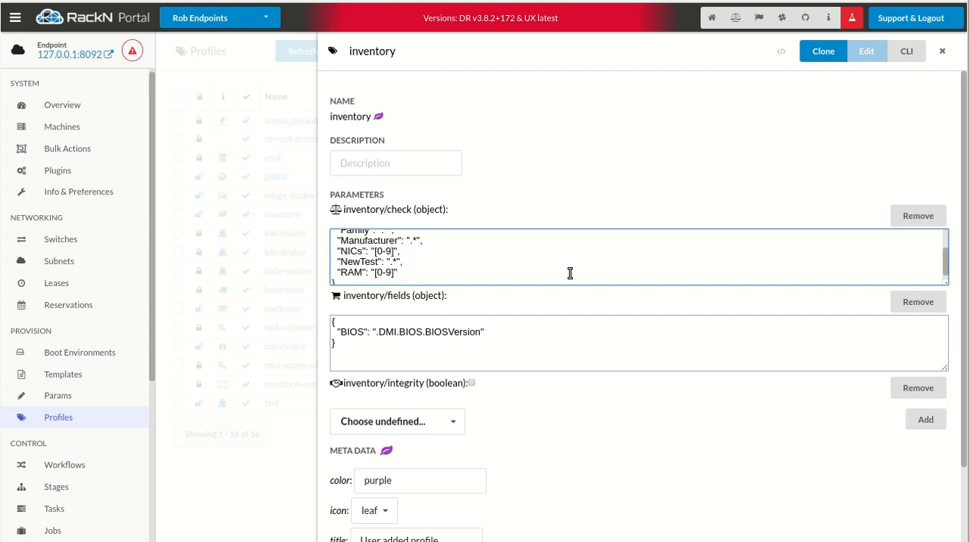
scroll("down", 3)
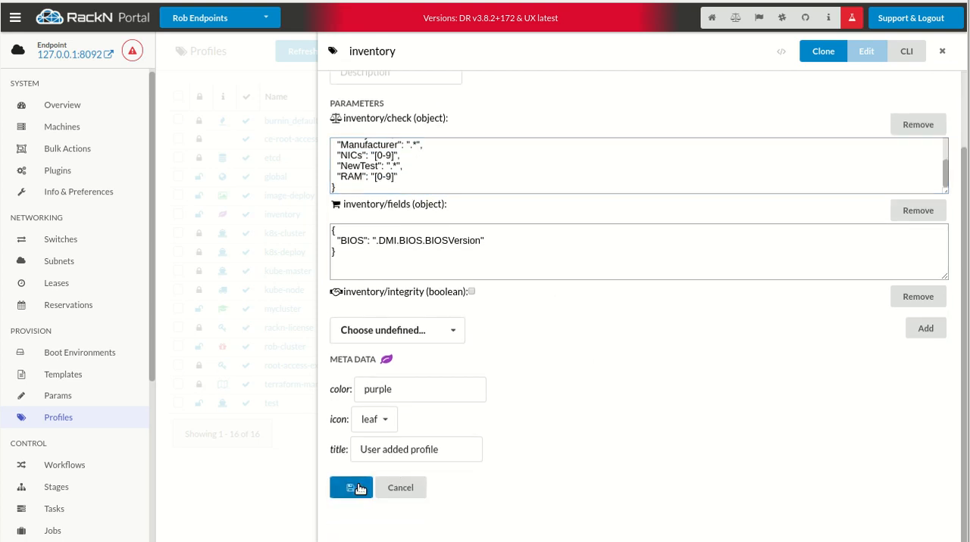
left_click(351, 488)
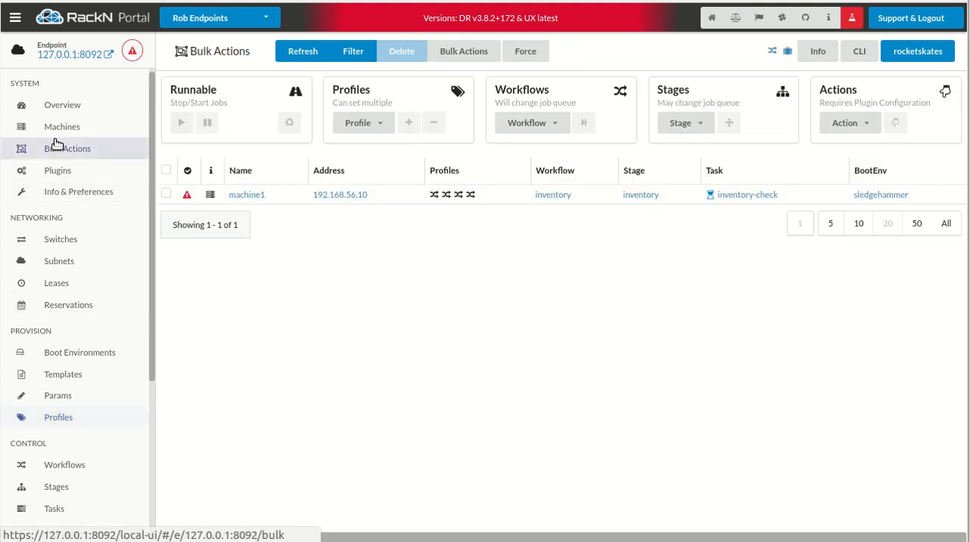
Select all machines in Bulk Actions and open machine1's details page
left_click(166, 194)
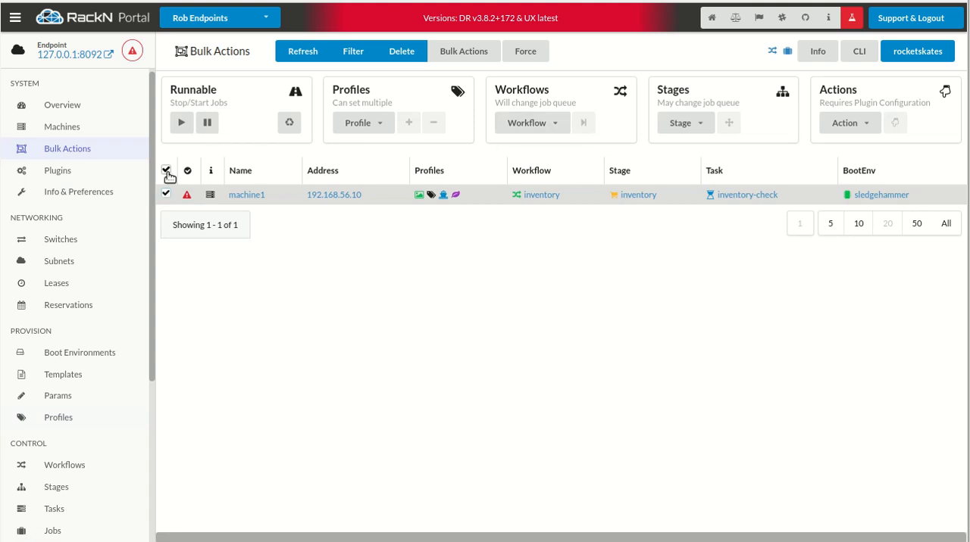
left_click(181, 123)
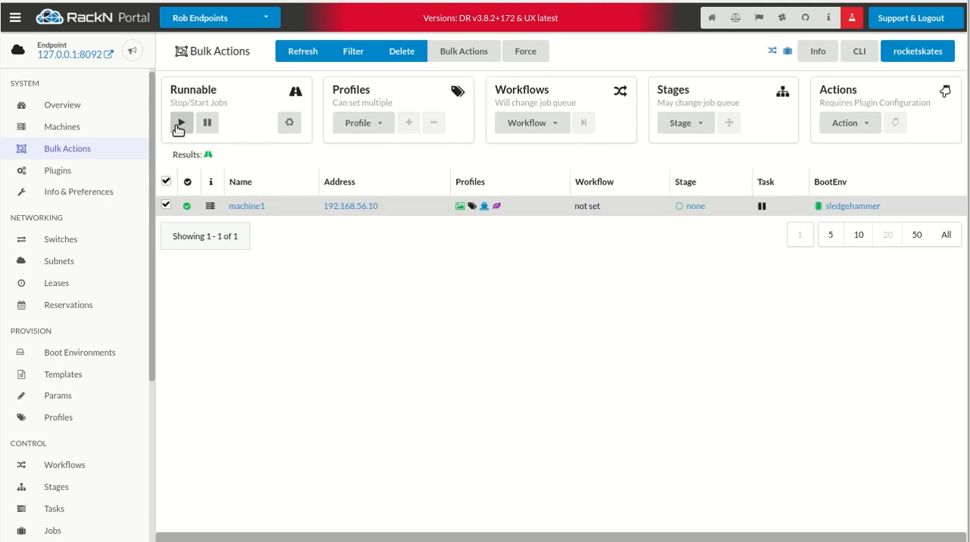
mouse_move(247, 205)
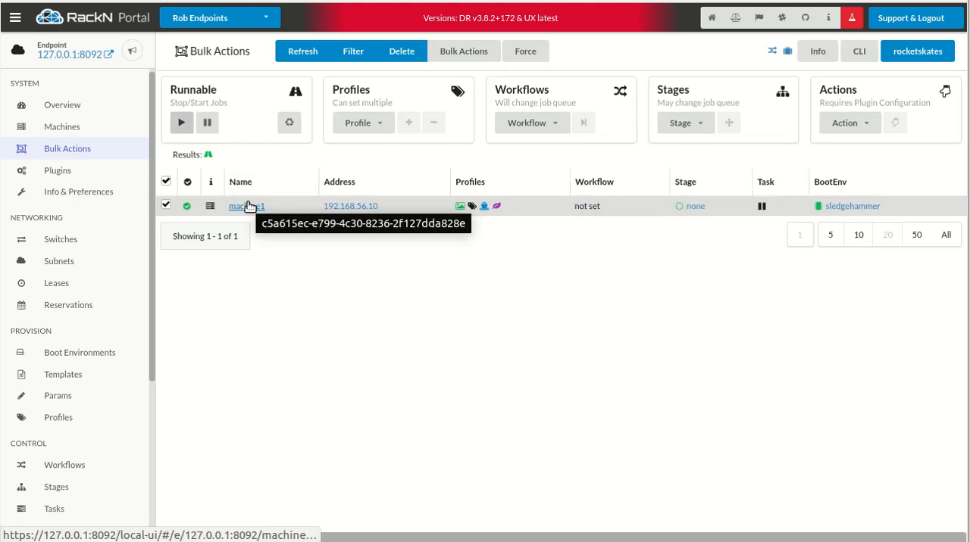
left_click(247, 205)
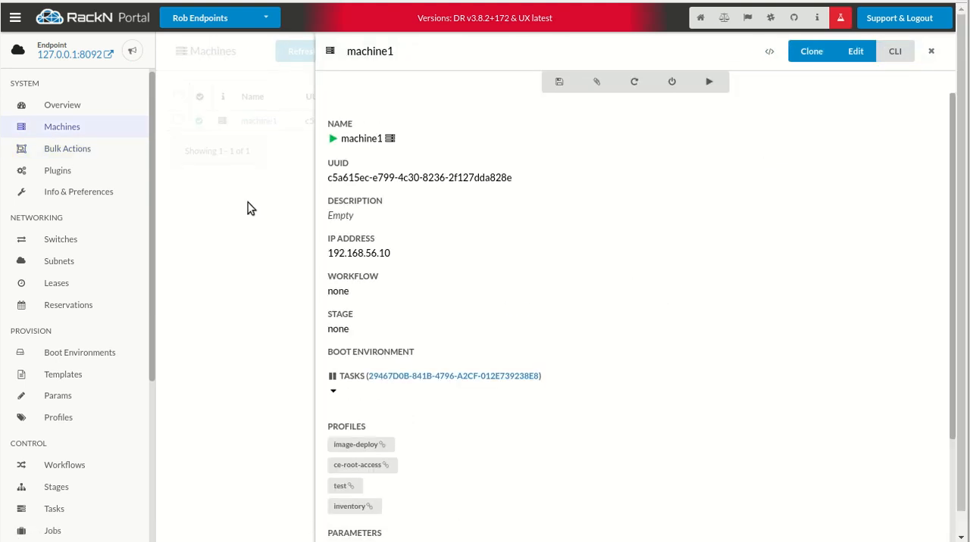
Open machine1's raw JSON and scroll to gohai-inventory BIOS showing VirtualBox
scroll("down", 3)
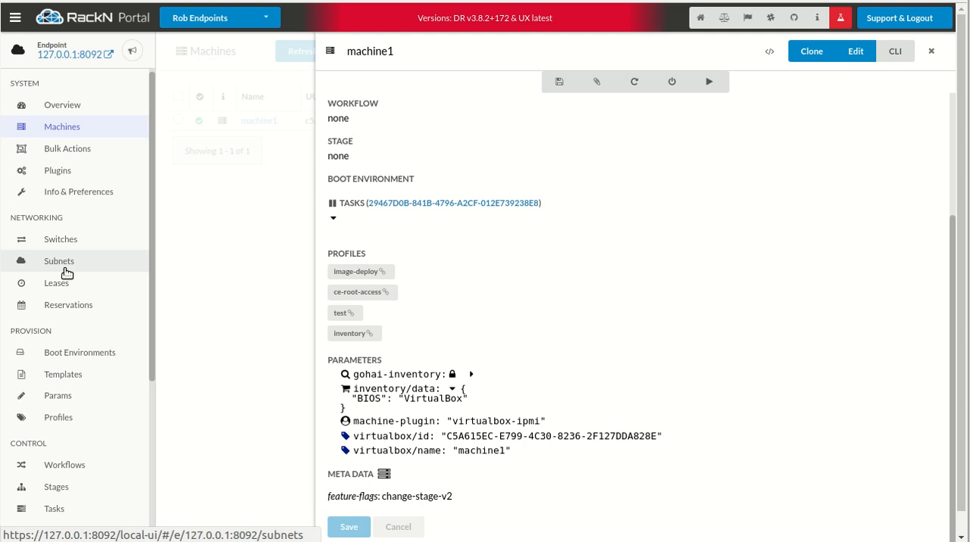
mouse_move(317, 244)
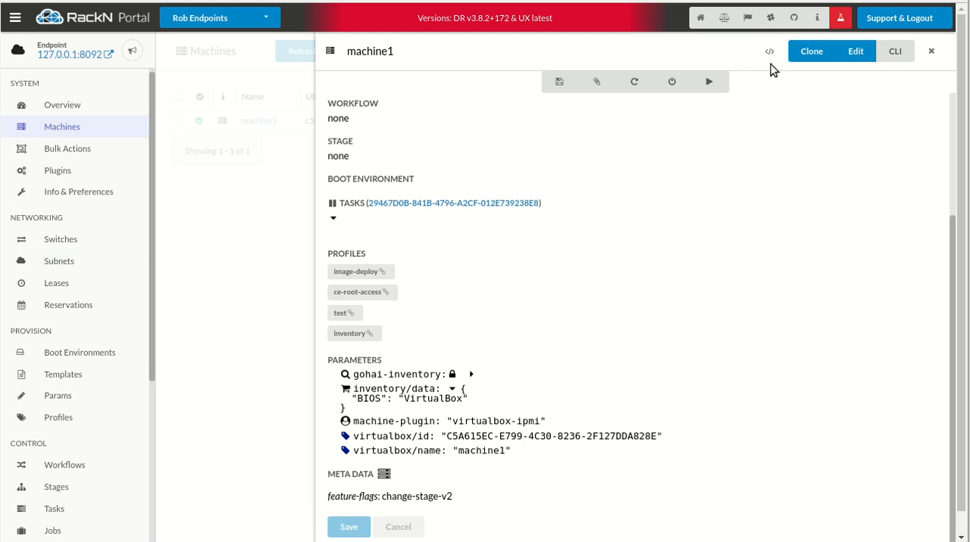
left_click(769, 51)
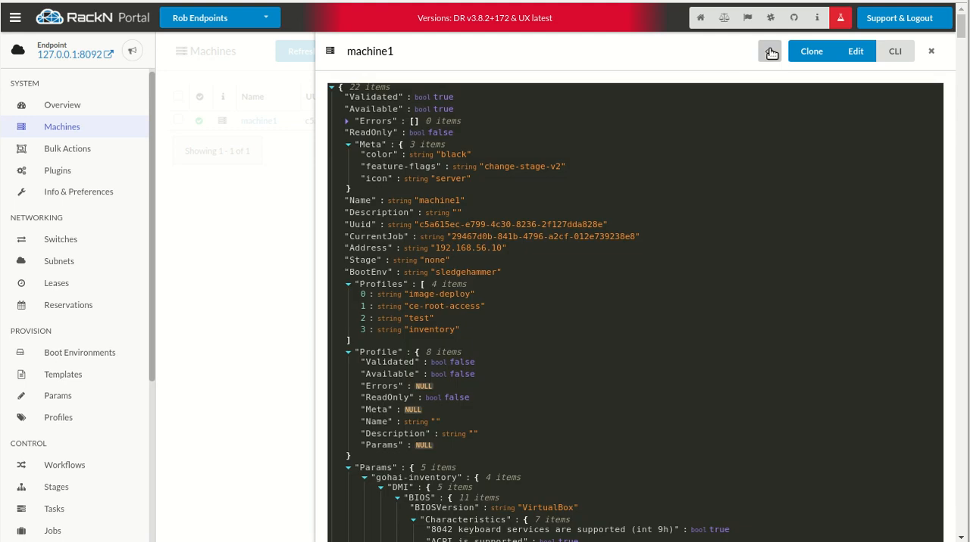
scroll("down", 3)
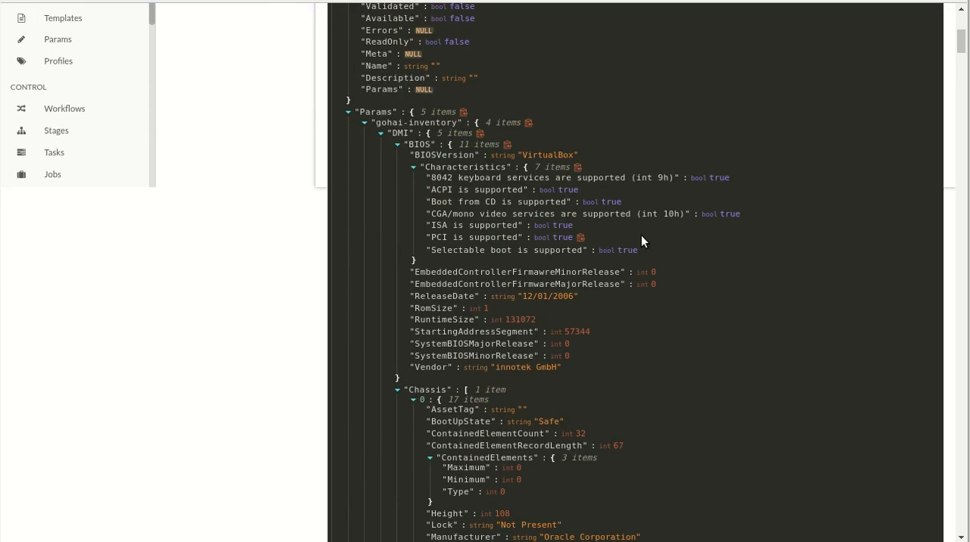